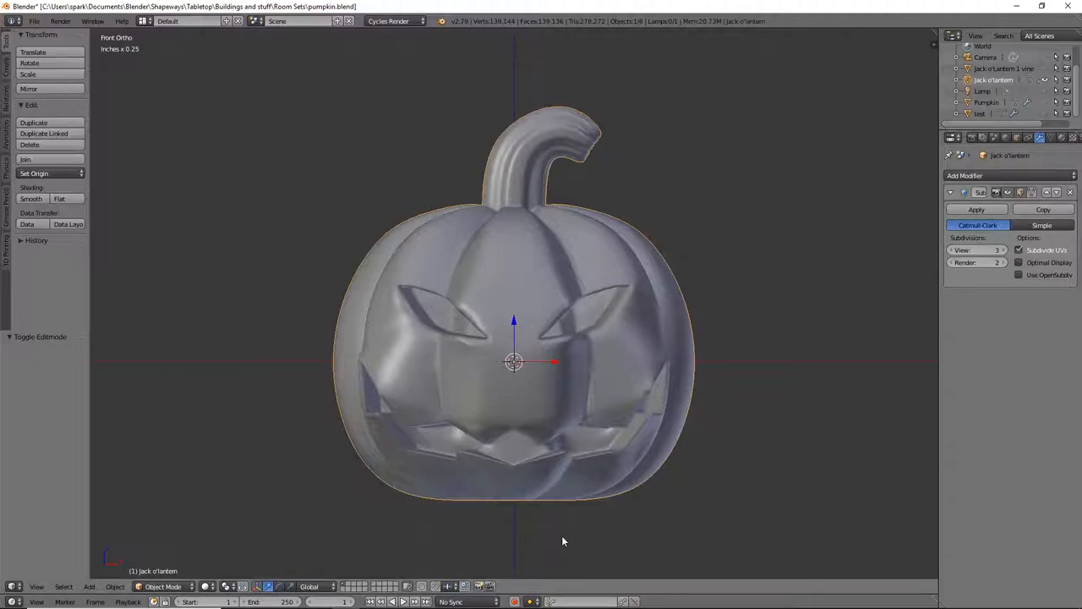
mouse_move(594, 497)
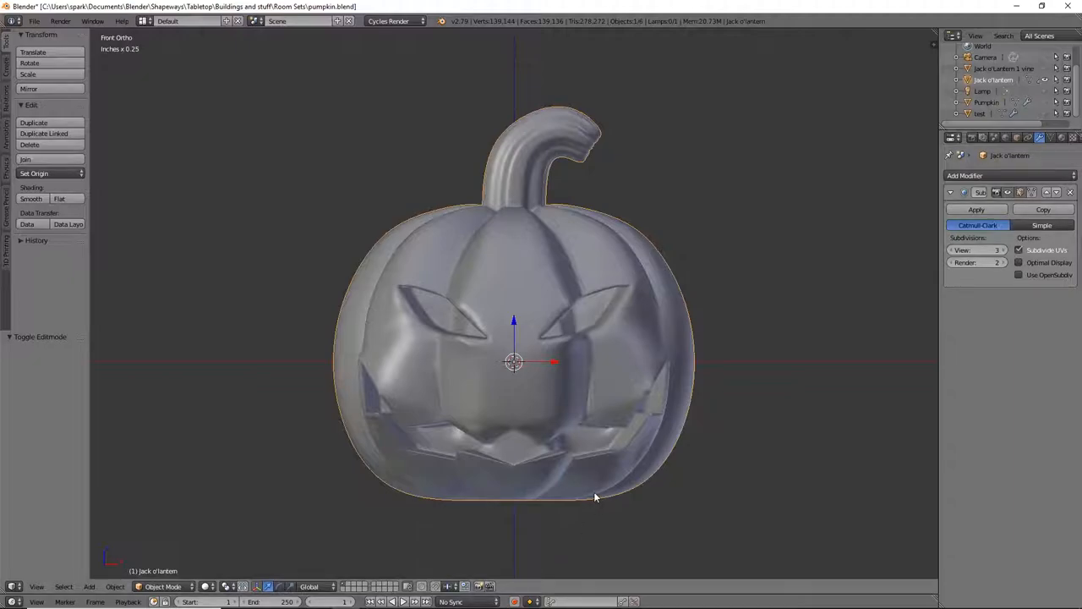
mouse_move(600, 494)
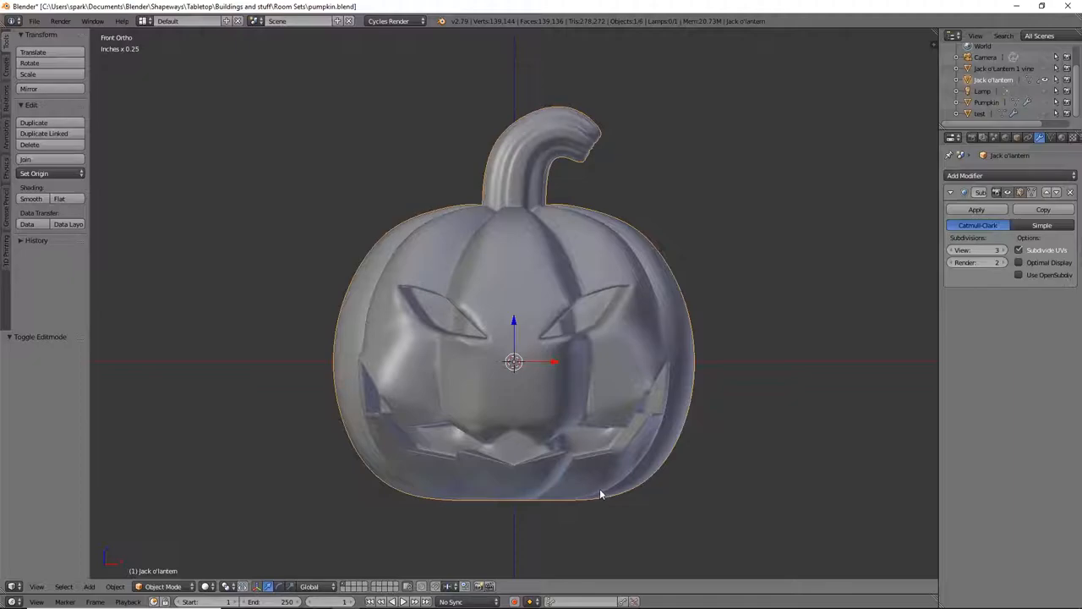
mouse_move(602, 493)
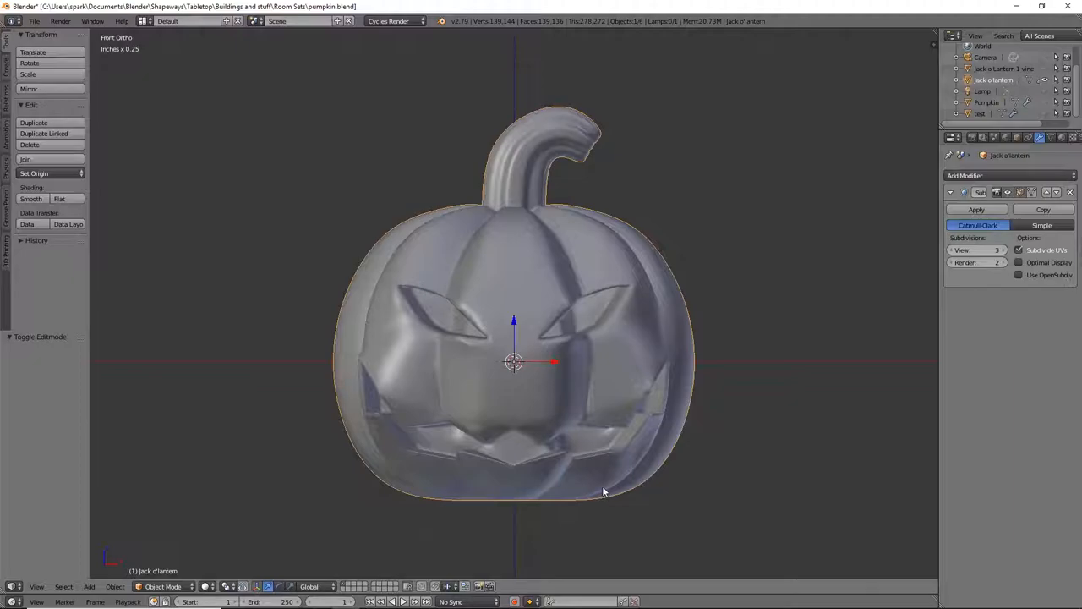
mouse_move(610, 477)
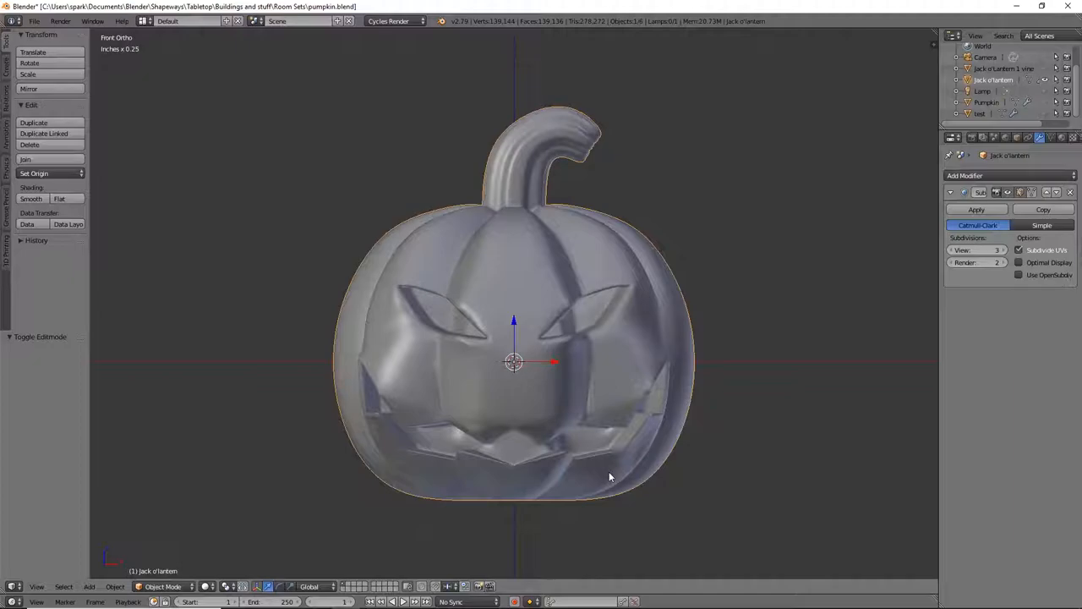
mouse_move(629, 452)
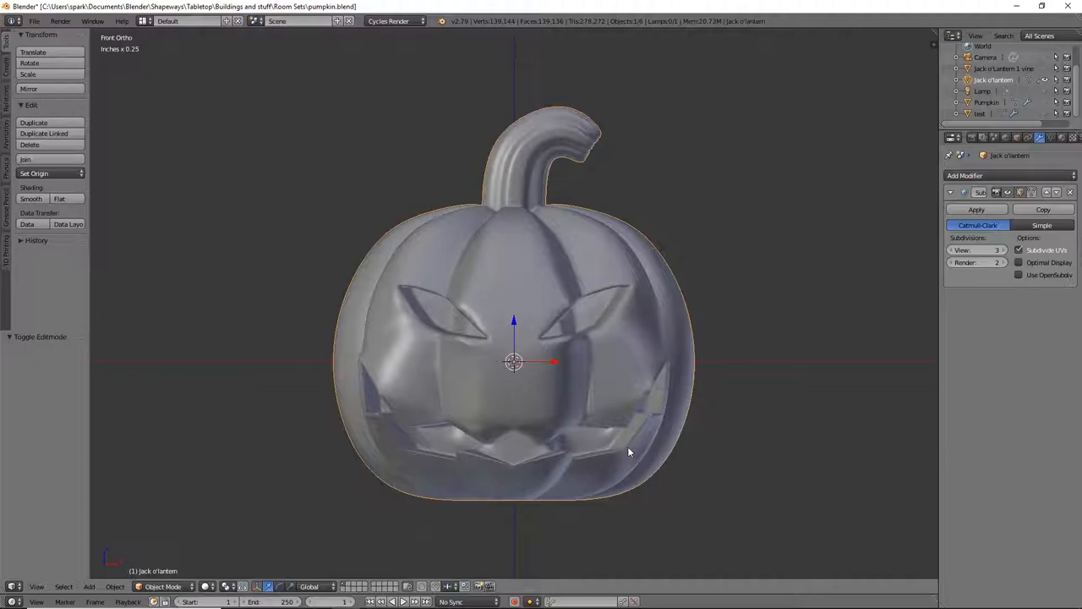
mouse_move(622, 443)
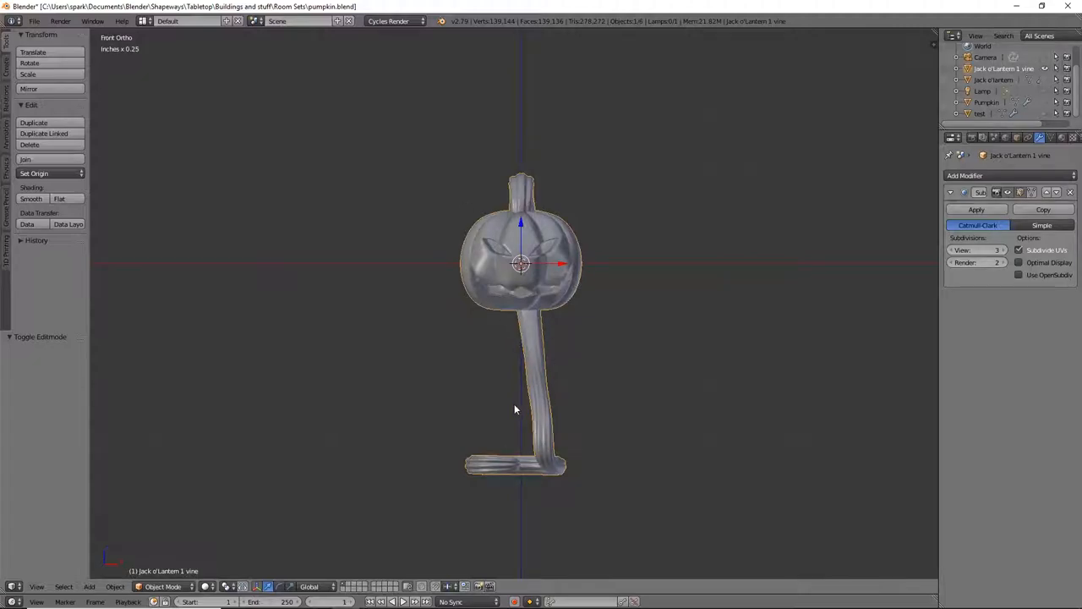
mouse_move(521, 383)
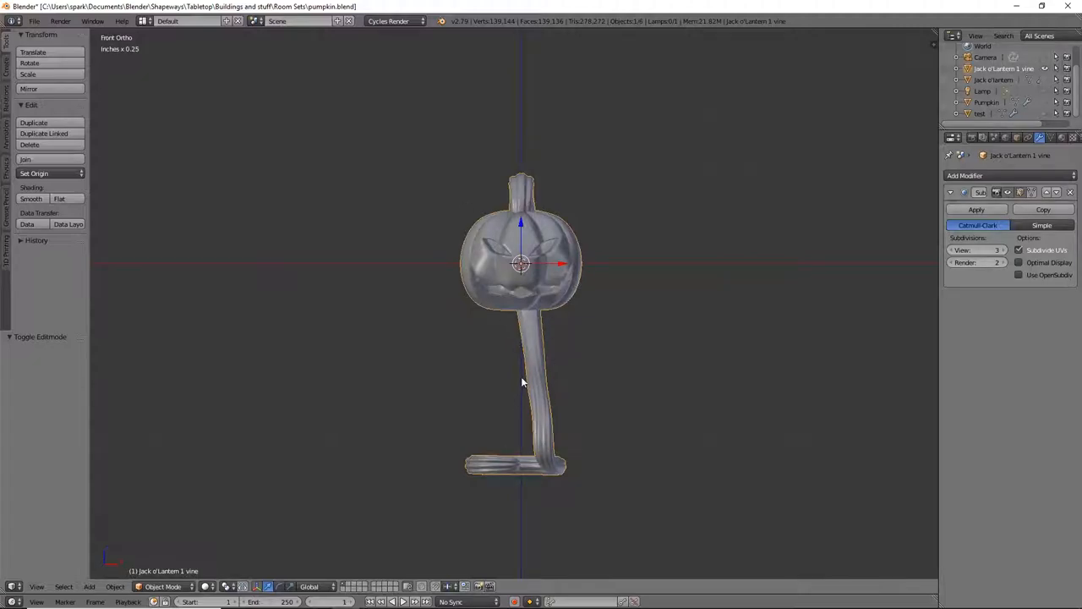
- Orbit around the Pumpkin model after hiding the Jack o'Lantern 1 vine
drag(521, 382, 566, 404)
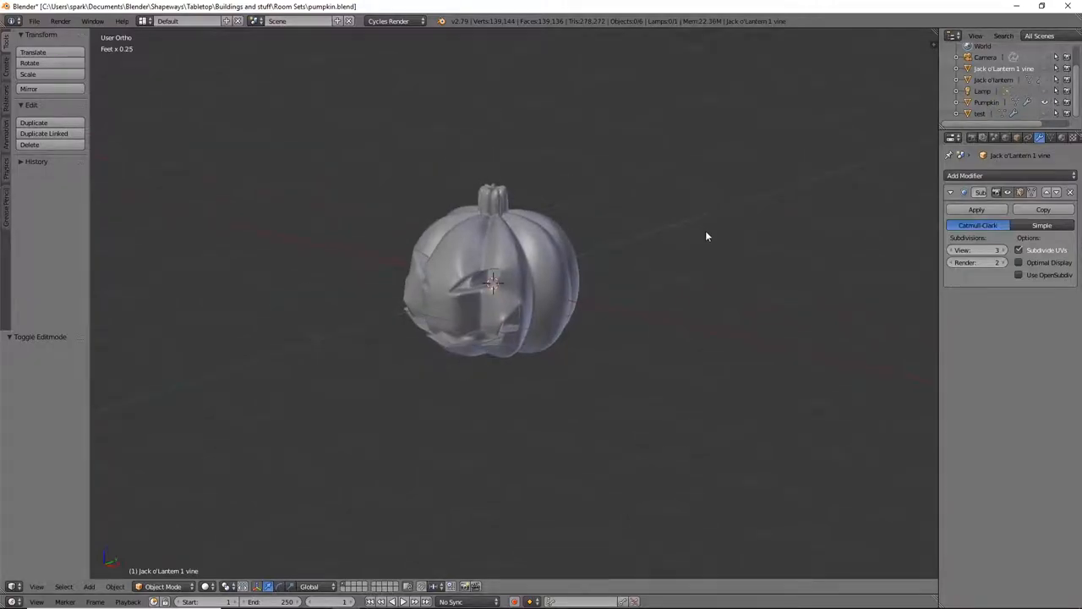
mouse_move(501, 302)
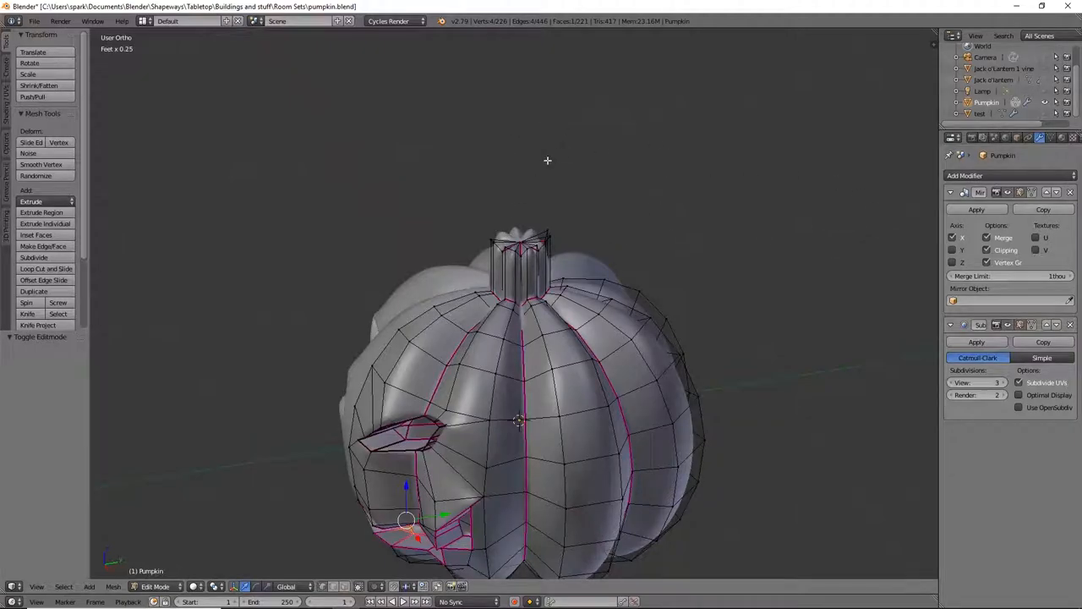
mouse_move(554, 255)
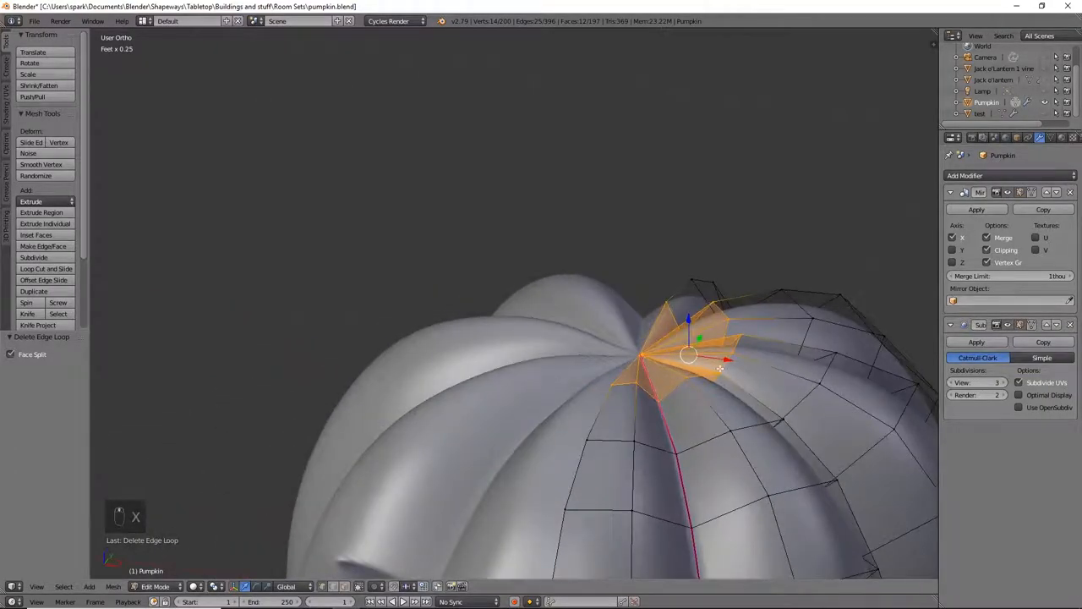
- Delete the edge loop near the Pumpkin's top and crease the stem's base edges
drag(702, 364, 575, 389)
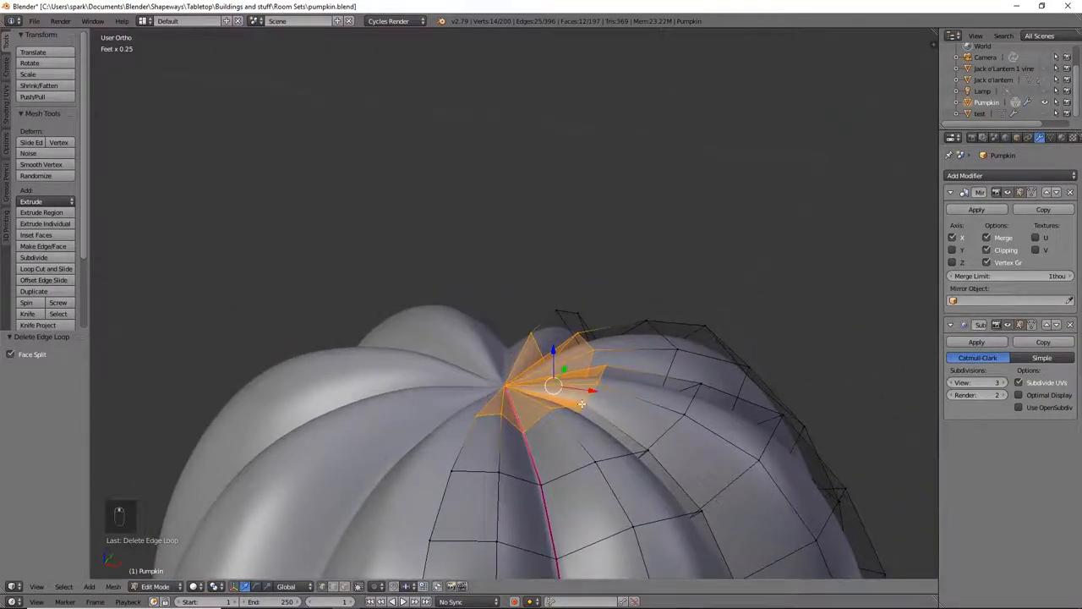
key(e)
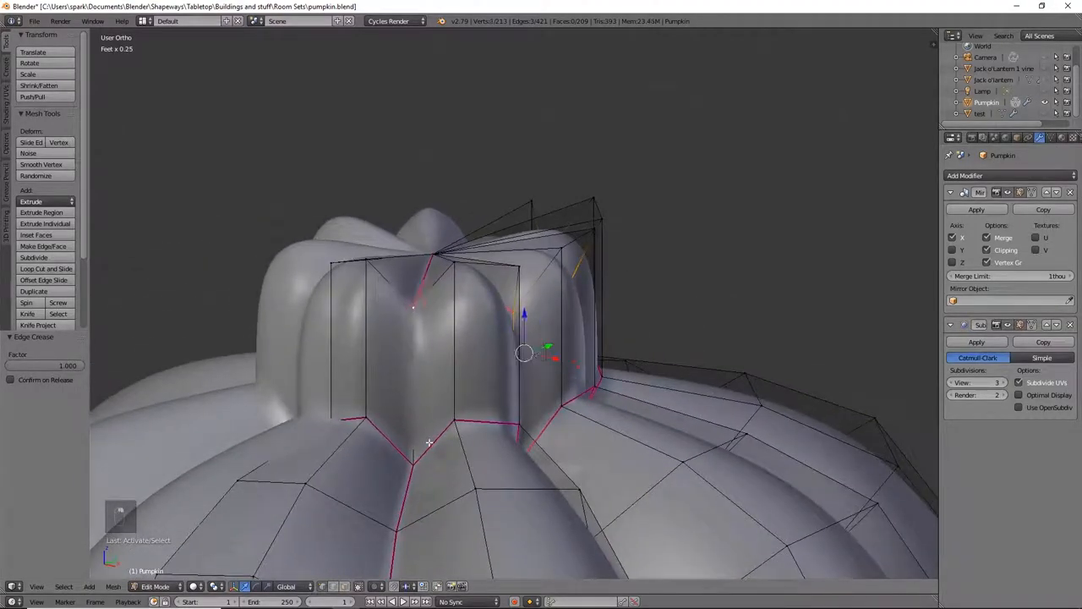
key(shift+e)
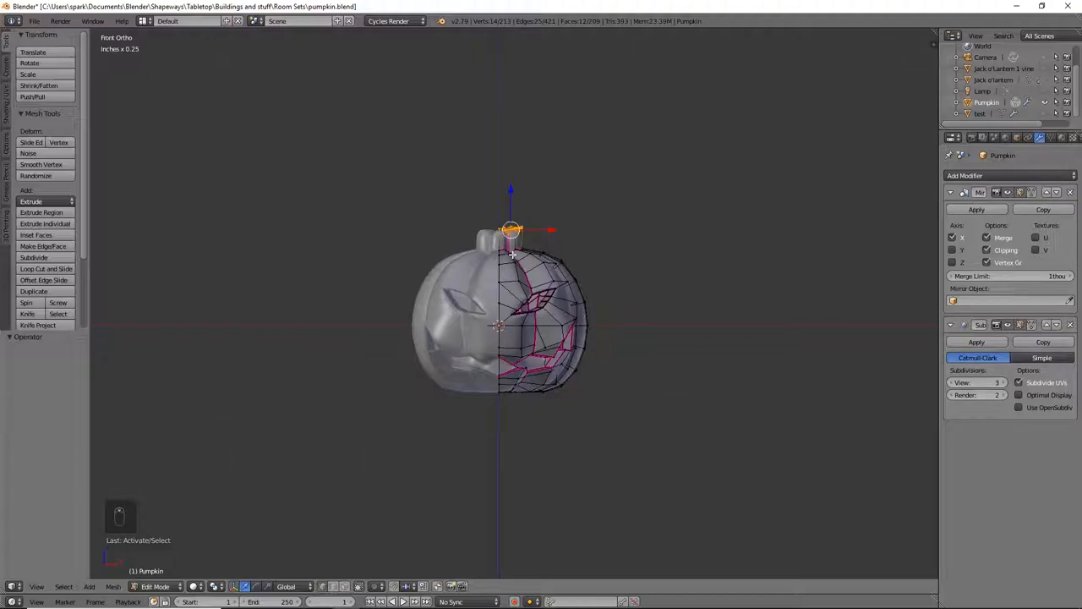
- Extrude the stem's top vertices and move them along X into pointed tips
drag(508, 304, 592, 296)
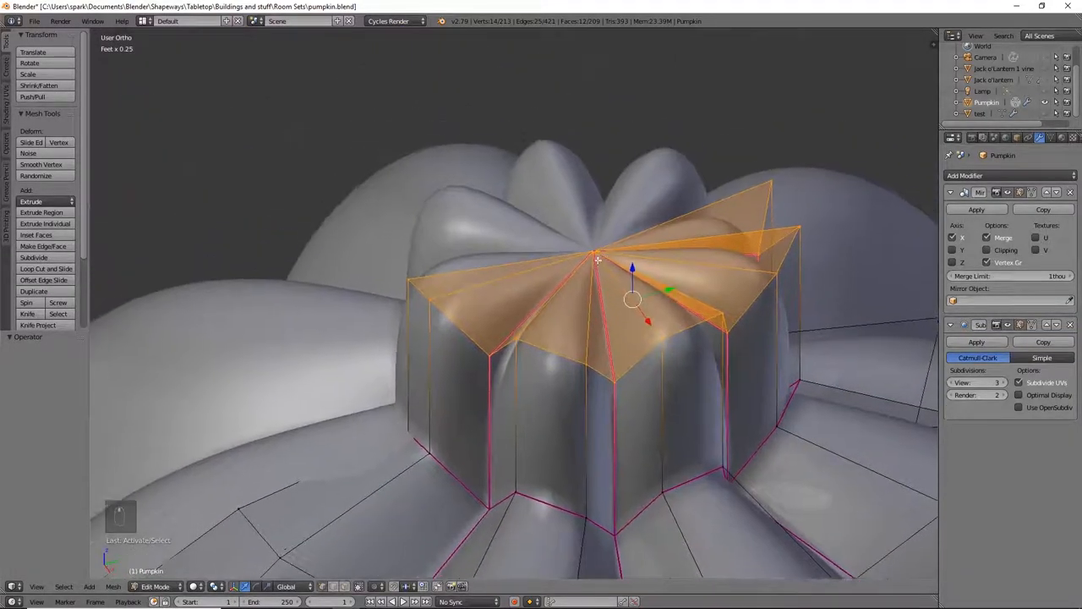
key(KP_3)
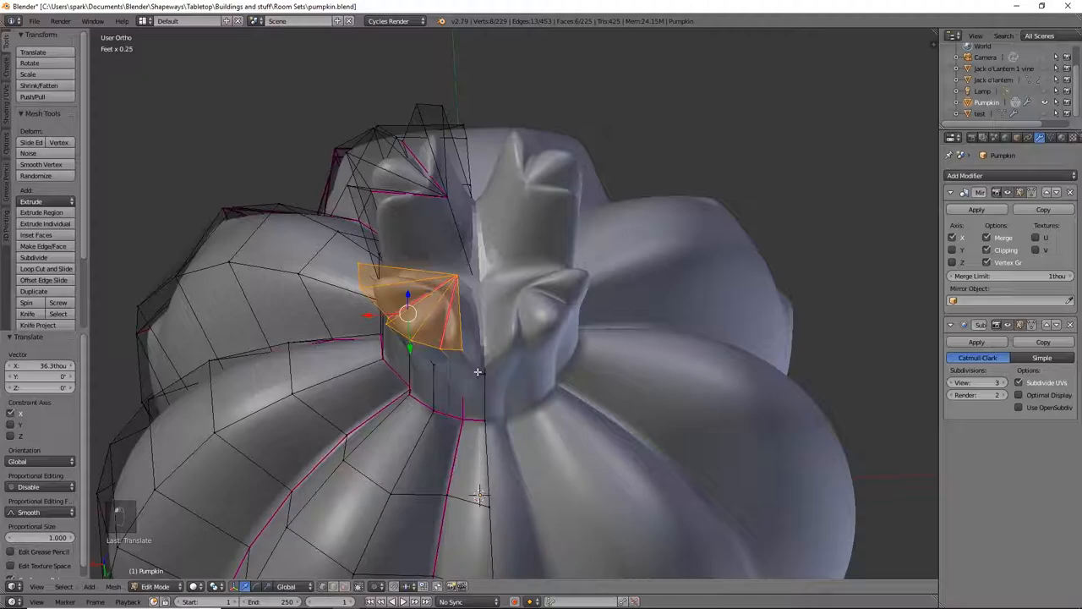
key(Tab)
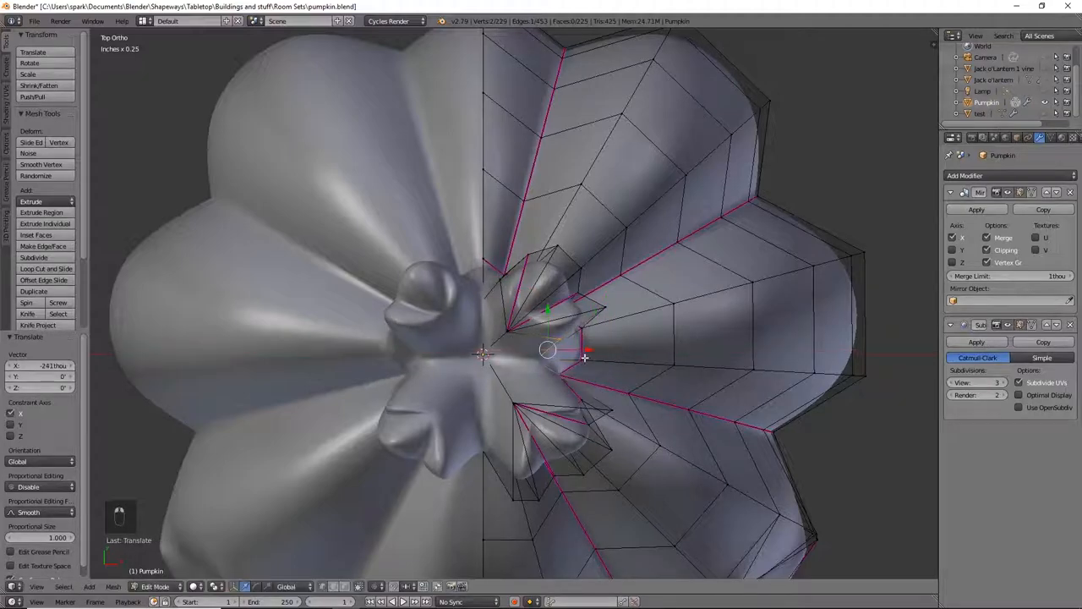
- In Top Ortho, move the stem tip vertices toward the centre into rounded lobes
drag(548, 349, 573, 410)
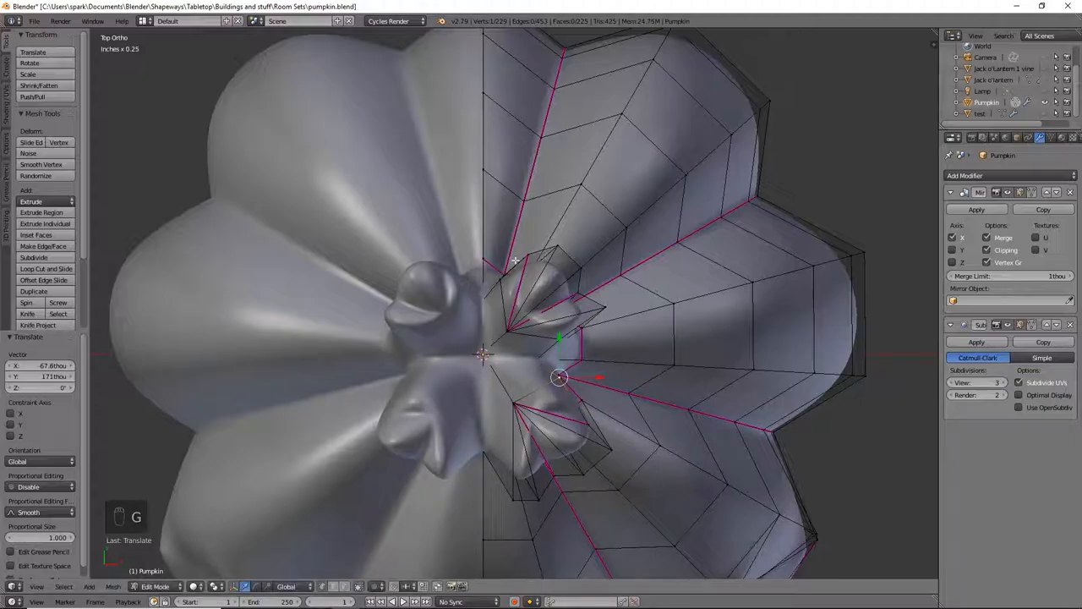
drag(558, 378, 575, 342)
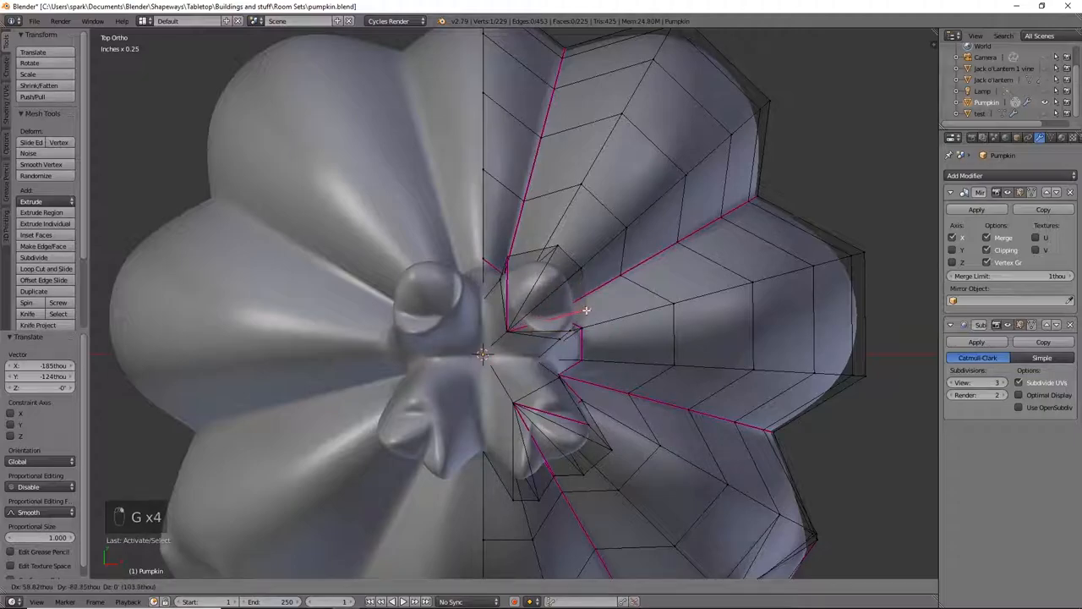
mouse_move(582, 316)
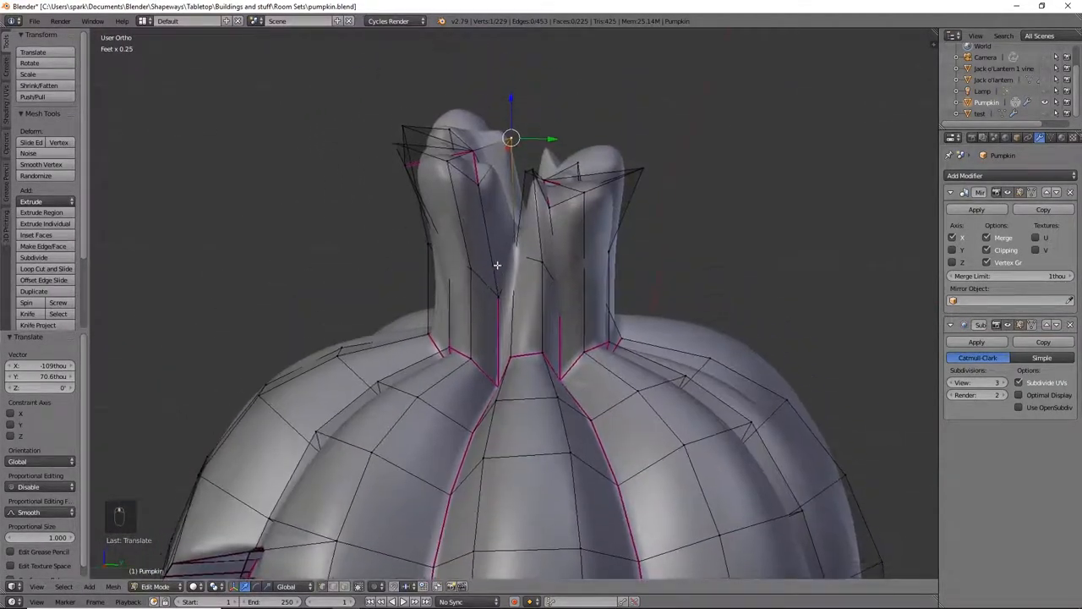
key(KP_3)
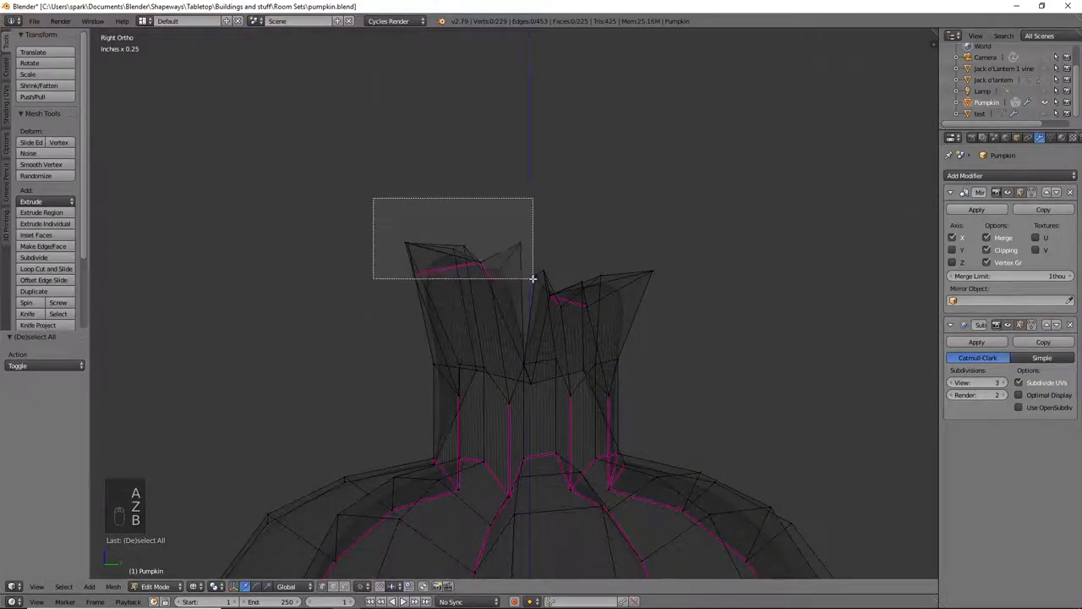
- Box-select the left lobe's top vertices and scale them flat along Z
drag(372, 197, 533, 277)
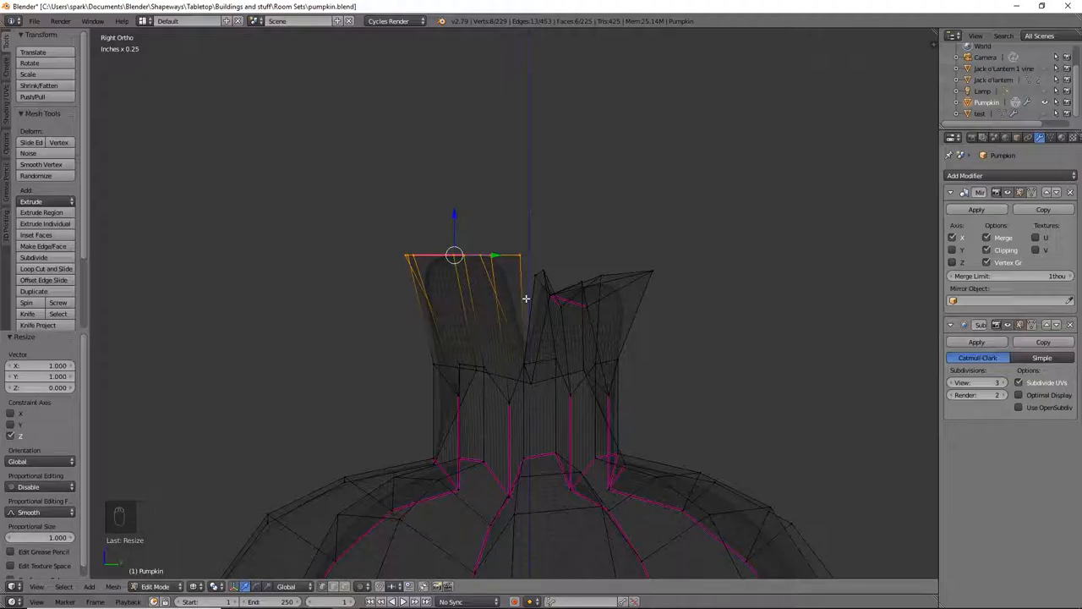
key(a)
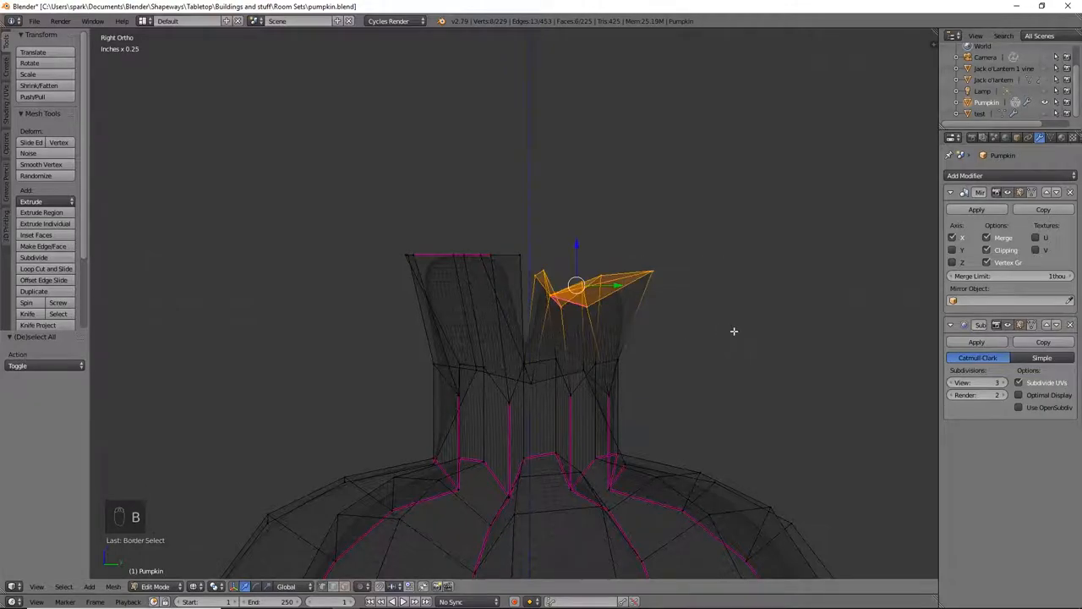
key(s)
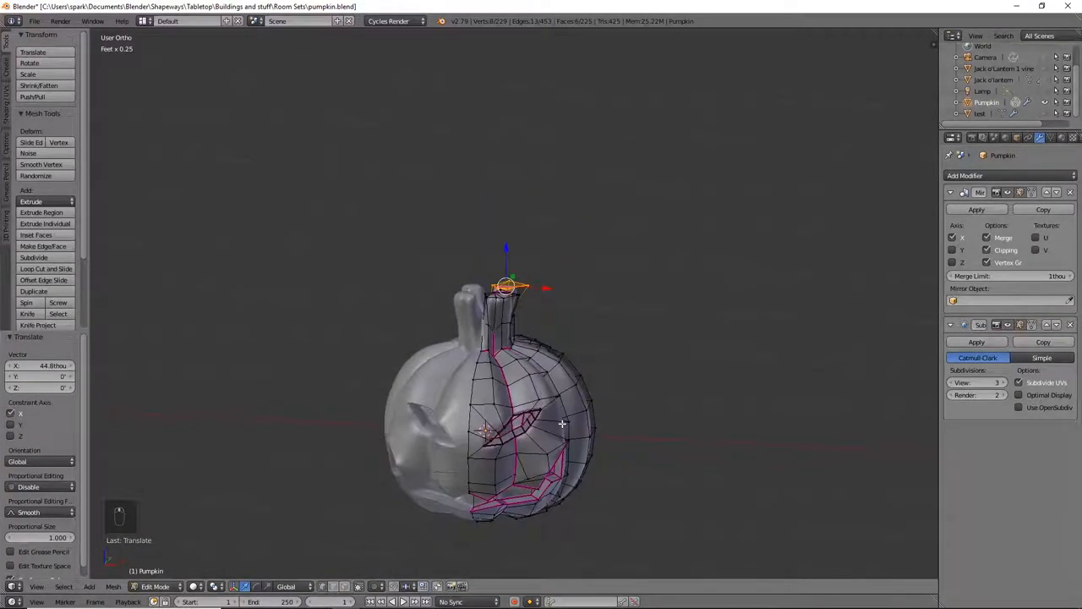
- Extrude a leg out from the stem top and push its bend outward
key(e)
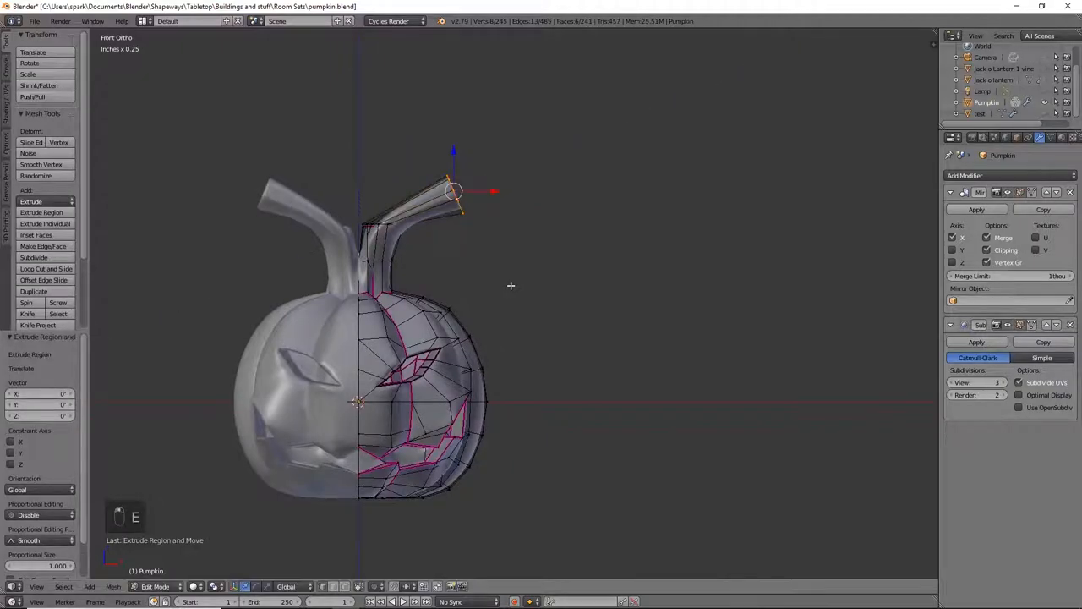
key(r)
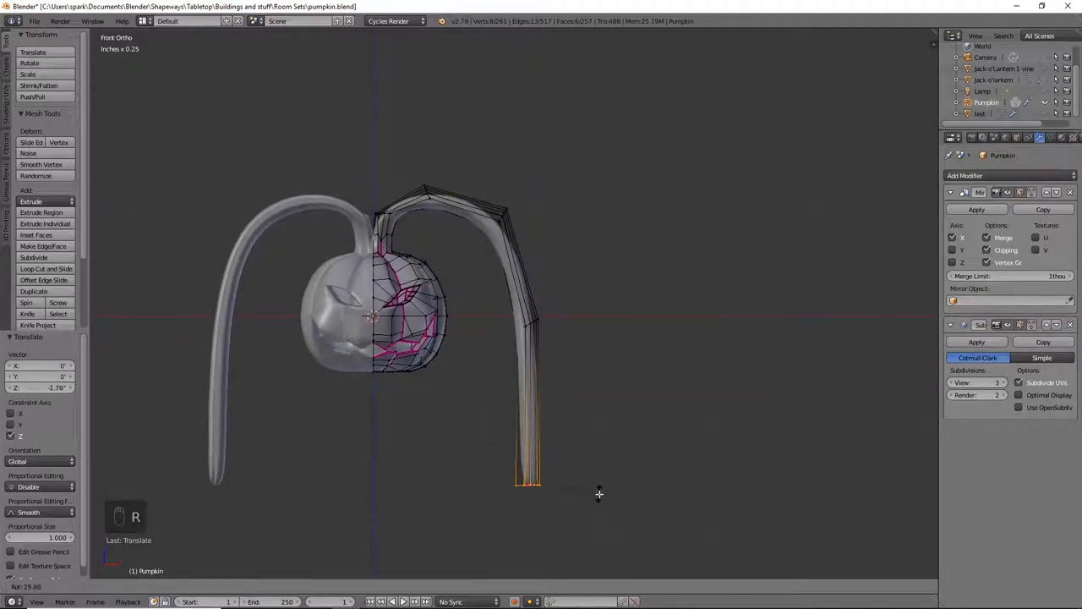
key(r)
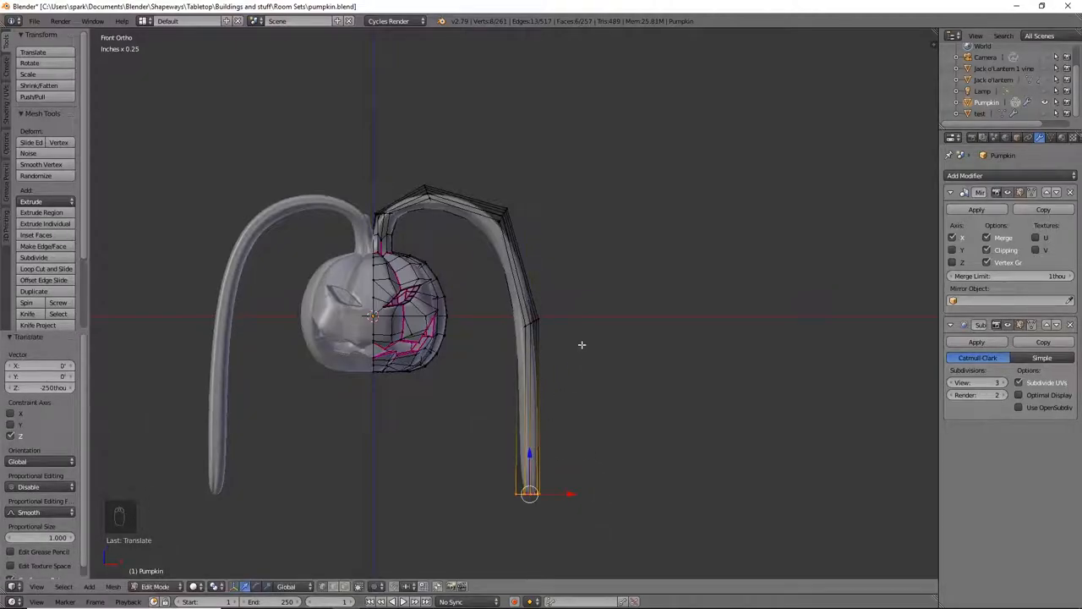
drag(529, 495, 567, 494)
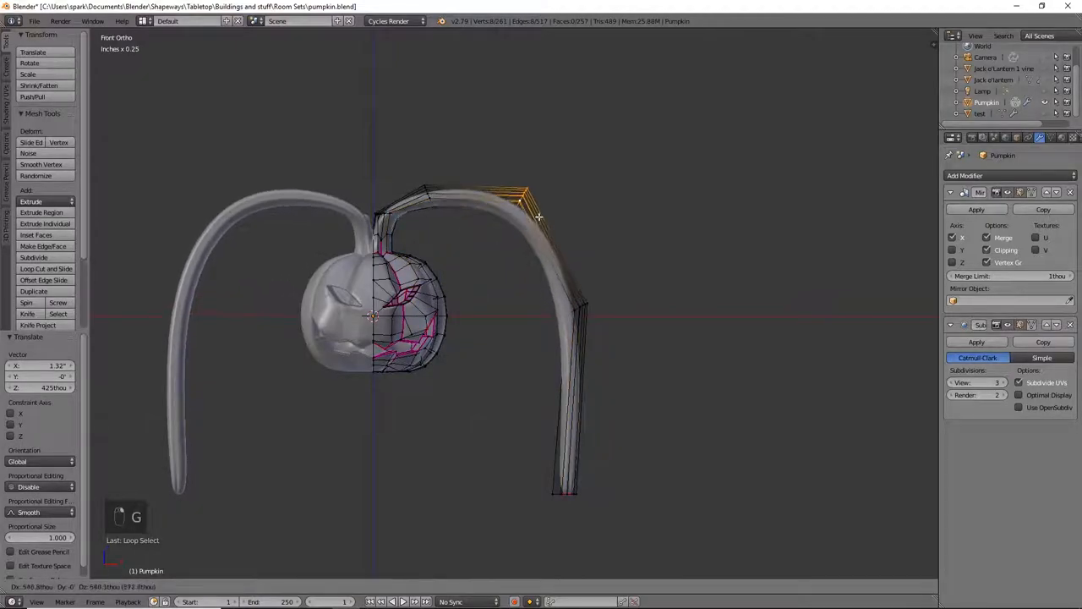
- Raise the leg's knee and upper joint, then crease the lower knee loop
drag(539, 217, 535, 194)
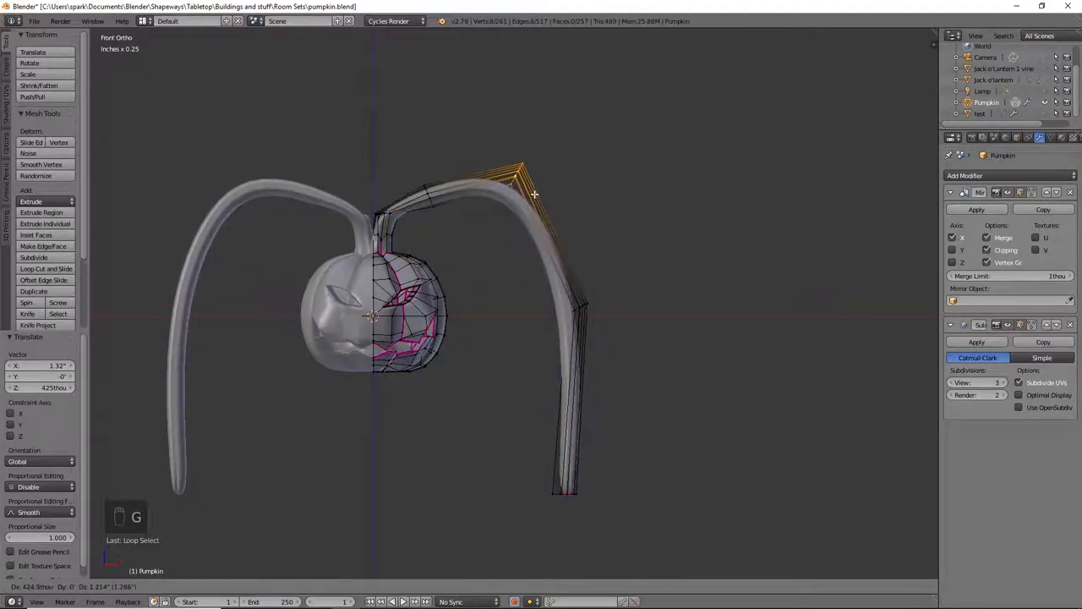
drag(516, 177, 501, 157)
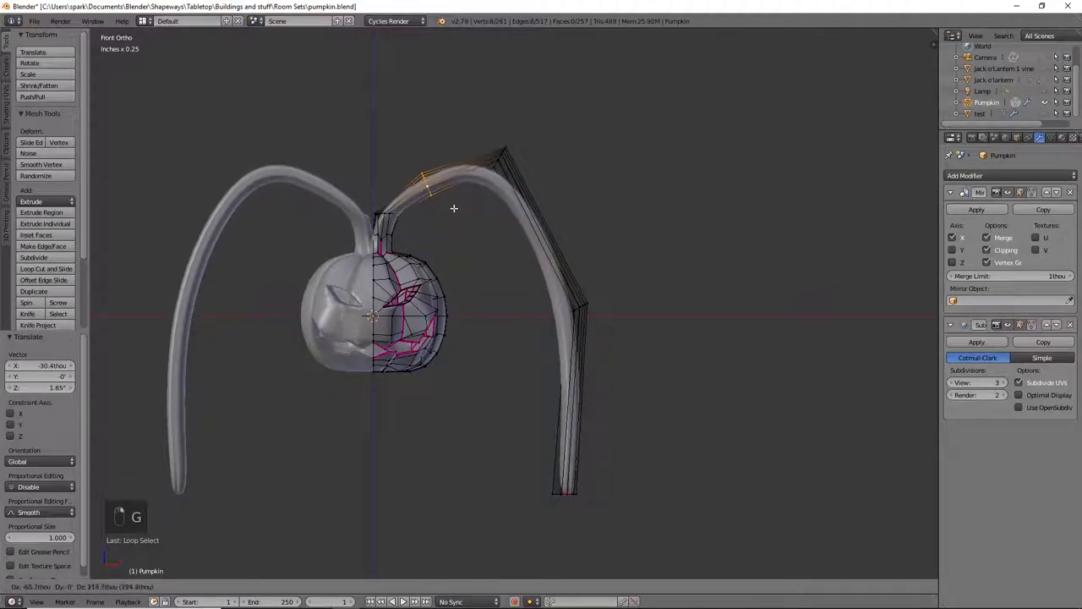
drag(454, 209, 495, 187)
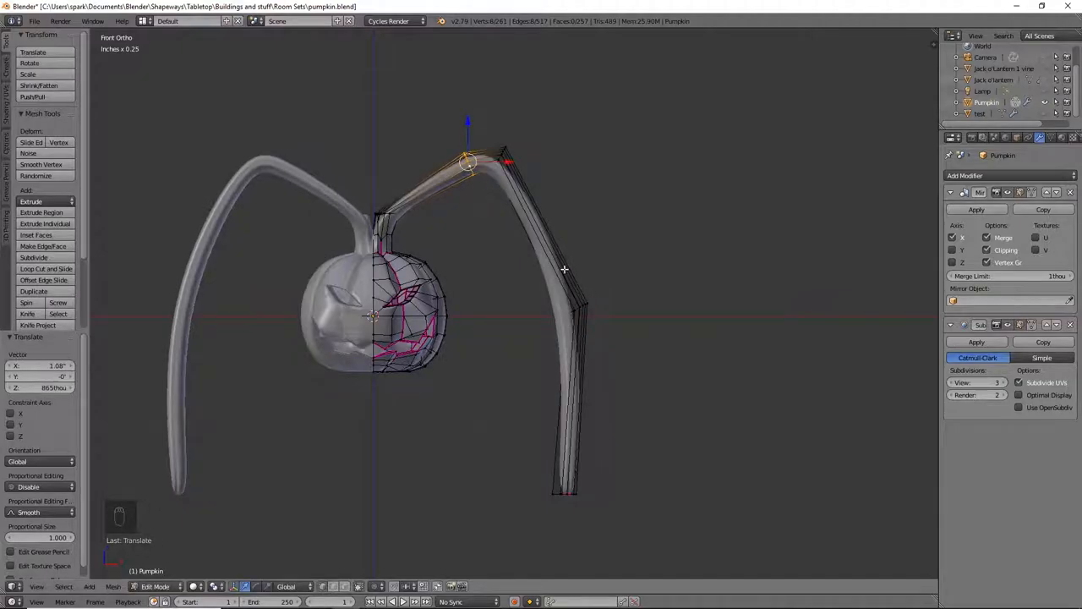
key(ctrl+r)
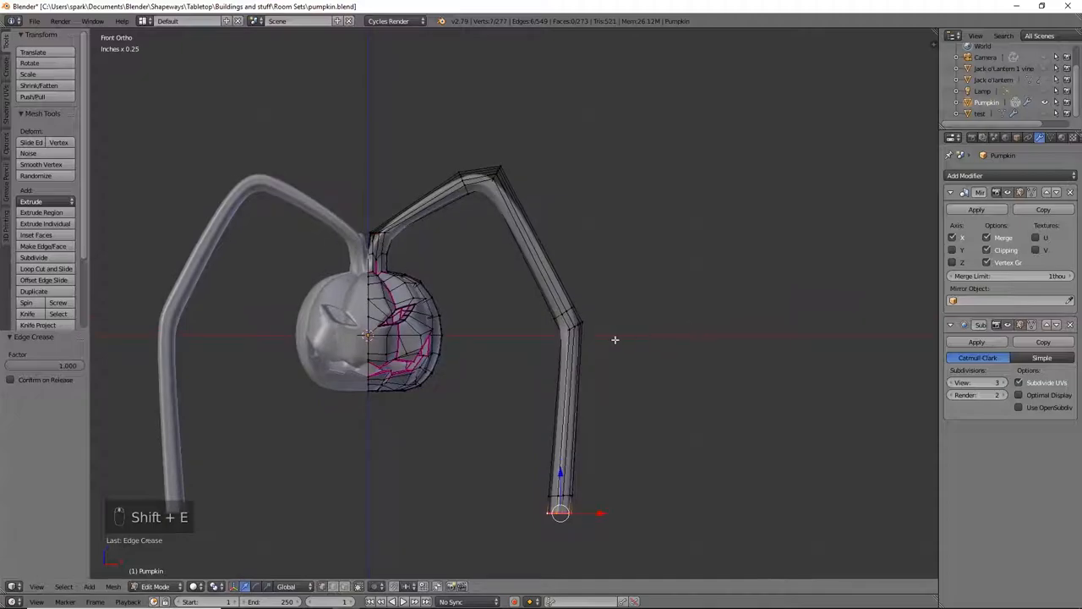
click(573, 326)
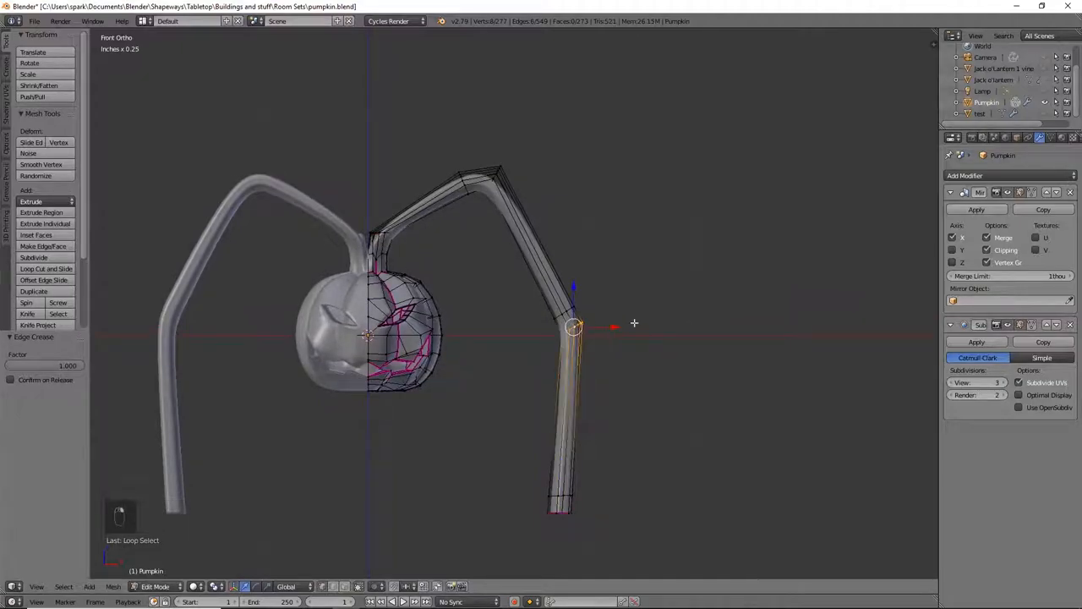
key(shift+e)
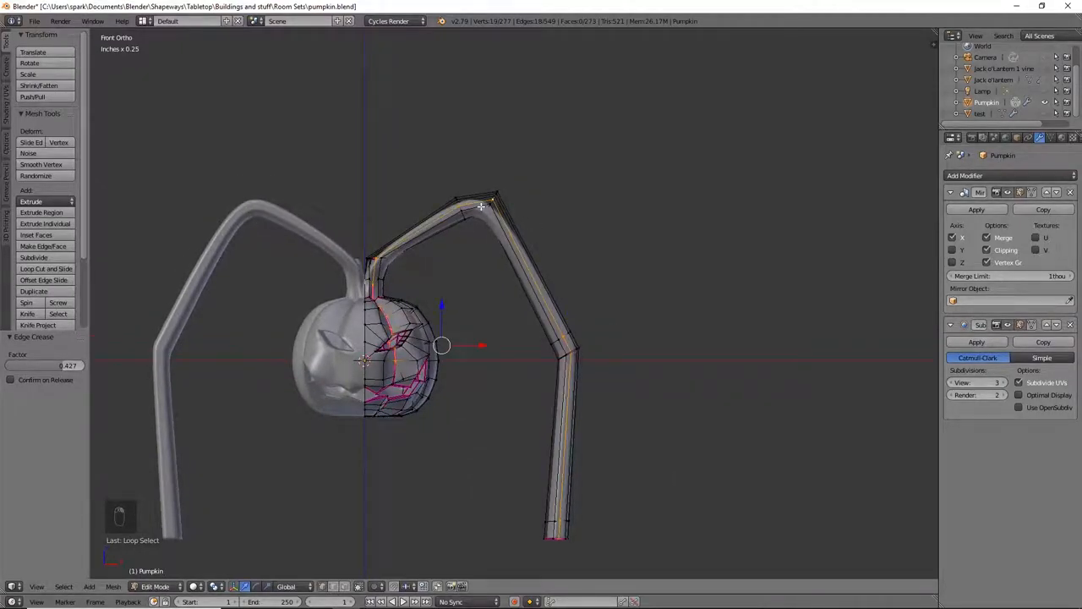
- Apply an edge crease of about 0.43 along the upper leg's edge loop
key(Shift+E)
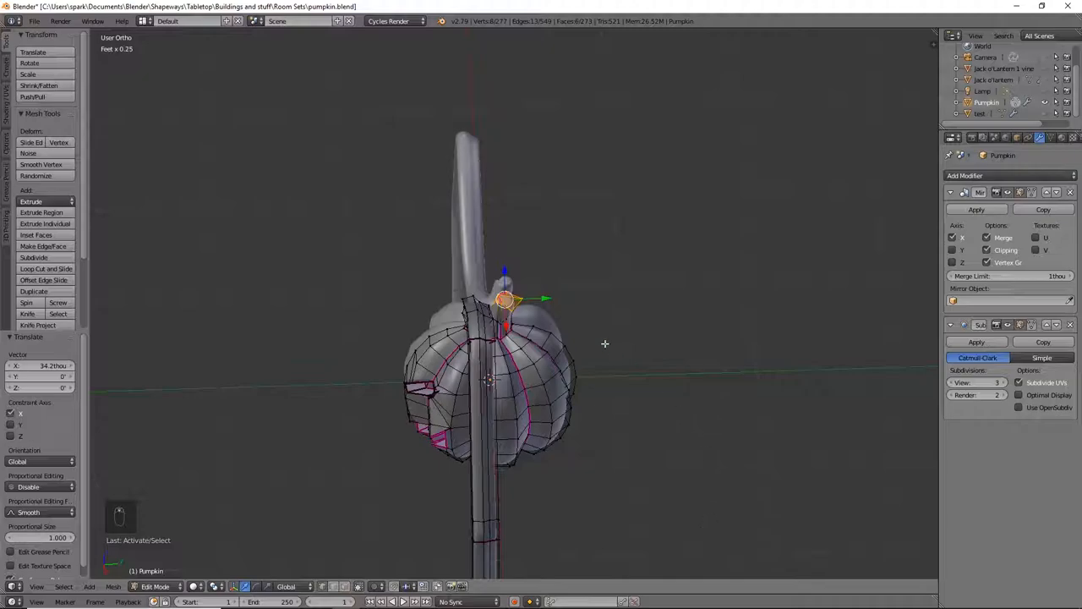
mouse_move(528, 298)
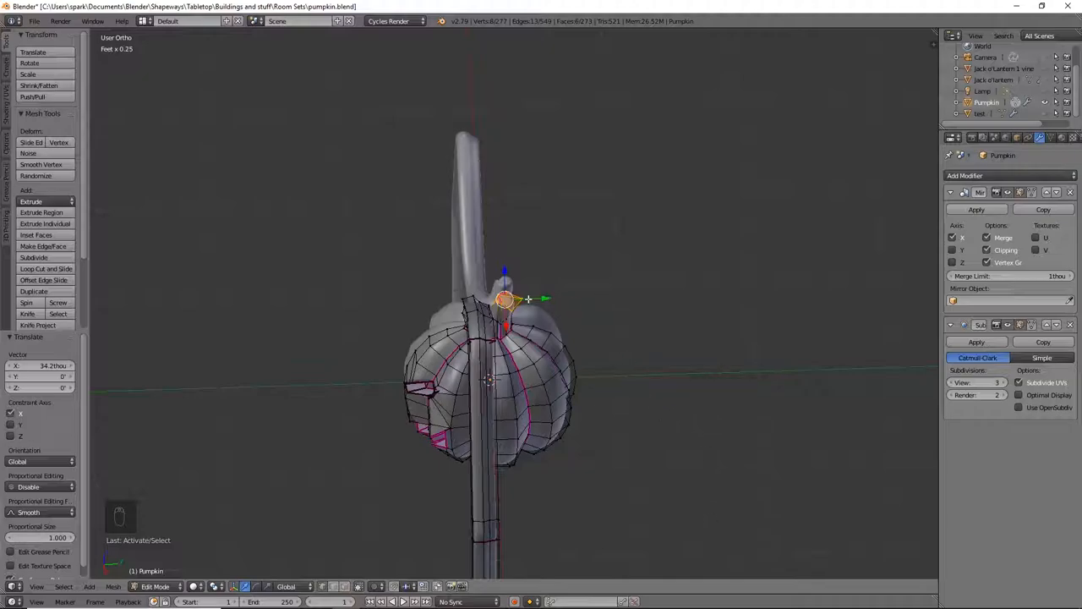
mouse_move(722, 401)
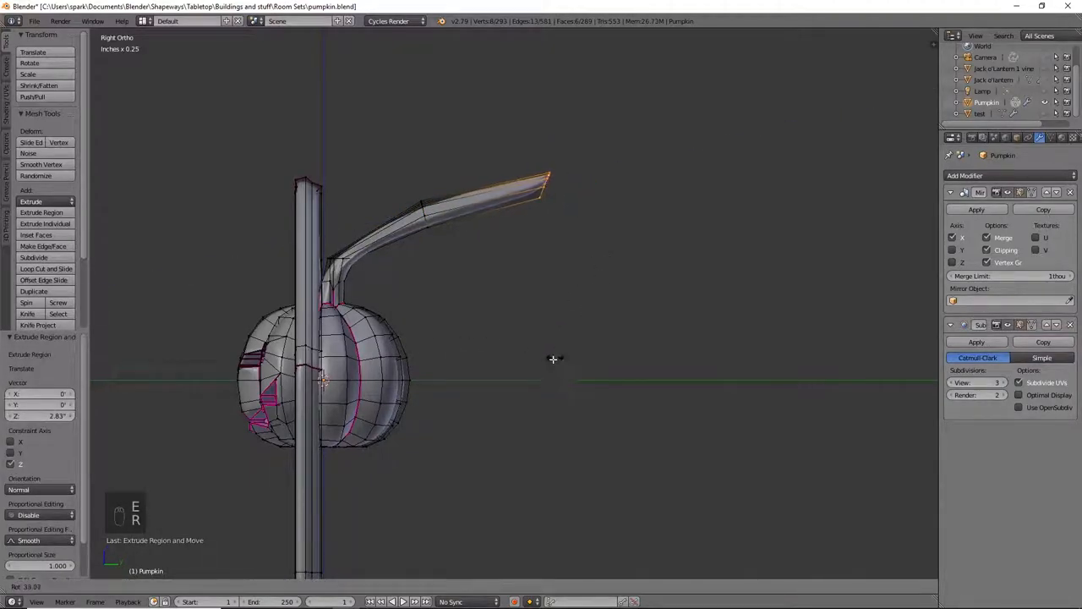
- Angle the second leg's tip, pull its knee out and up, and crease a new knee loop
key(r)
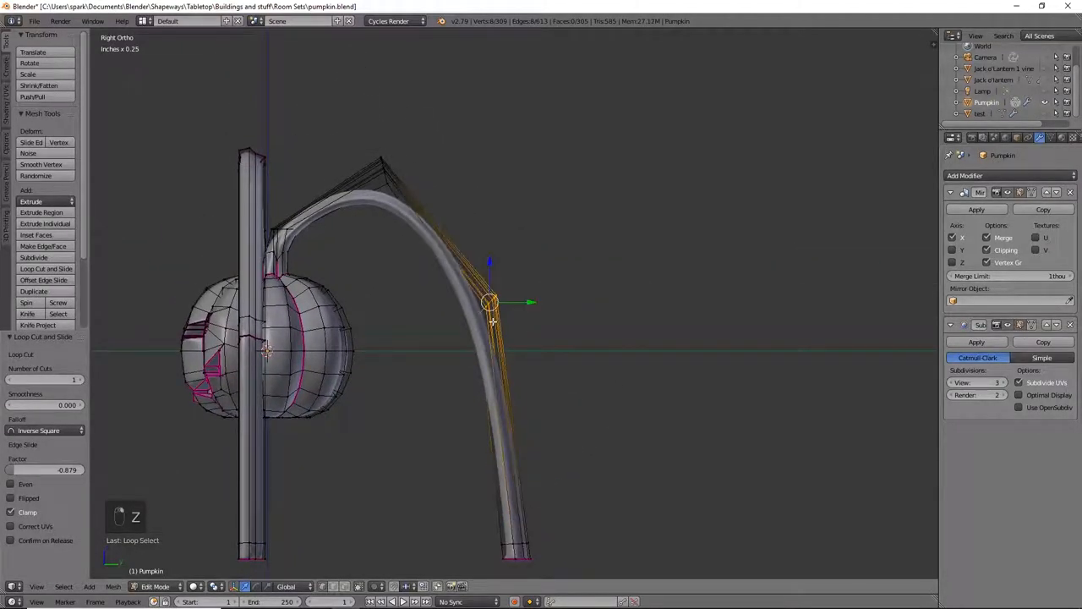
drag(491, 302, 541, 308)
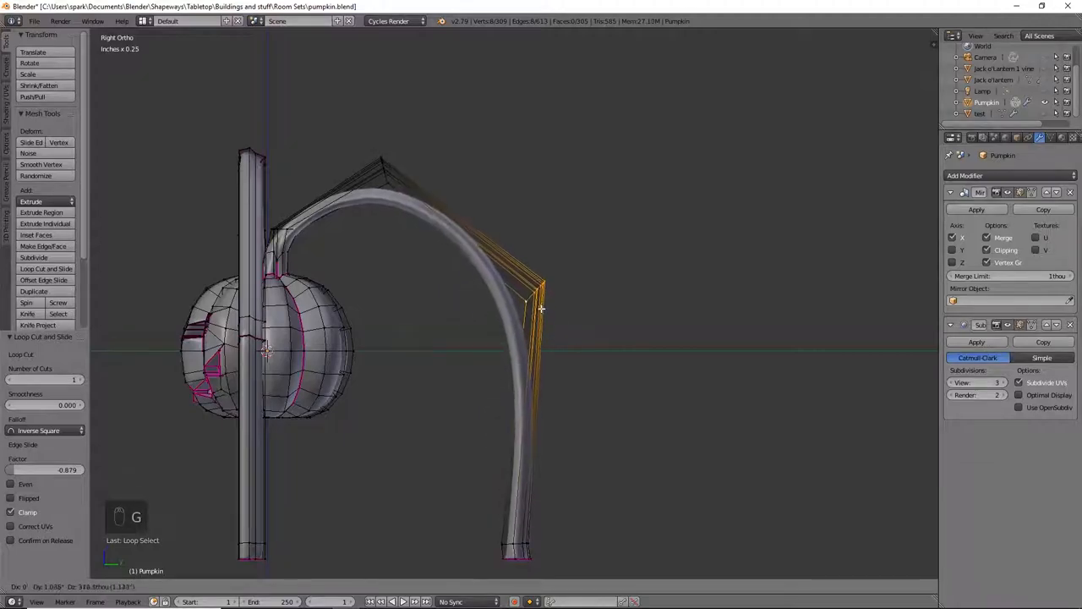
drag(542, 309, 528, 270)
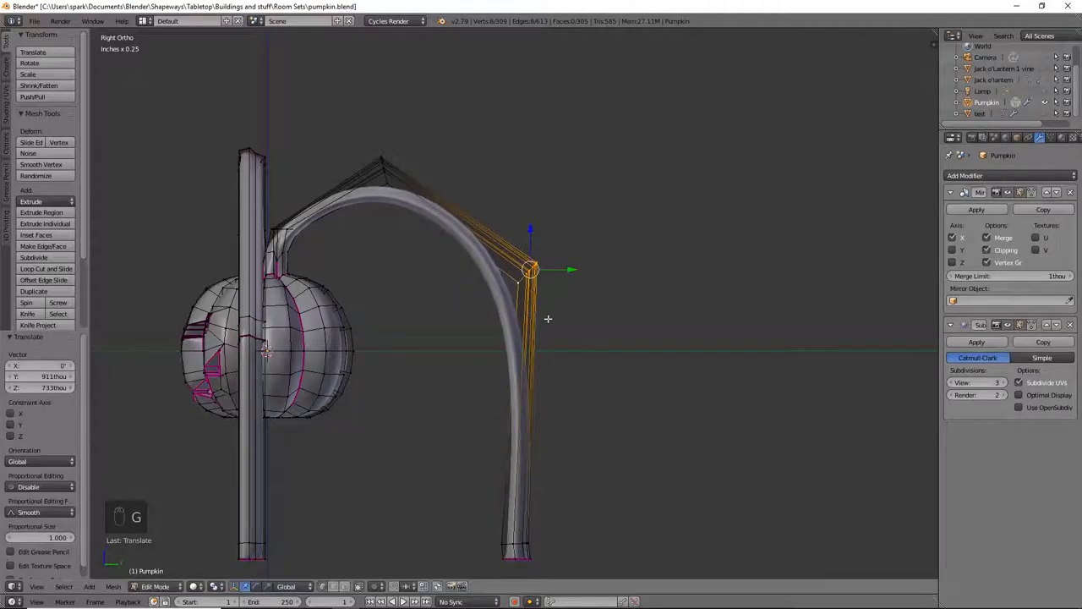
key(ctrl+r)
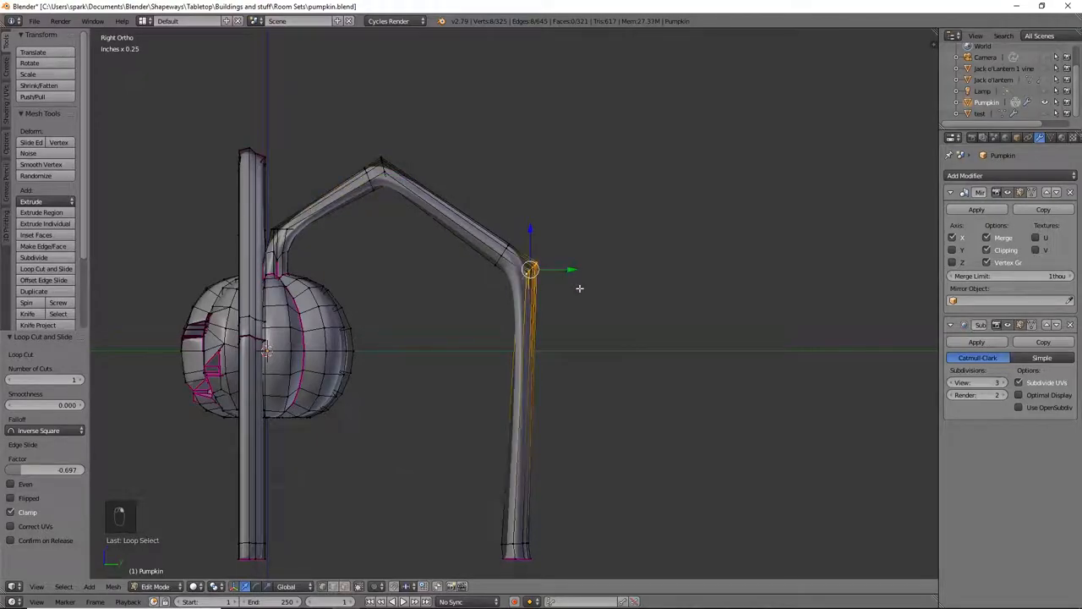
key(shift+e)
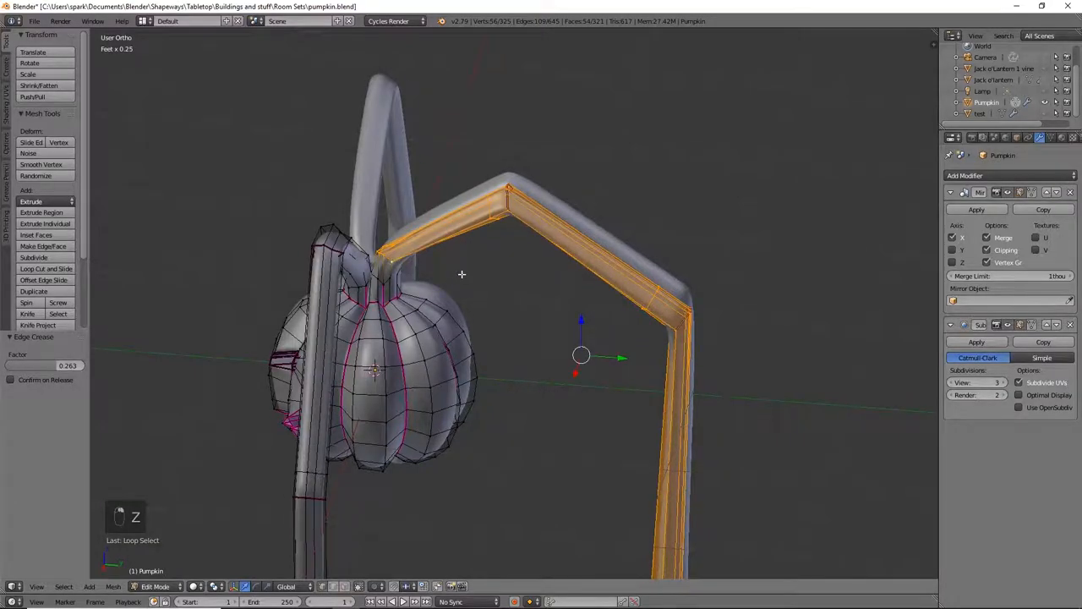
- In Top view, rotate the second leg diagonally around a chosen pivot point
key(numpad_4)
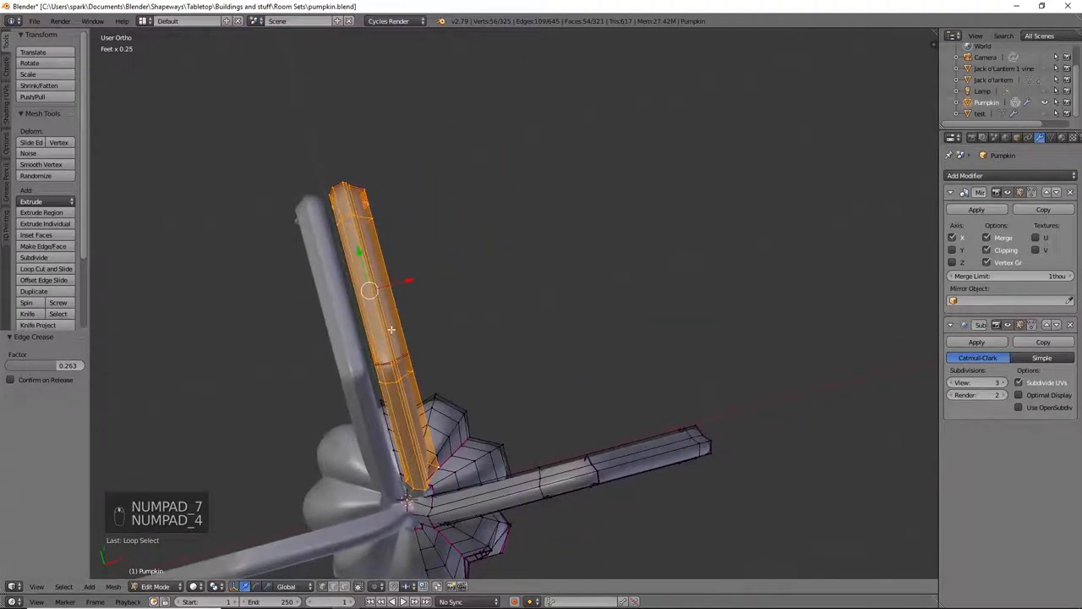
key(KP_7)
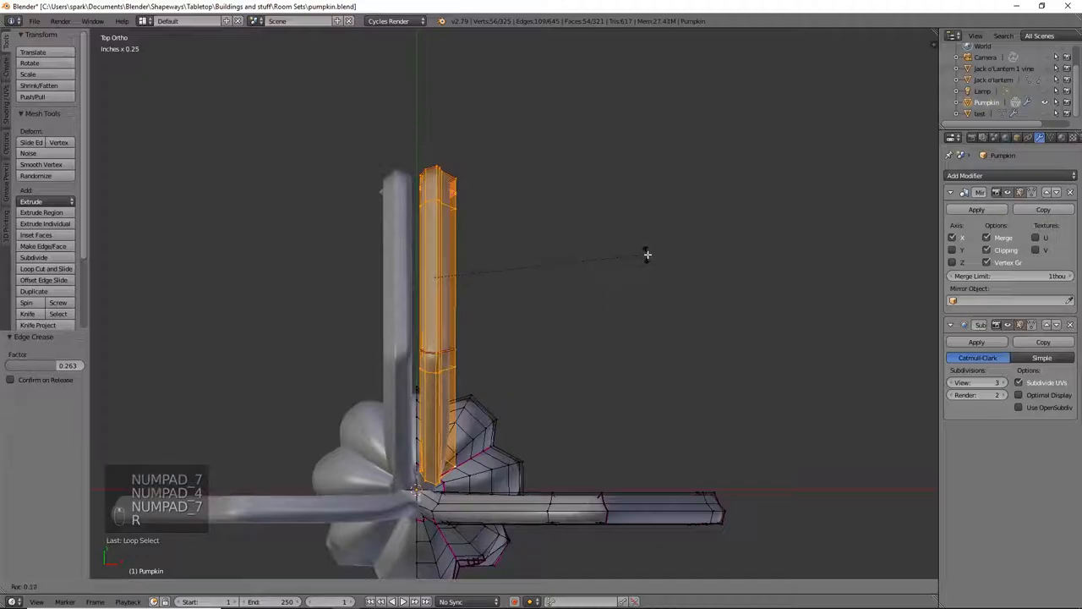
key(r)
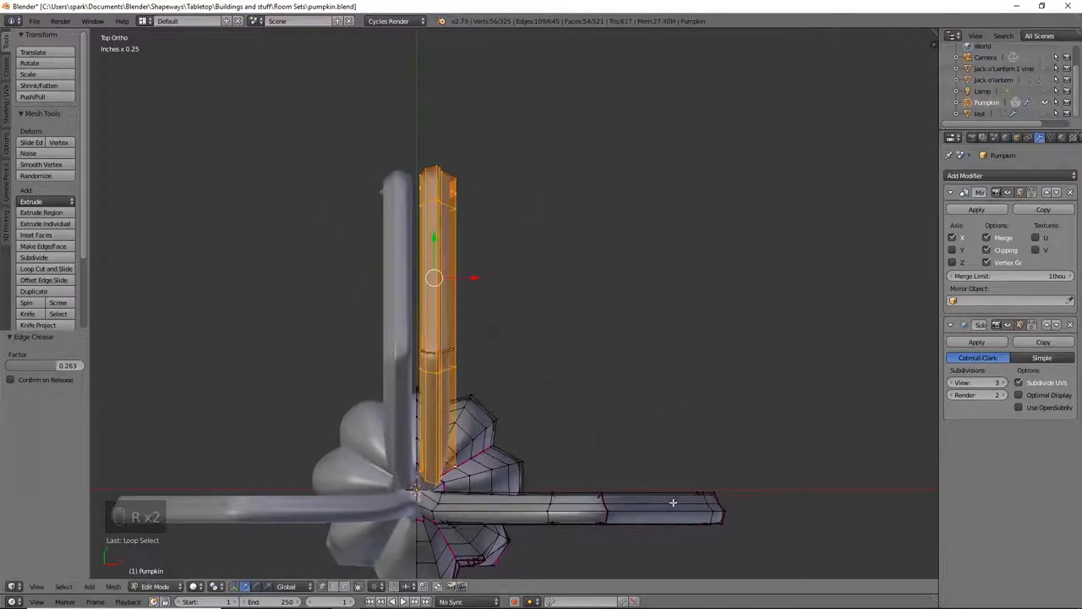
click(215, 586)
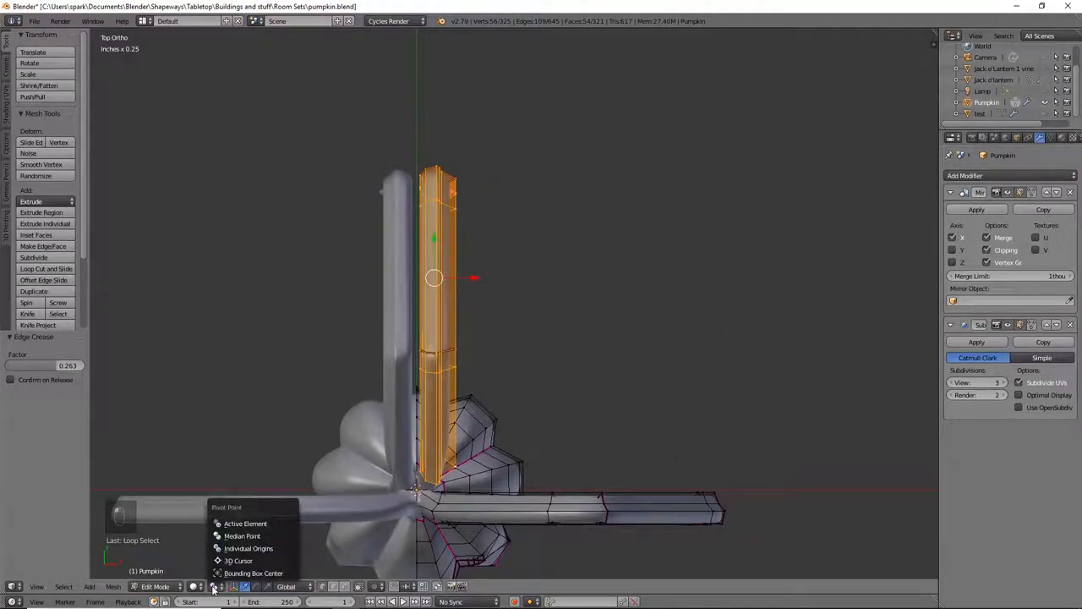
mouse_move(253, 573)
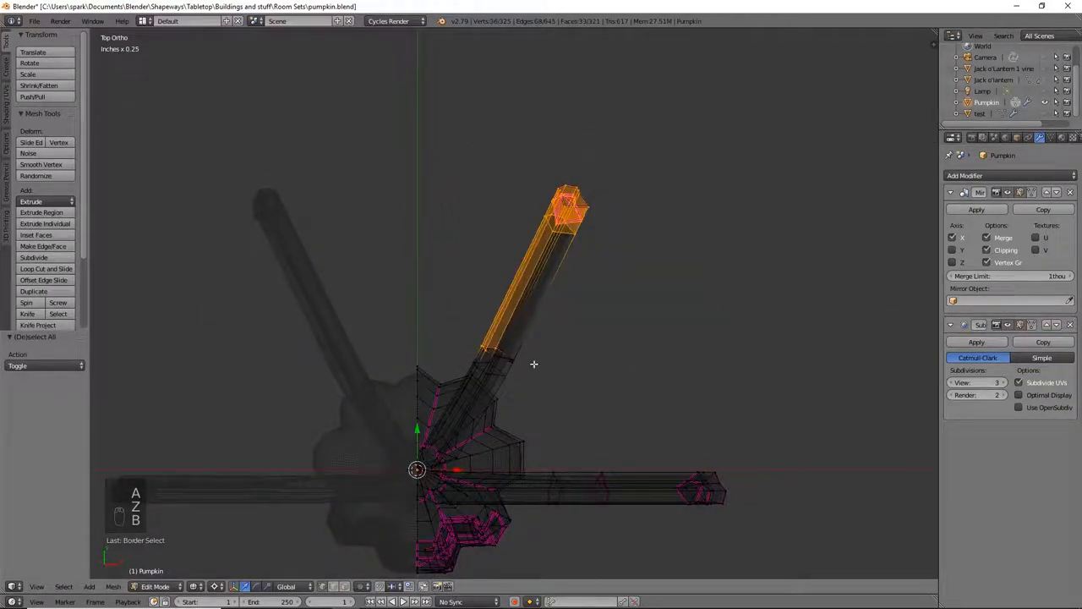
drag(533, 364, 560, 377)
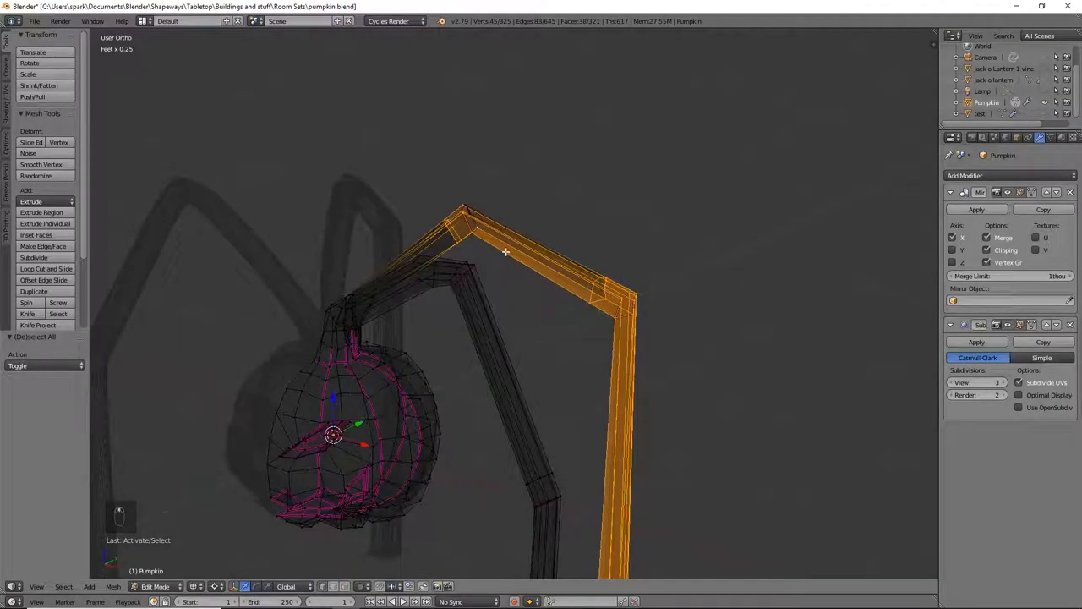
key(b)
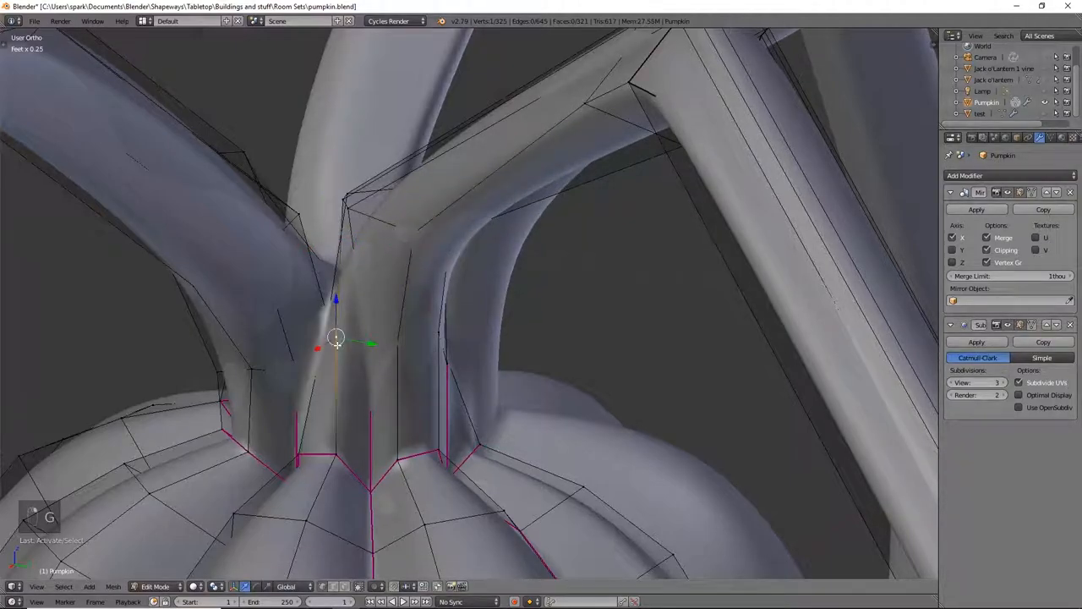
- In wireframe view, slide the stray joint vertices into place at the leg base
drag(337, 338, 451, 340)
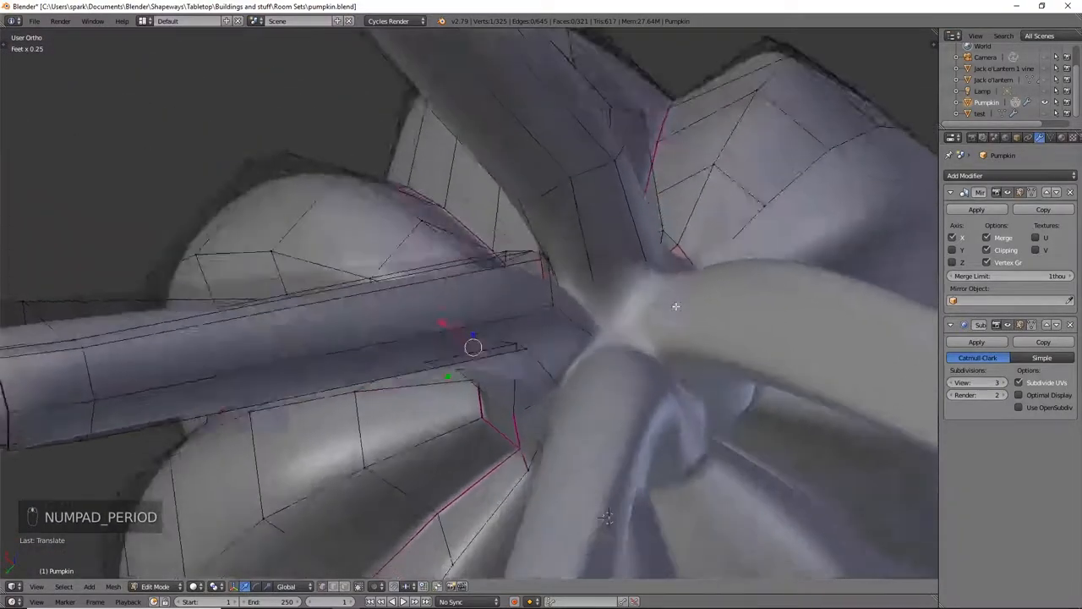
key(z)
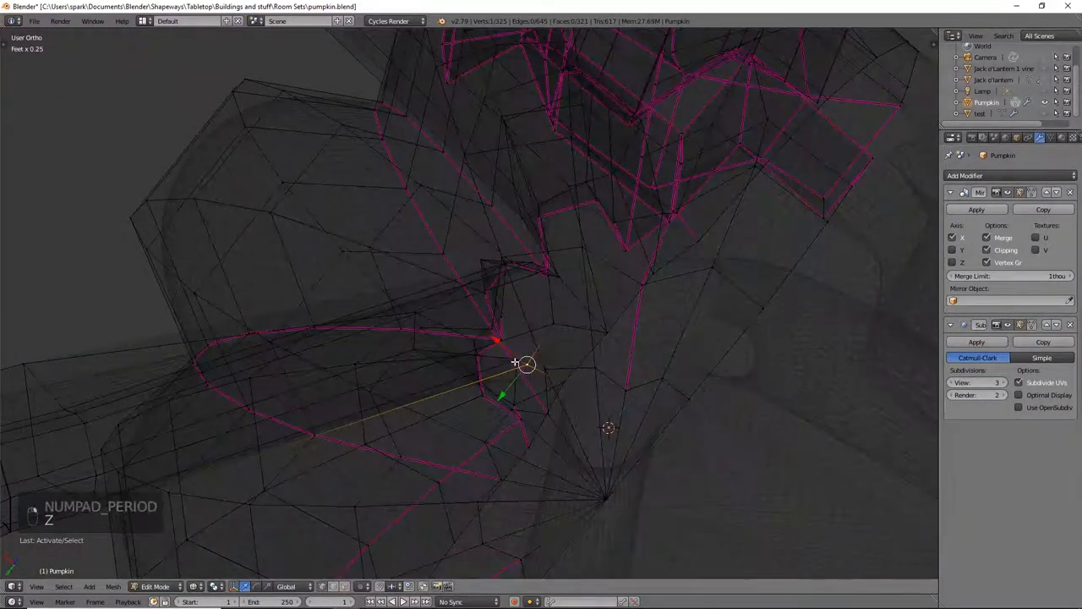
key(z)
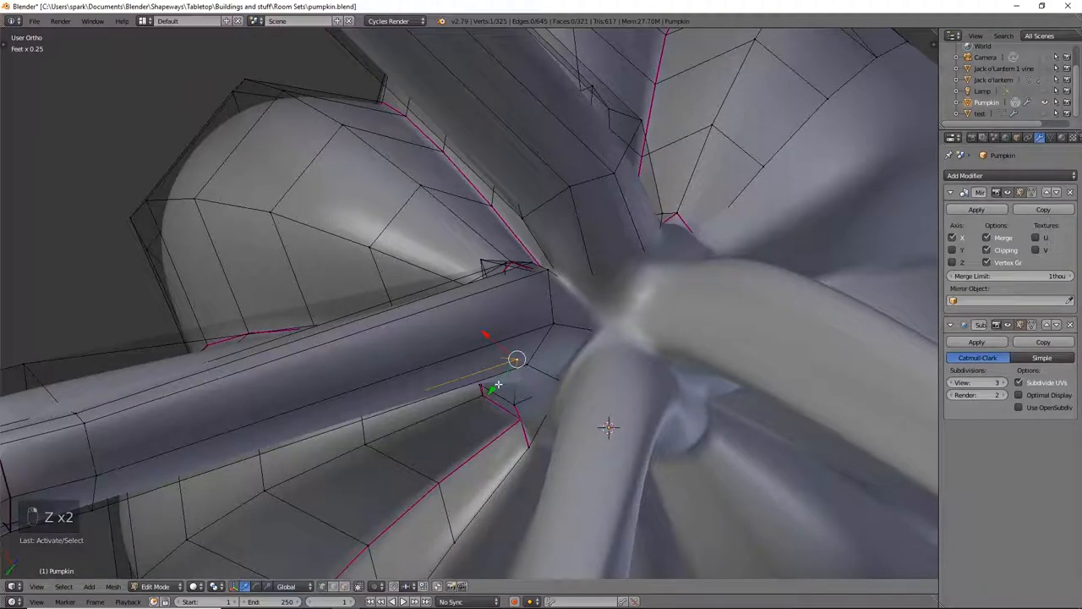
drag(516, 359, 497, 383)
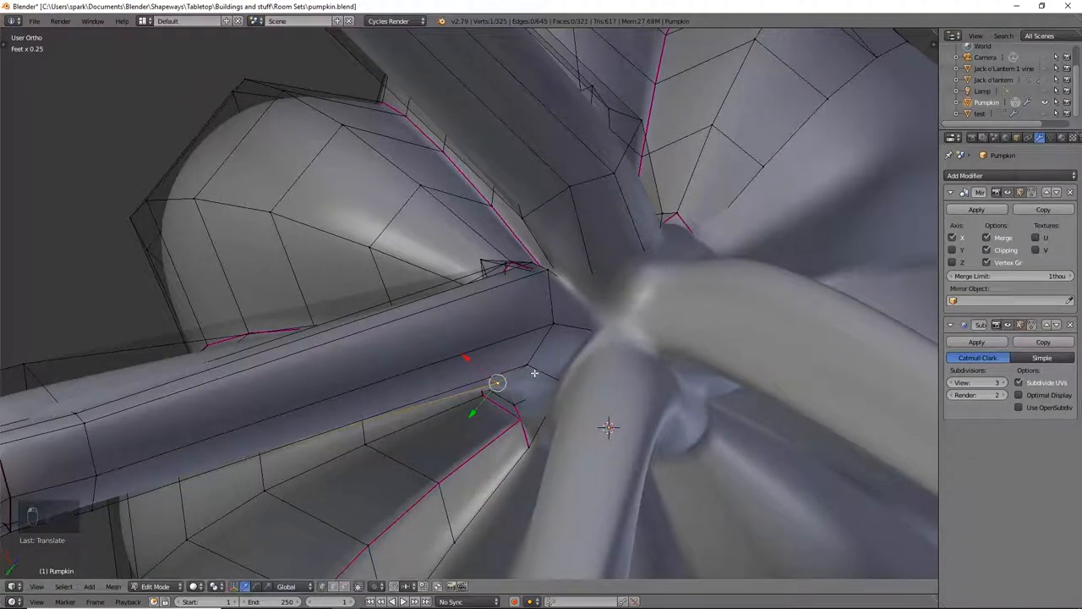
drag(497, 383, 573, 327)
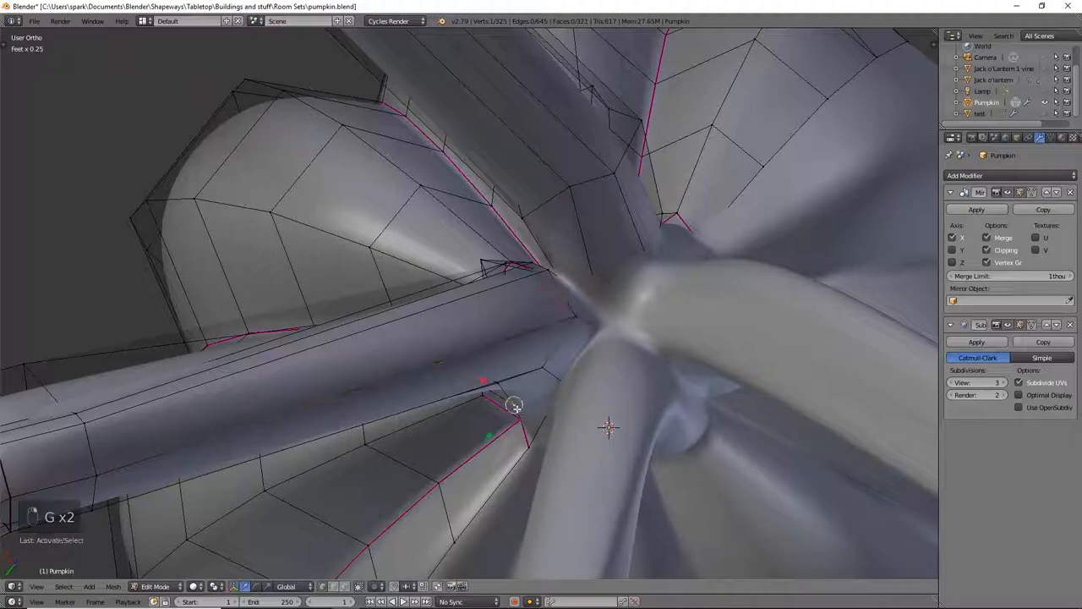
drag(514, 405, 520, 419)
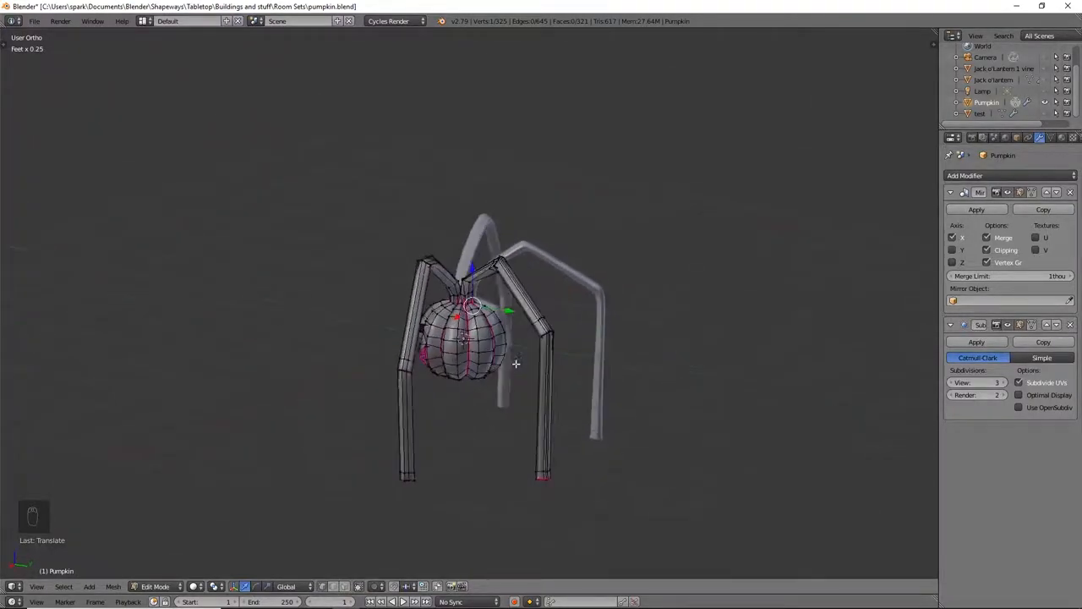
- Duplicate the legged pumpkin in place as Pumpkin.001, then select the original Pumpkin in the Outliner
drag(516, 364, 700, 357)
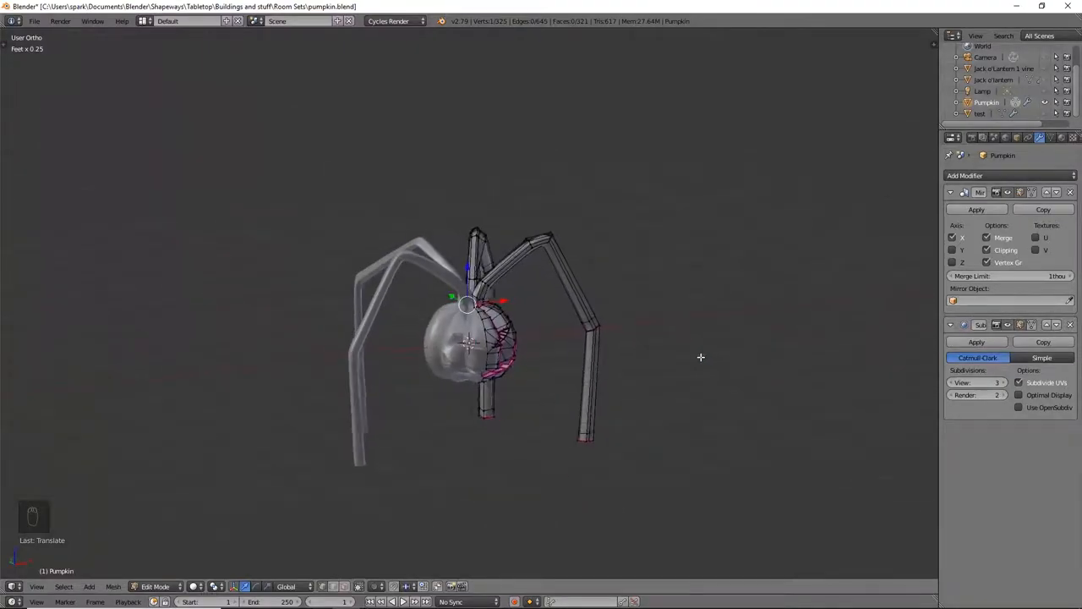
key(Tab)
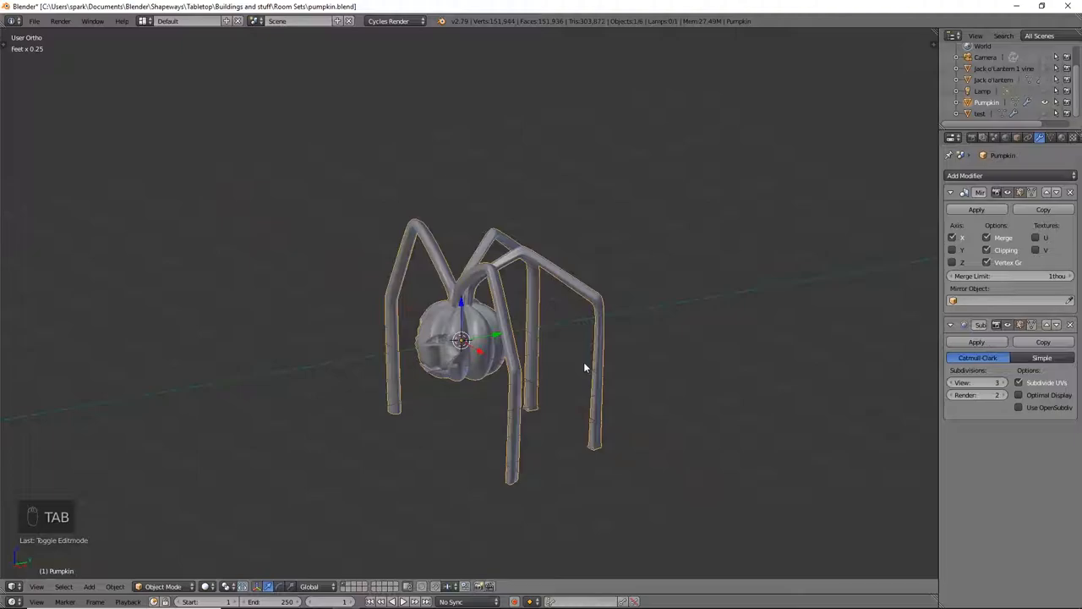
key(shift+d)
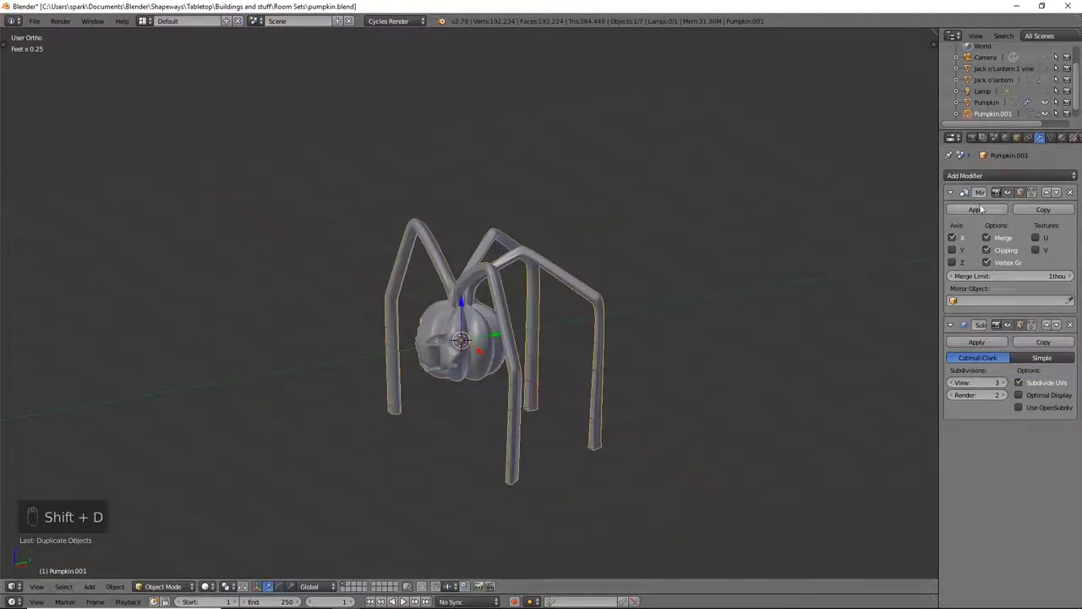
mouse_move(883, 149)
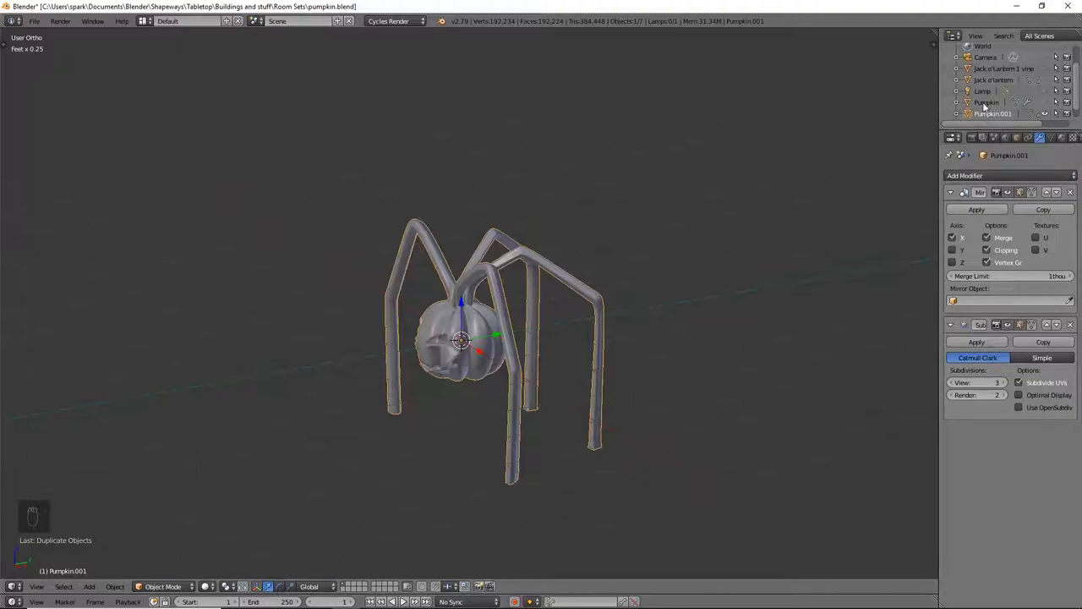
click(986, 103)
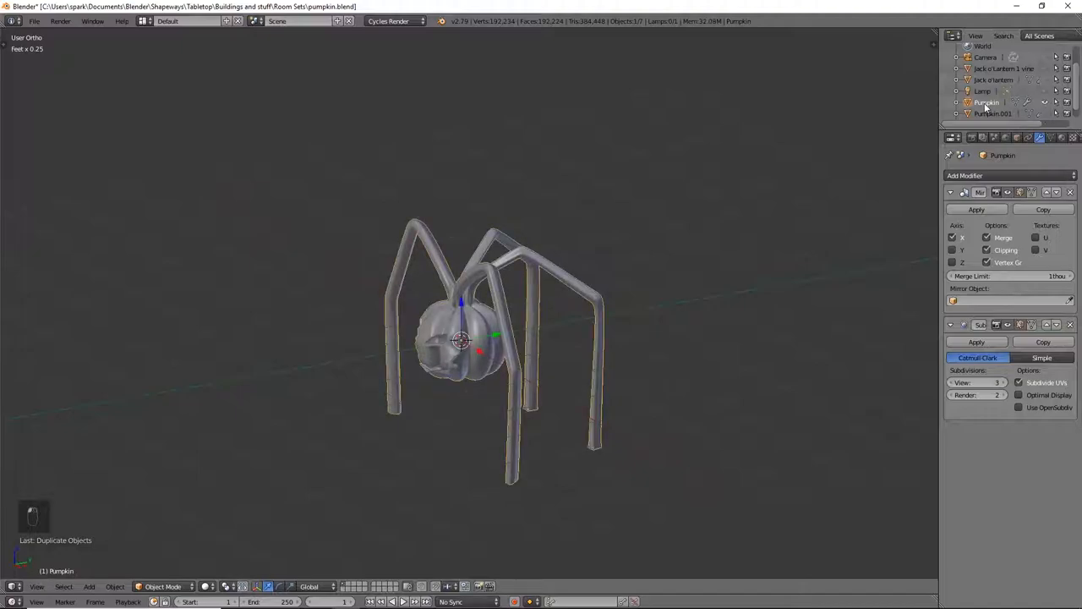
- Undo the original Pumpkin's leg extrusions in Edit Mode, then hide it in the Outliner
key(Tab)
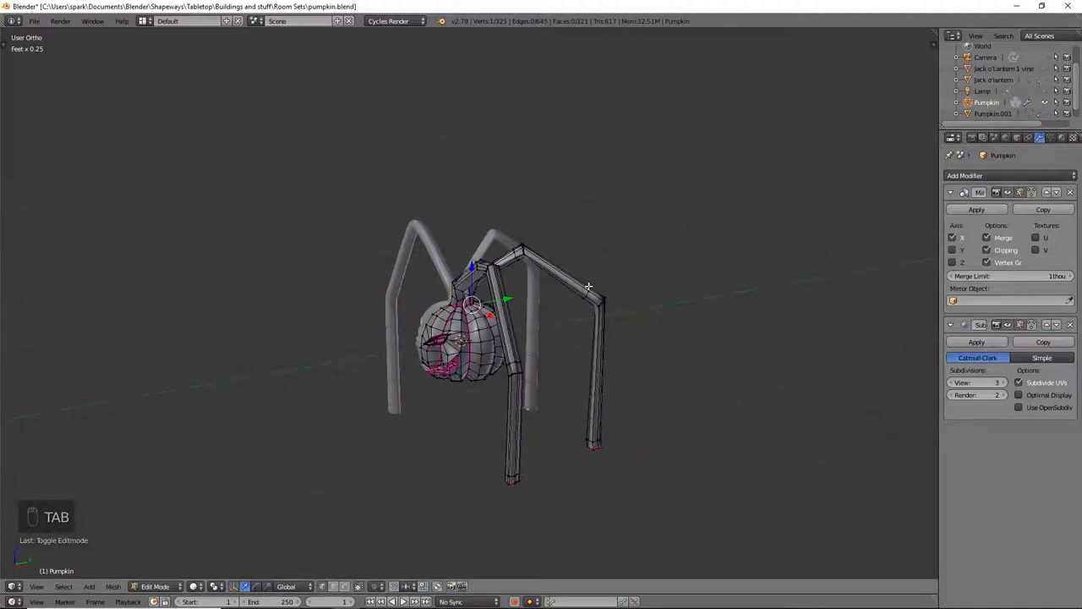
key(ctrl+z)
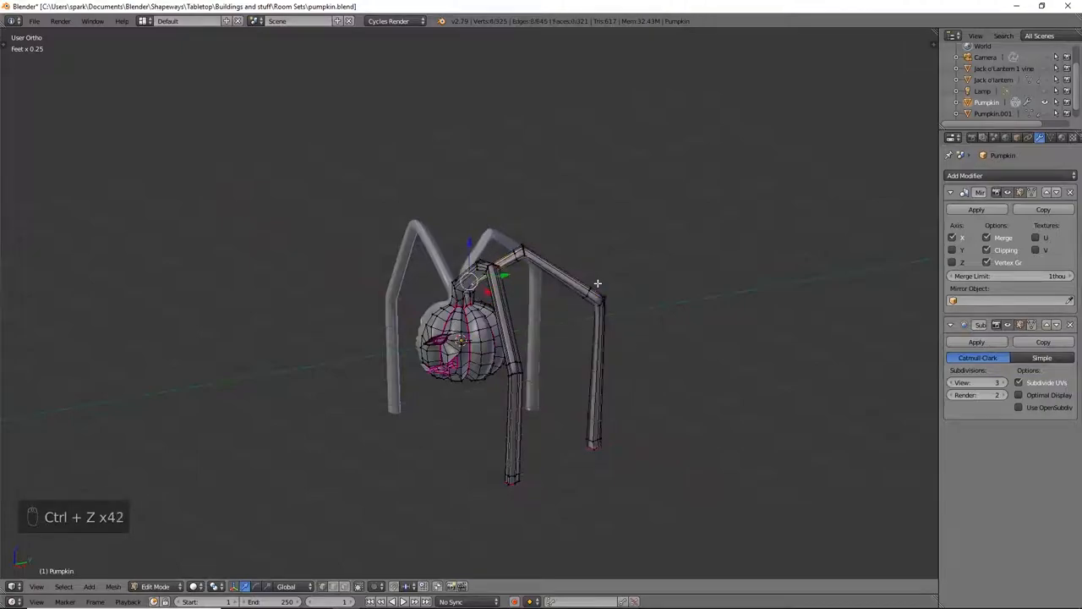
key(ctrl+z)
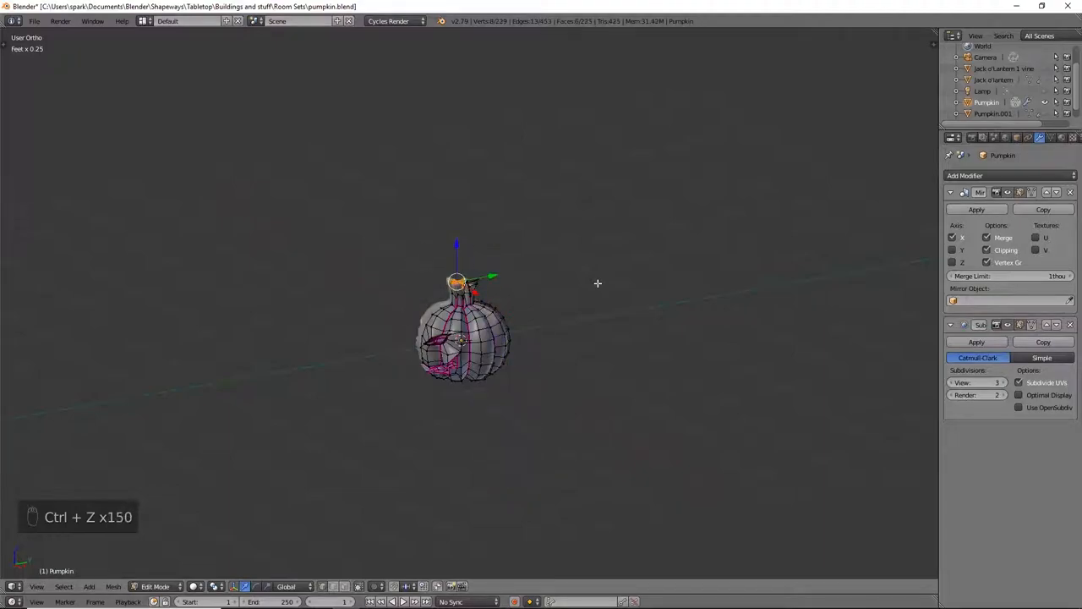
key(ctrl+z)
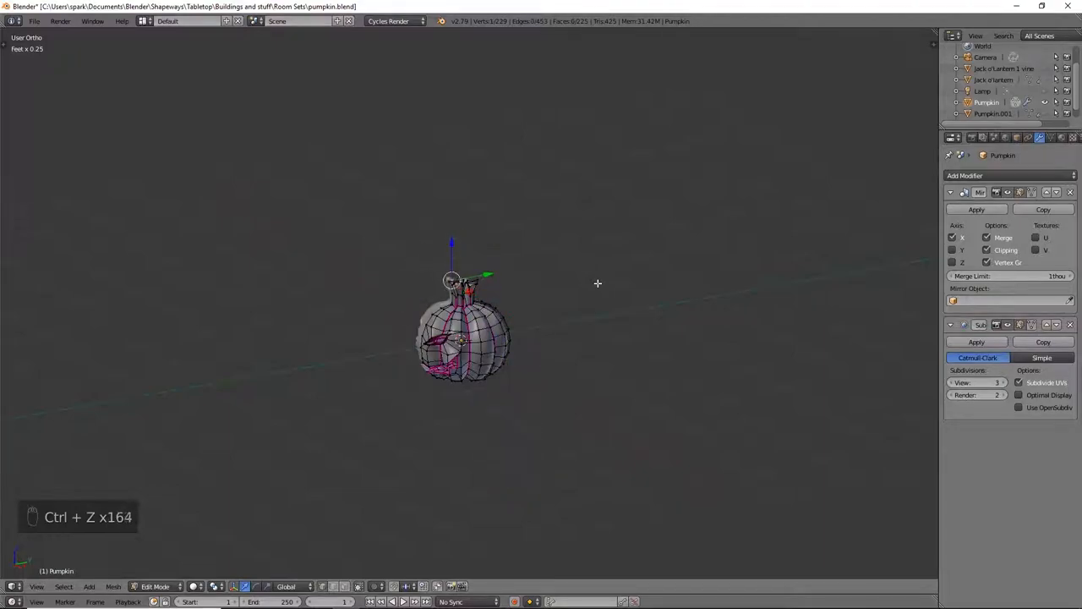
key(ctrl+z)
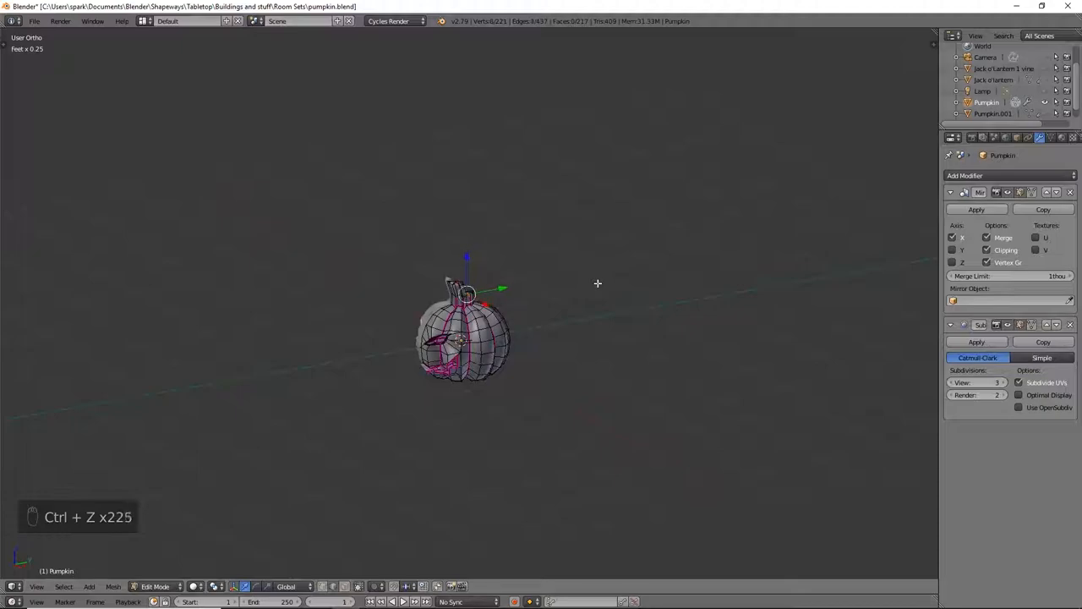
key(ctrl+z)
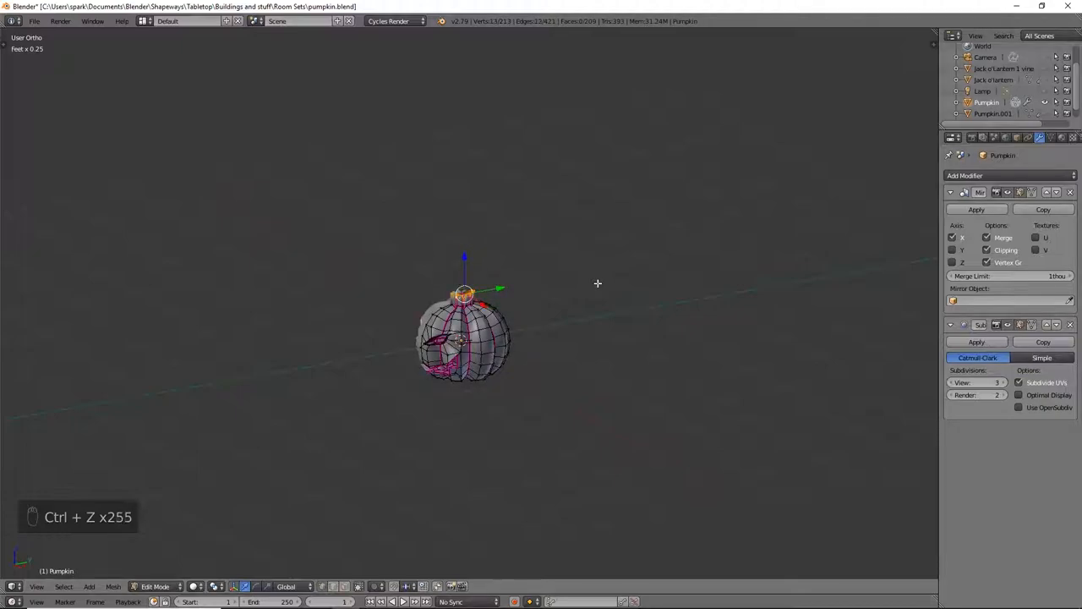
mouse_move(532, 309)
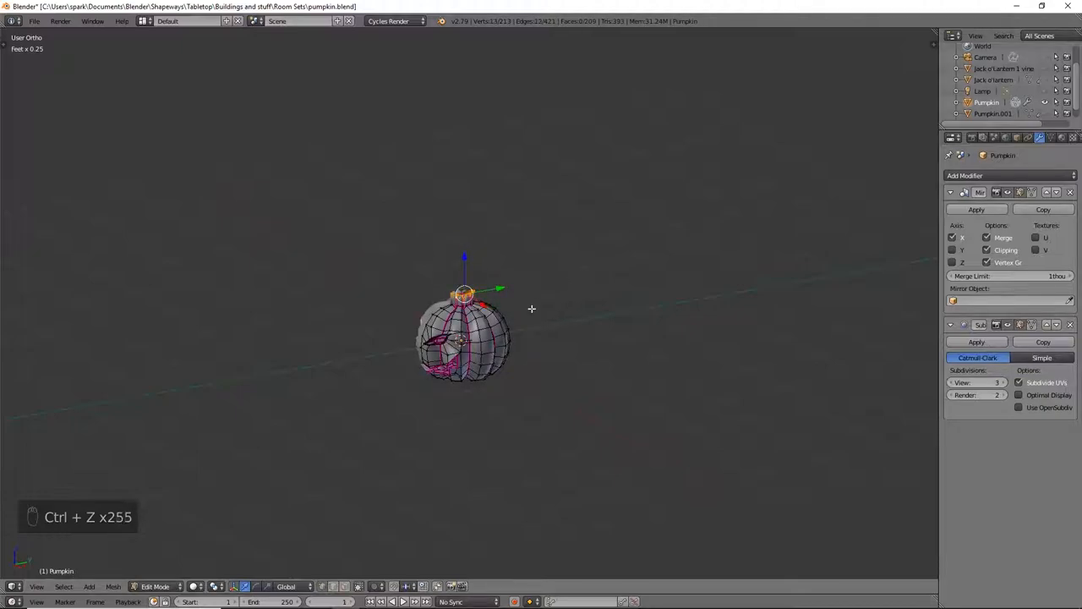
key(ctrl+z)
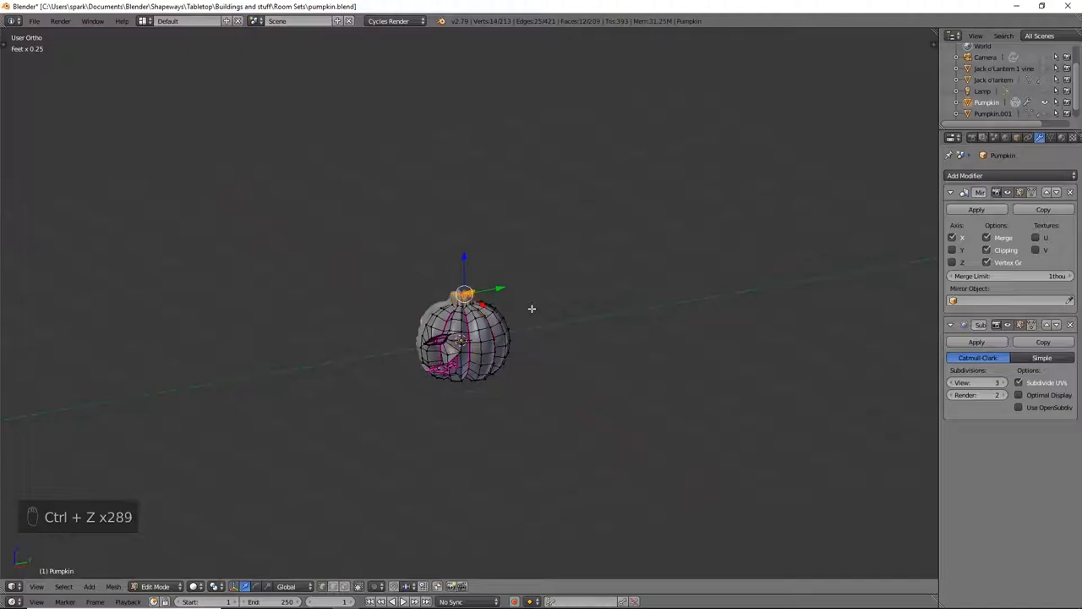
scroll(up, 3)
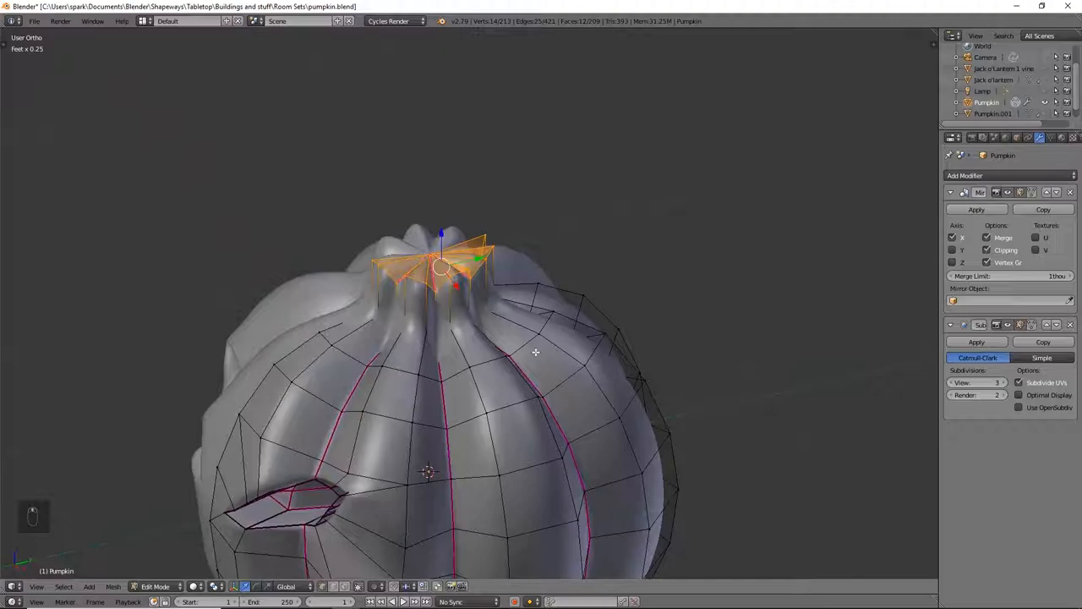
key(Tab)
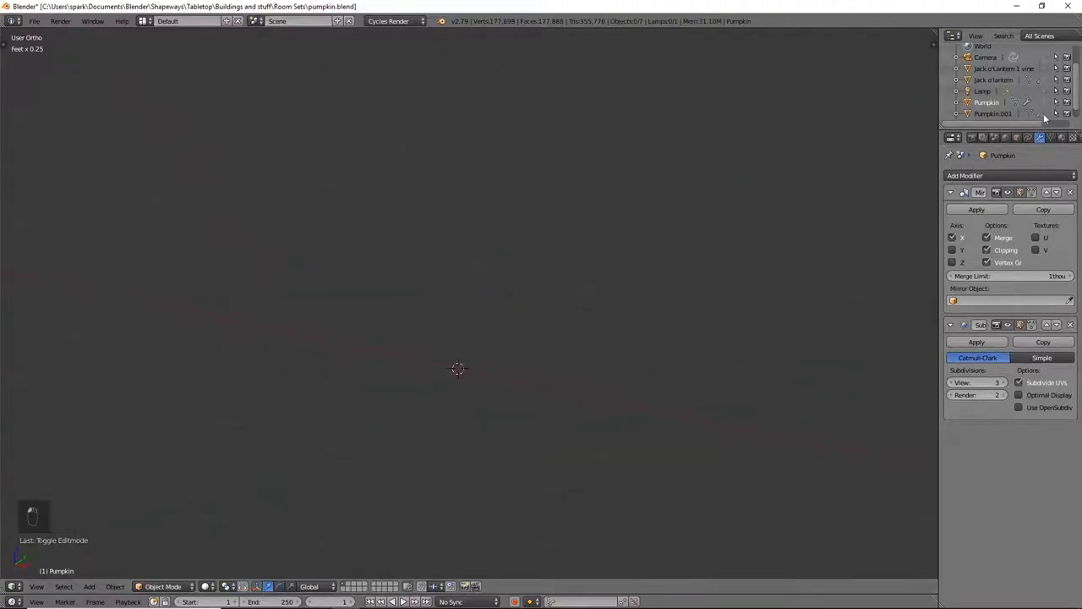
click(994, 113)
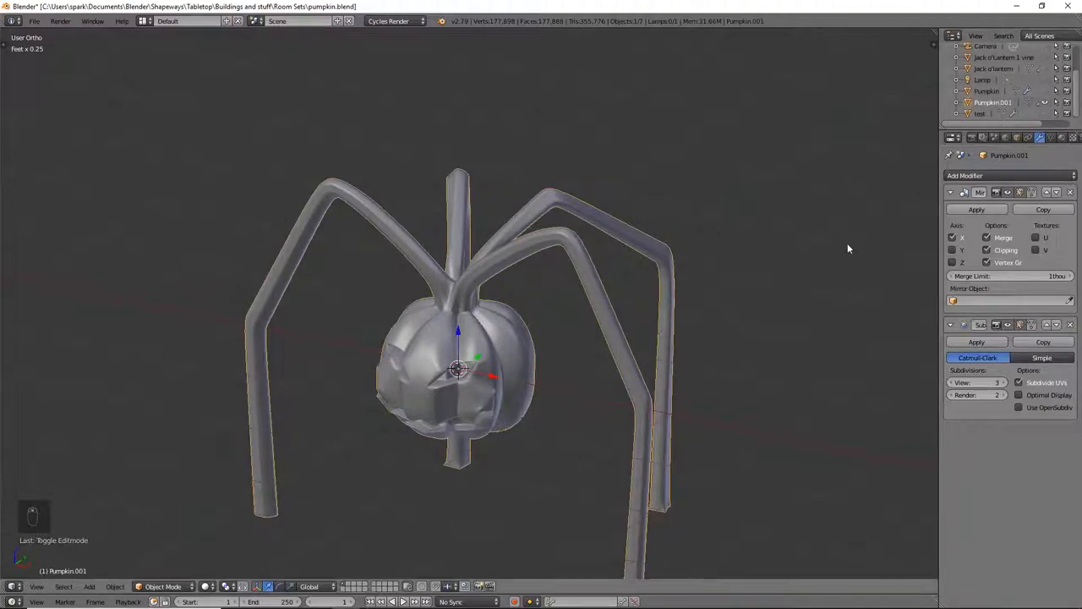
- Duplicate Pumpkin.001 in place as Pumpkin.002 and apply its Mirror and Subdivision Surface modifiers
key(shift+d)
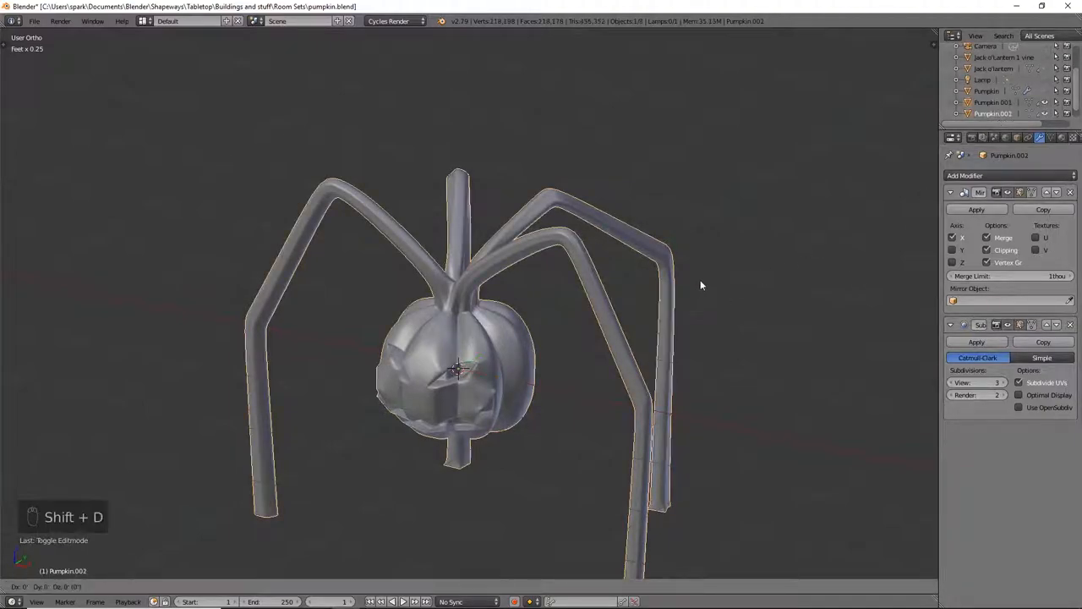
key(Shift+D)
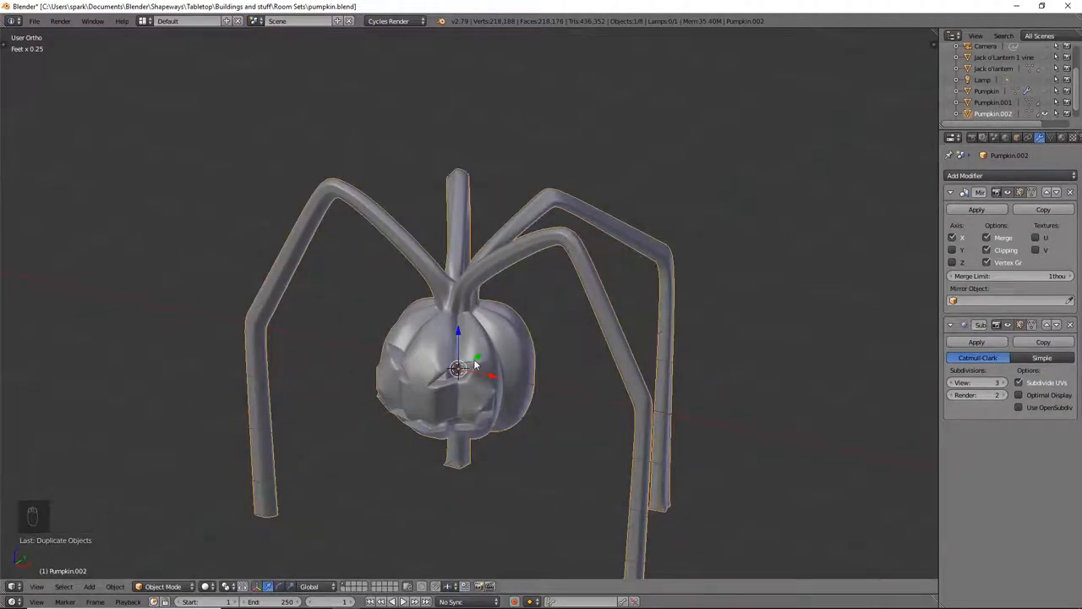
click(976, 209)
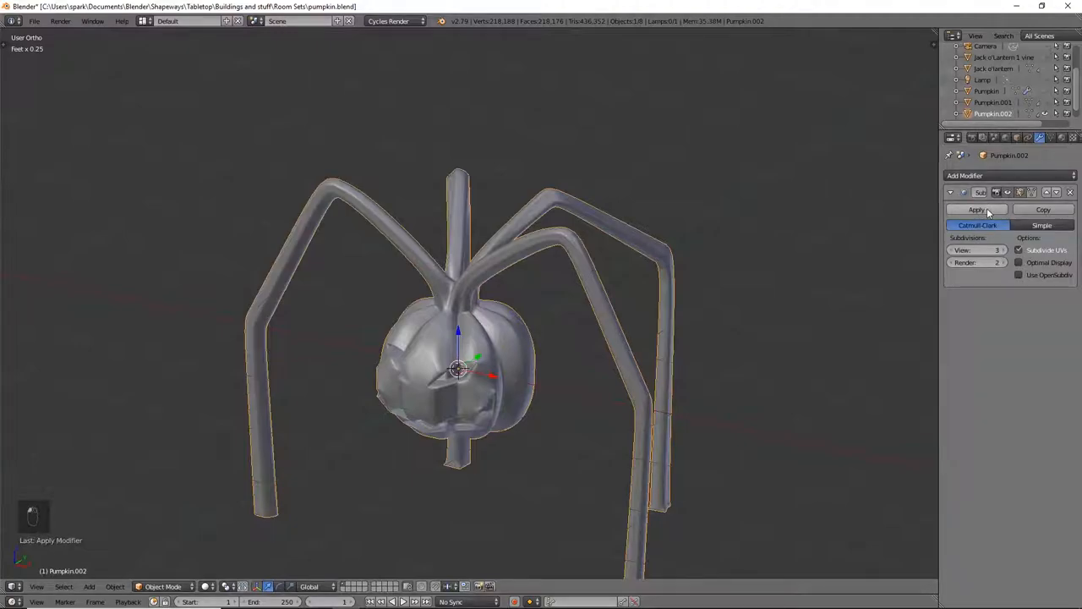
click(977, 208)
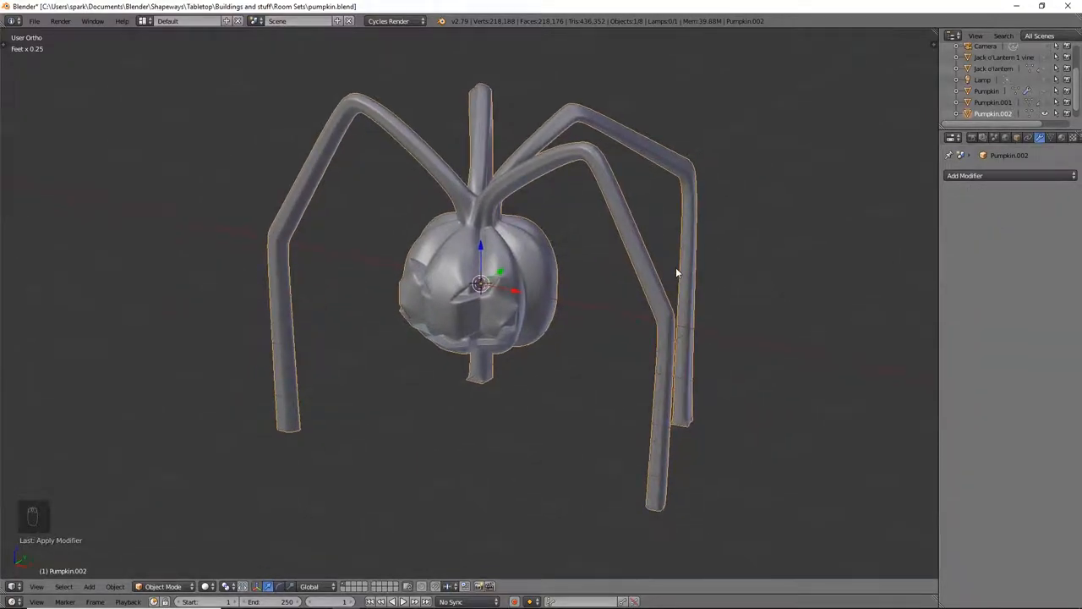
- Add a Single Bone armature, toggle viewport shading, and show its Object Data properties
key(shift+a)
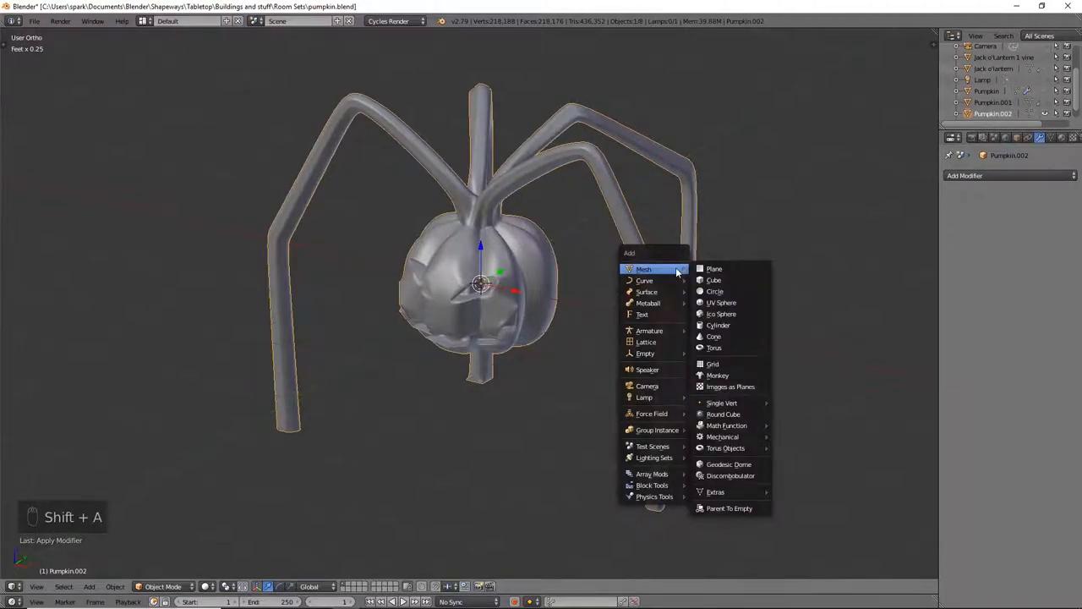
mouse_move(649, 330)
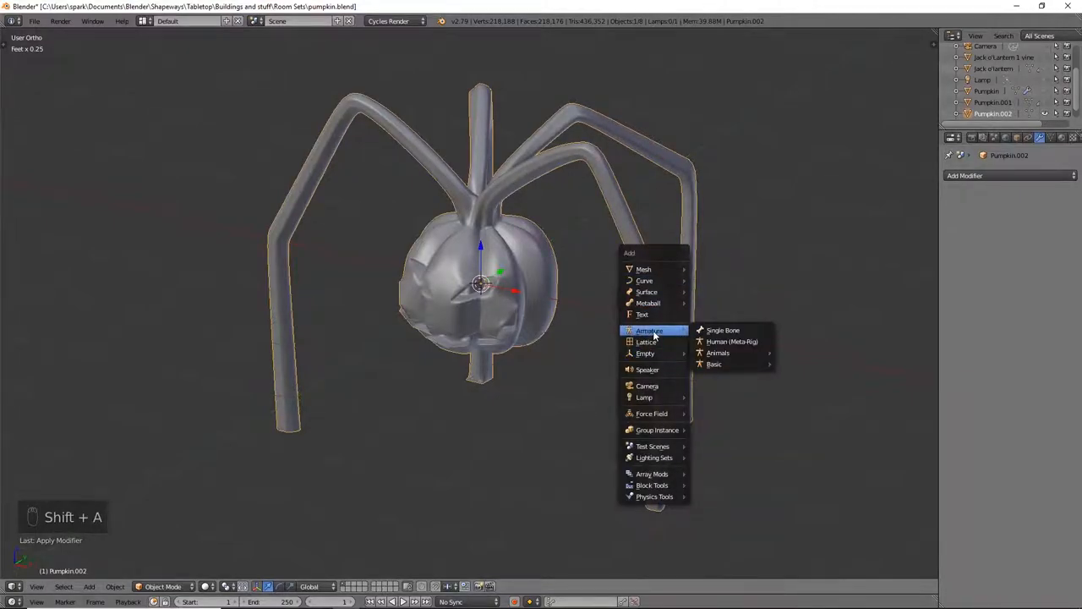
click(723, 330)
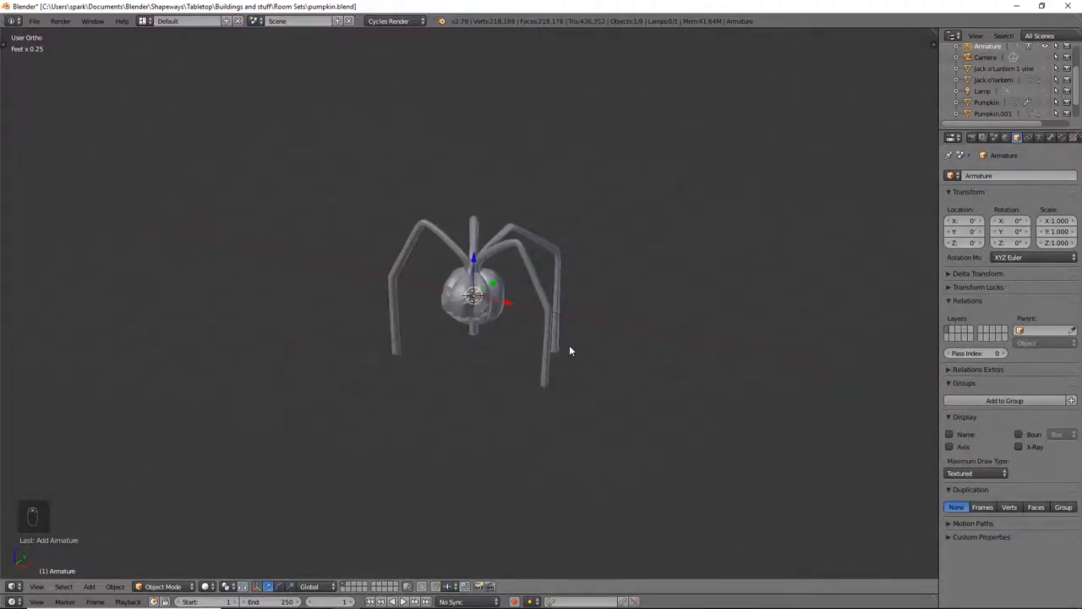
key(z)
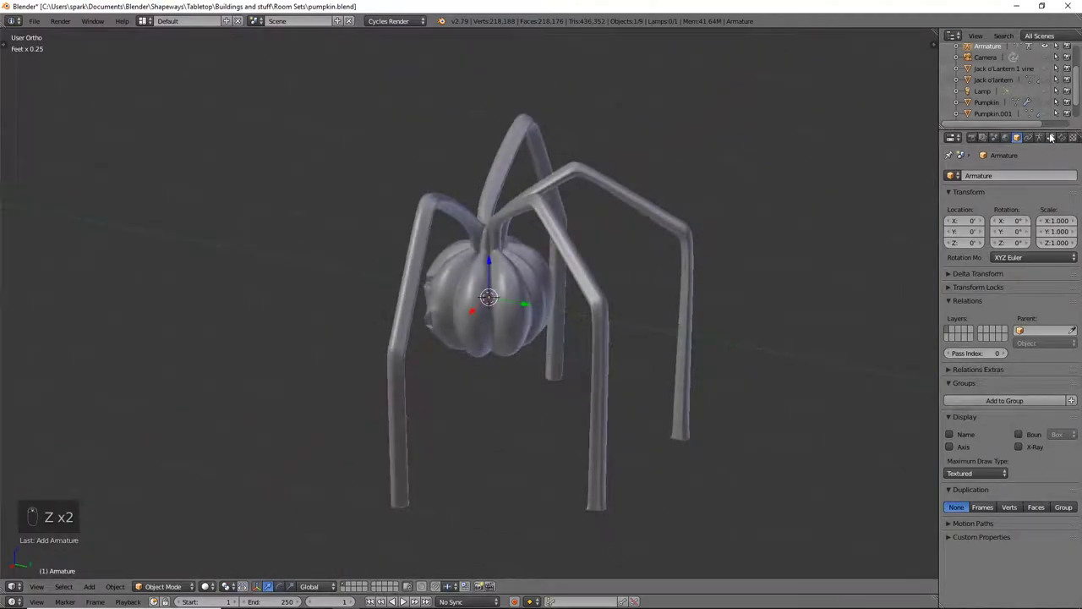
click(1040, 137)
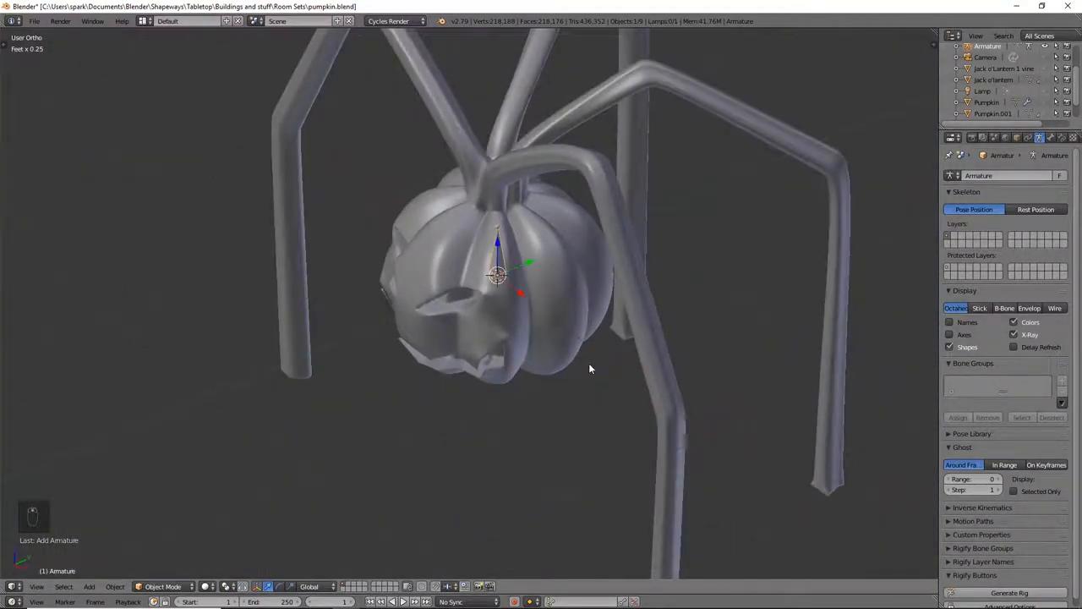
- In front view, position the bone upright through the pumpkin body and enter bone Edit Mode
key(KP_1)
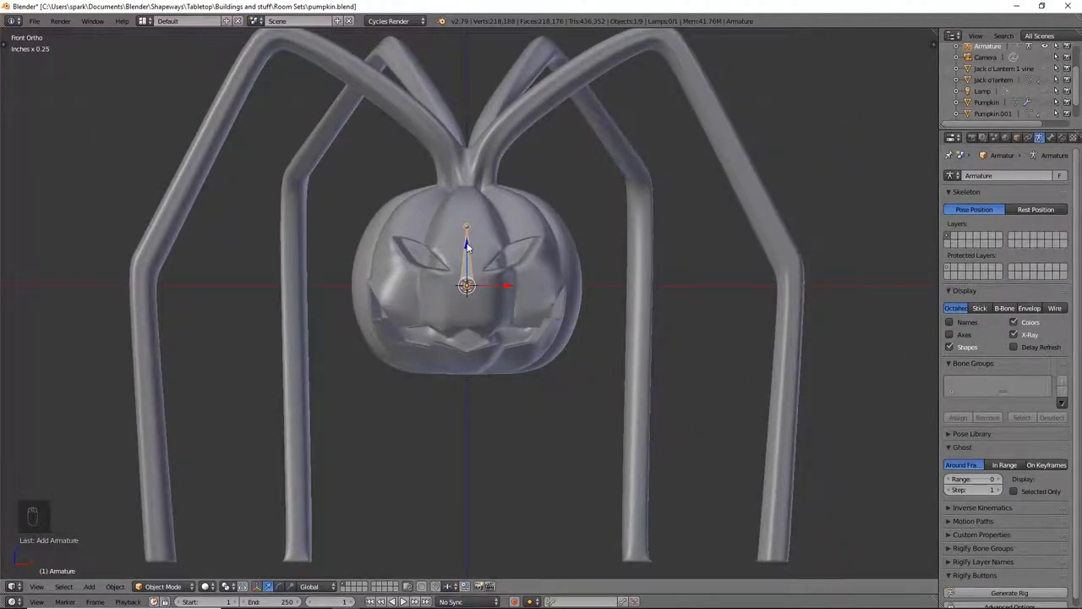
key(s)
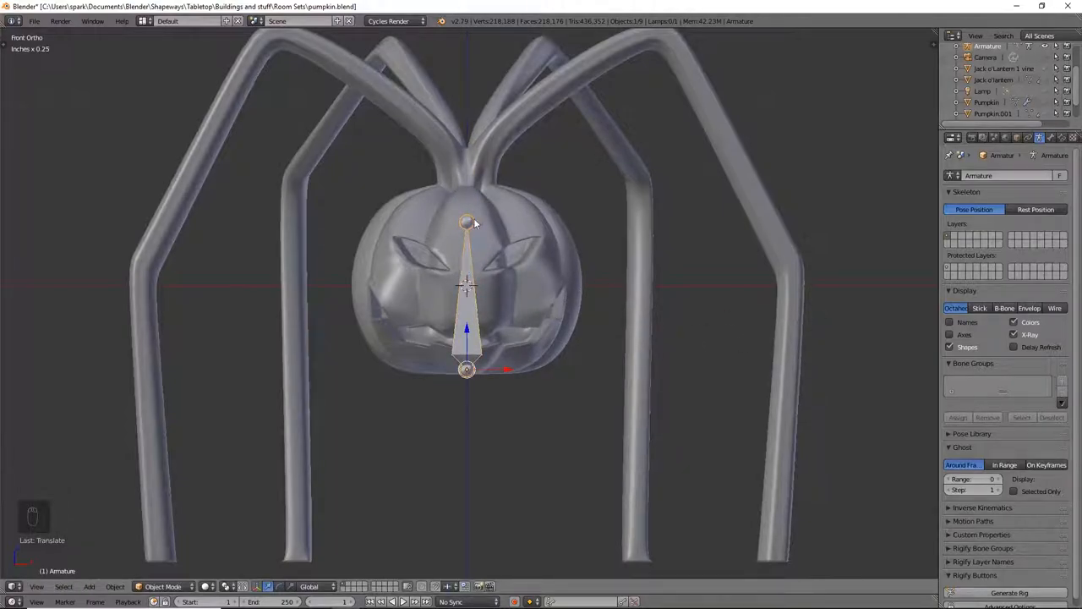
click(466, 330)
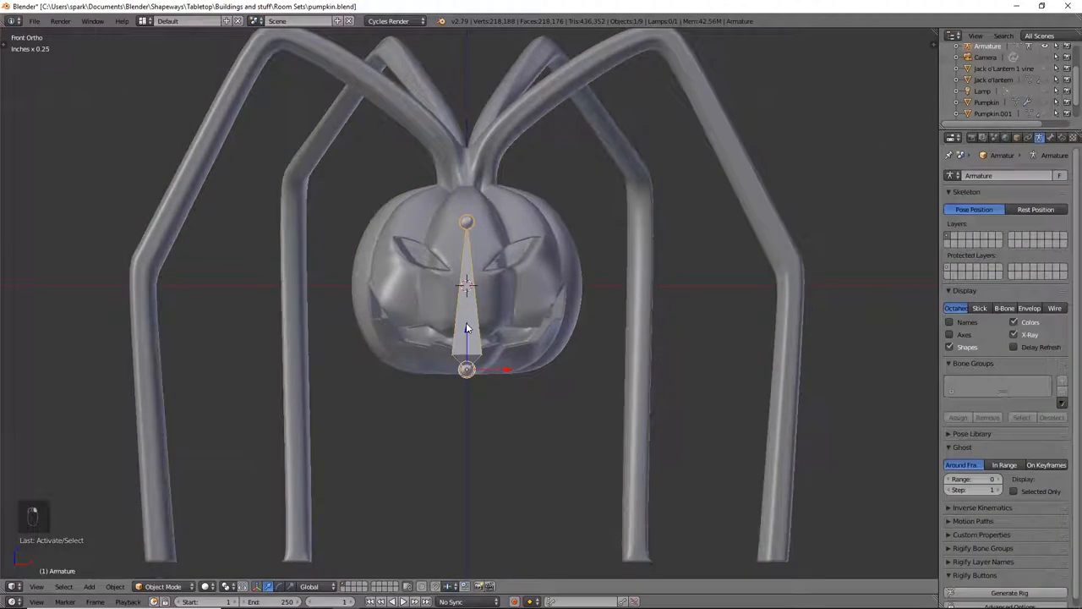
key(Tab)
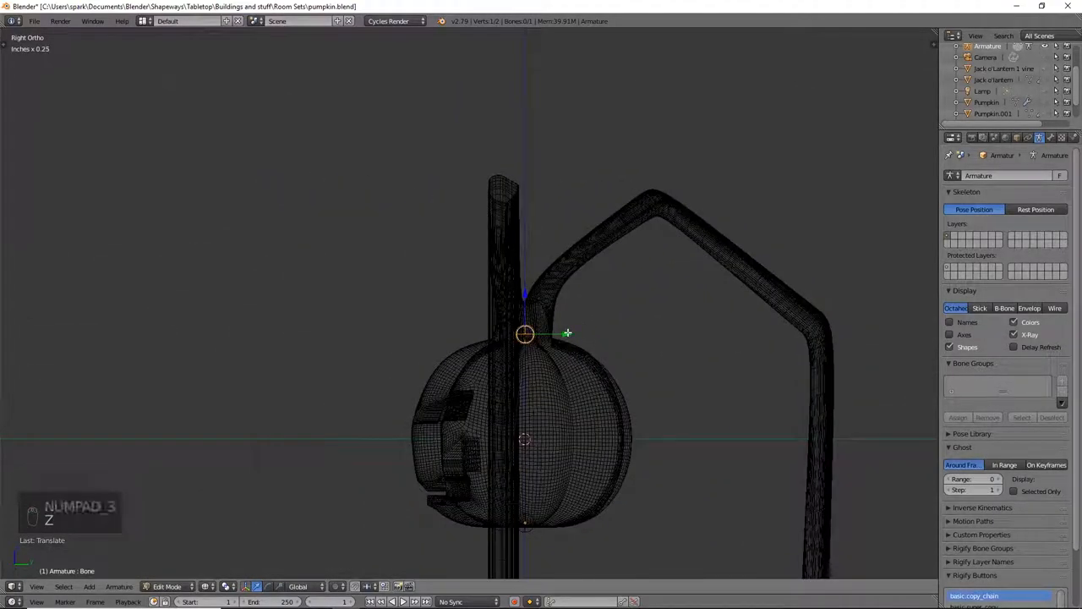
key(z)
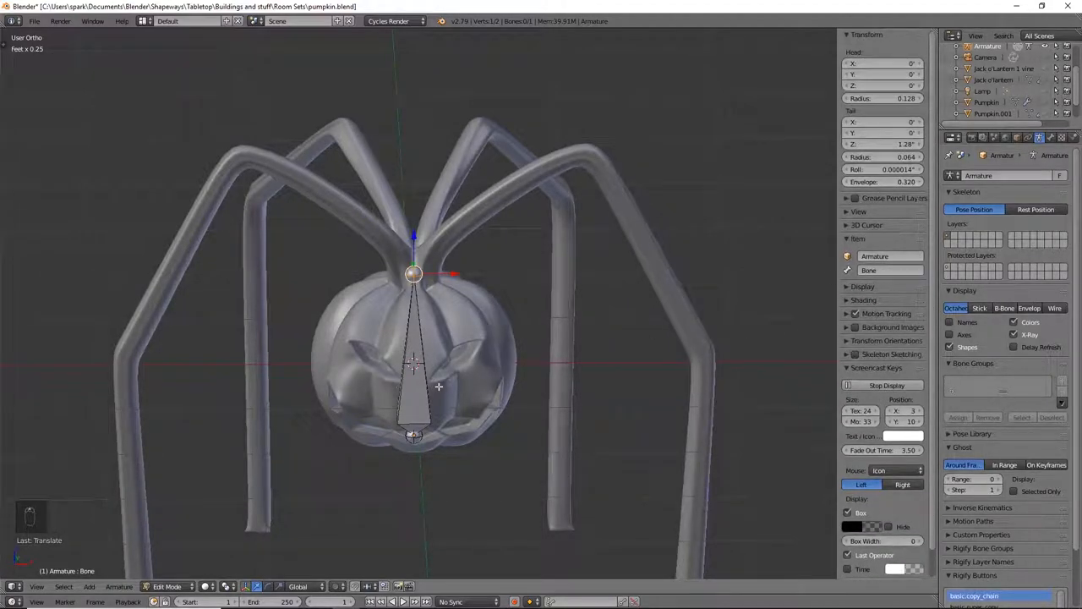
- Select the central body bone and rename it 'Head' in the N panel
click(414, 372)
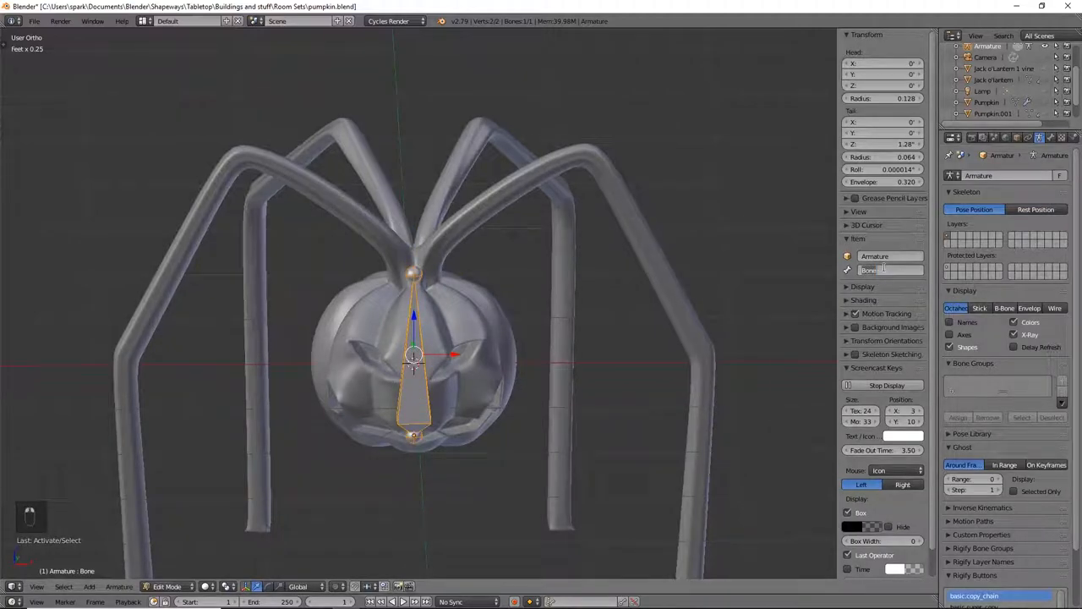
click(888, 270)
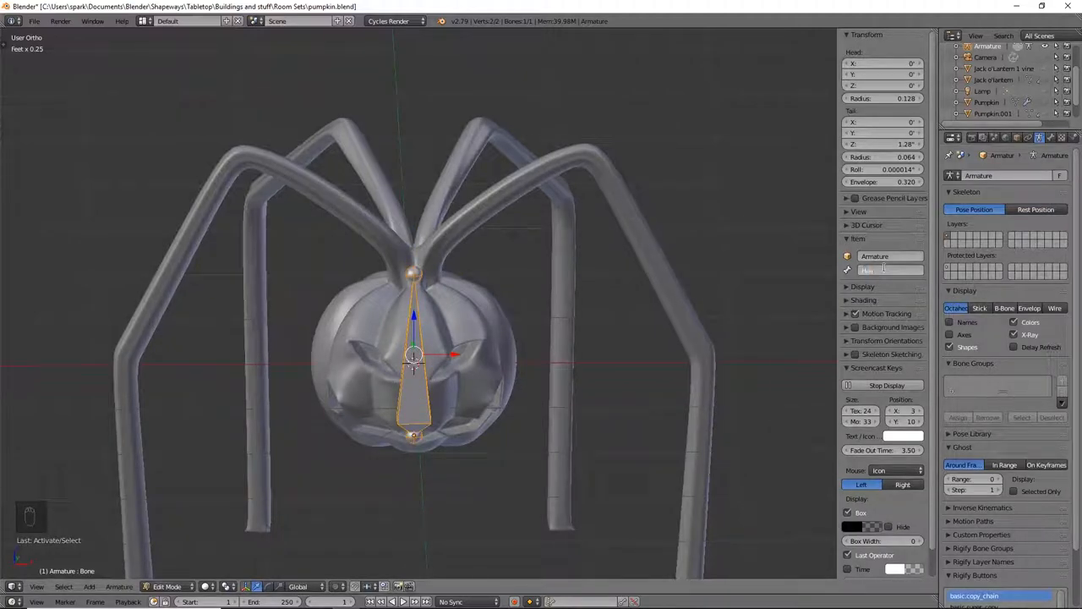
text(Head)
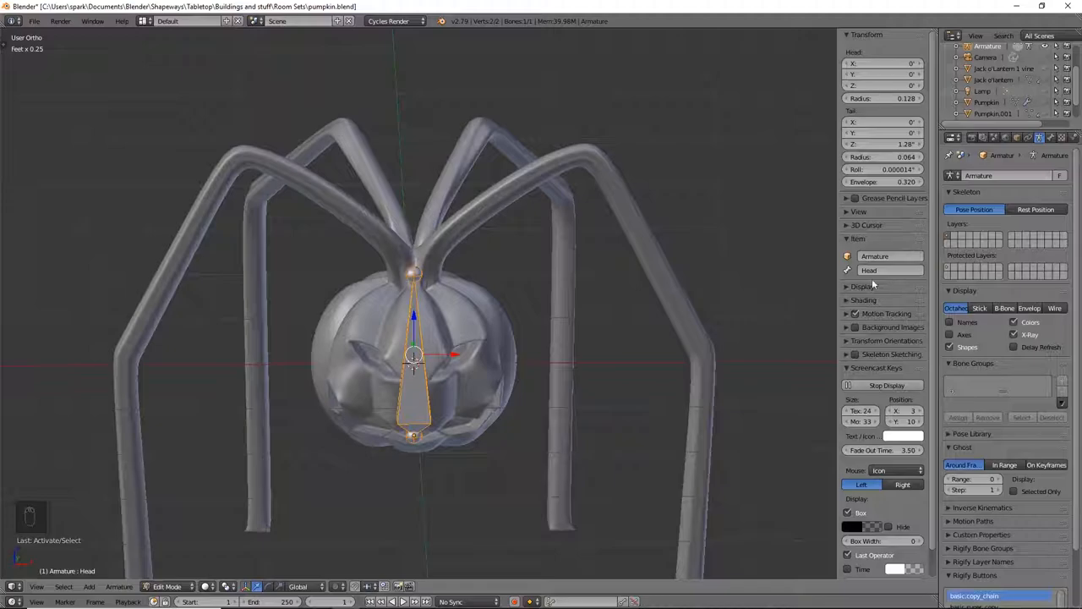
mouse_move(887, 269)
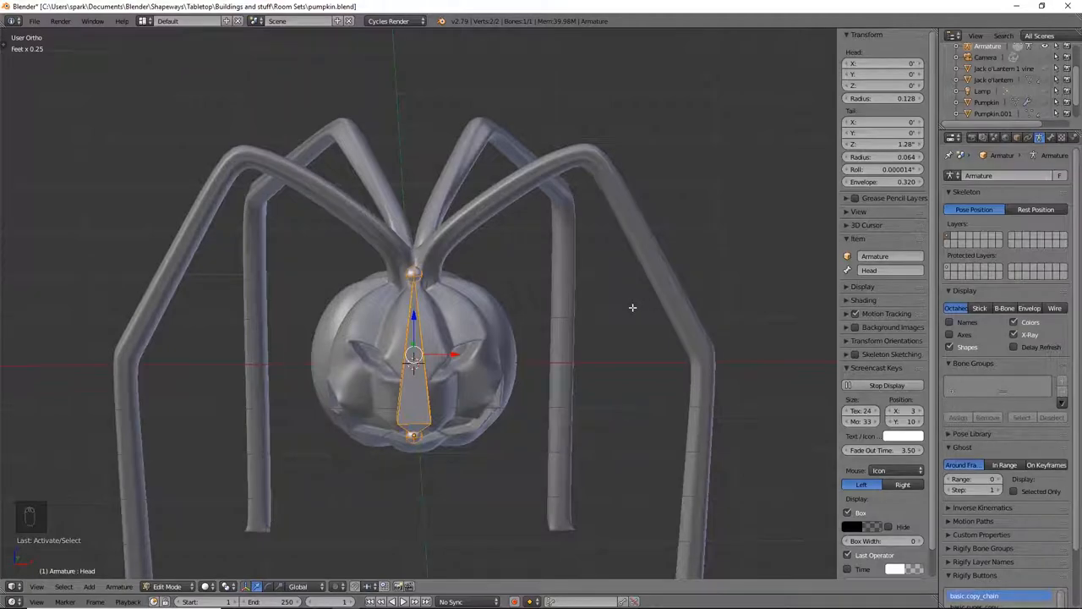
key(KP_1)
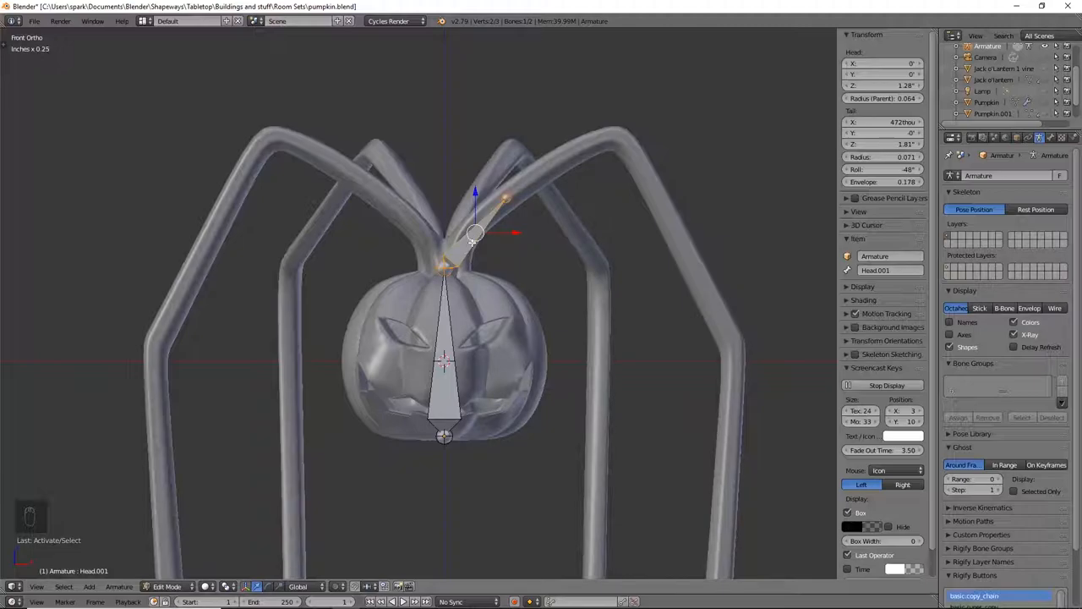
- Clear the new bone's parent from Head and stretch it from the leg root to the knee
key(alt+p)
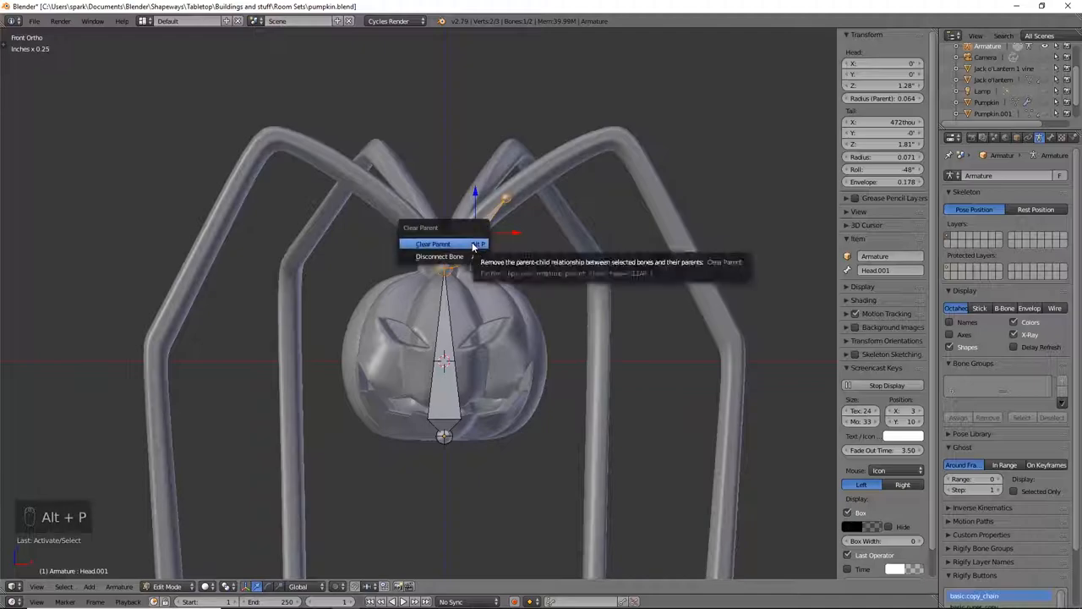
click(432, 243)
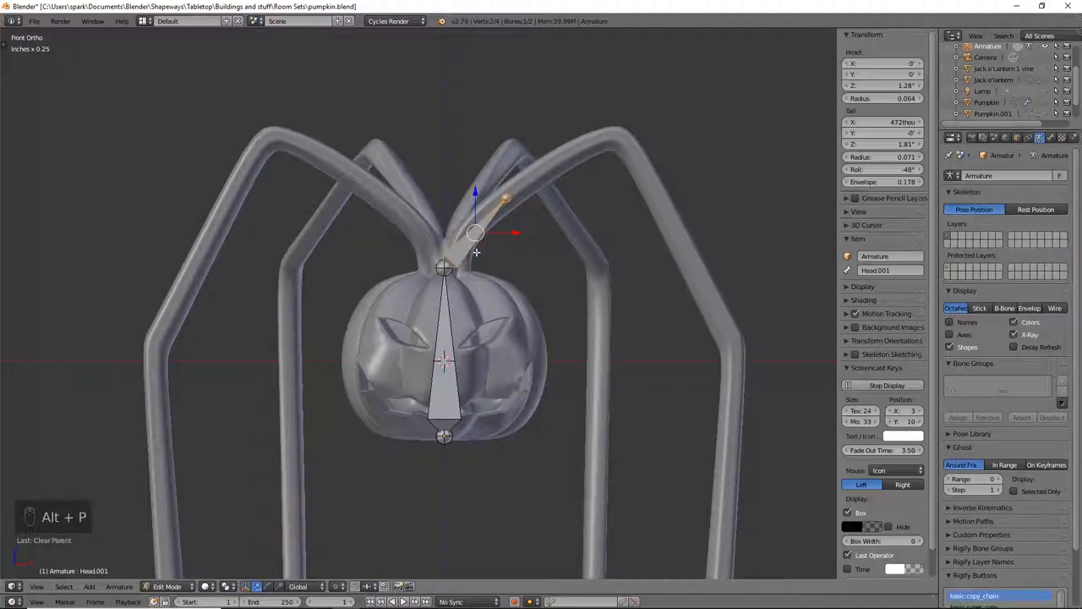
drag(473, 233, 508, 199)
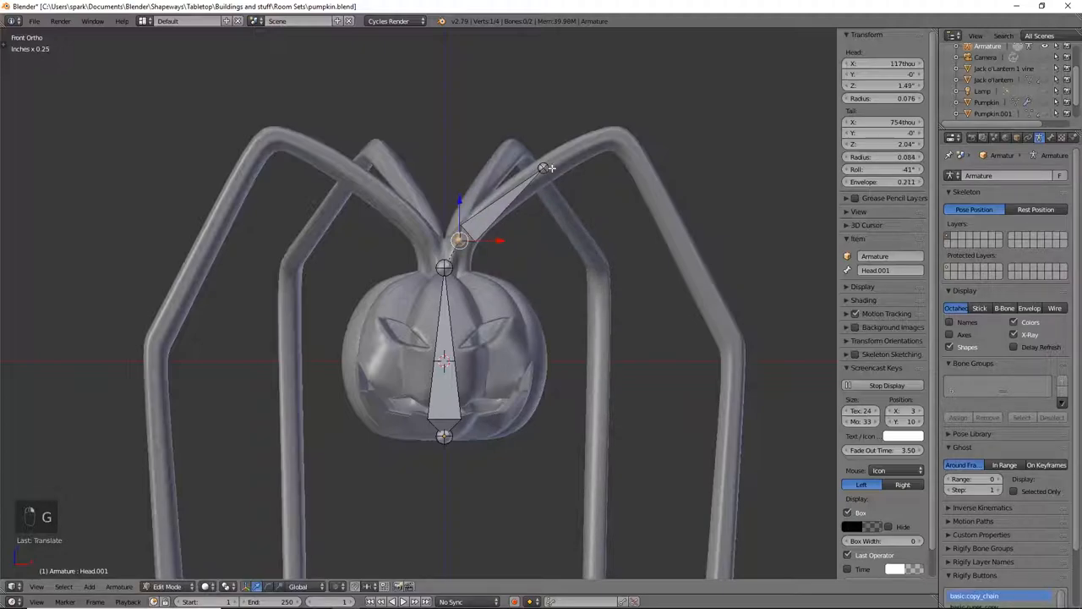
drag(545, 167, 611, 146)
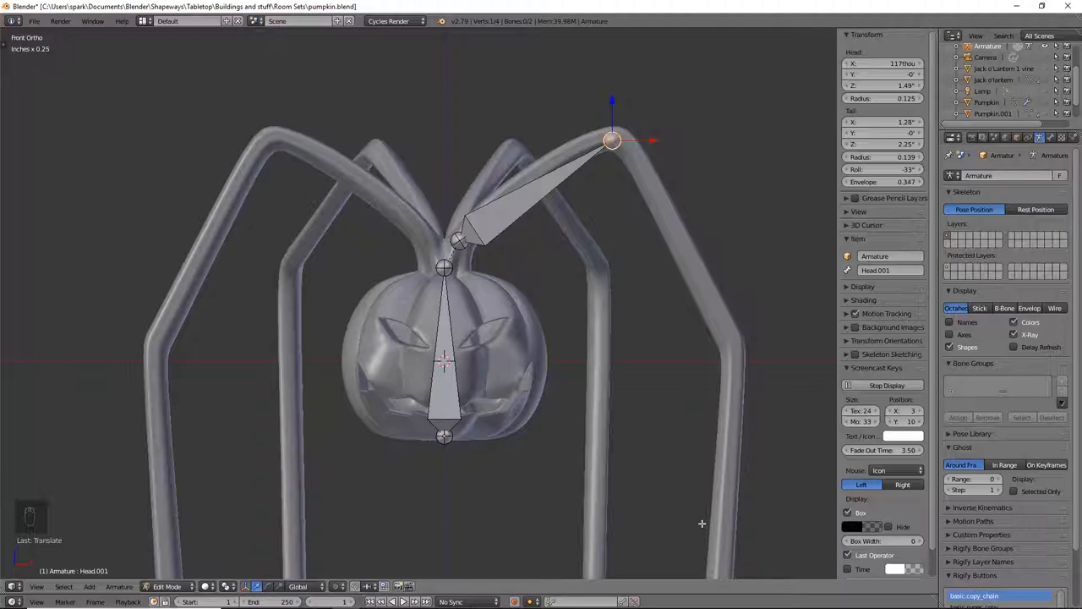
mouse_move(587, 139)
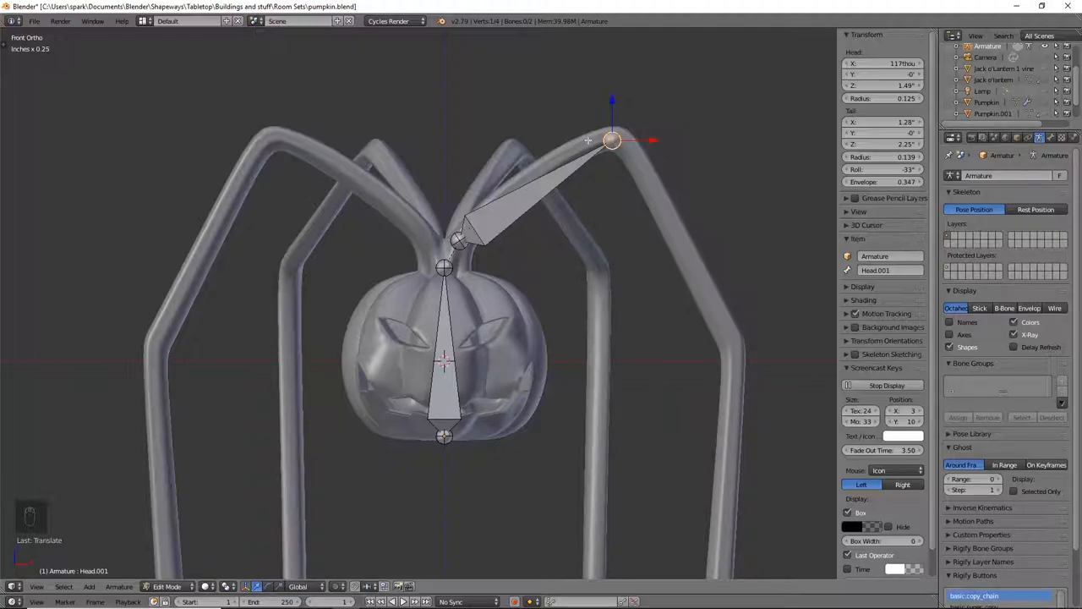
mouse_move(592, 152)
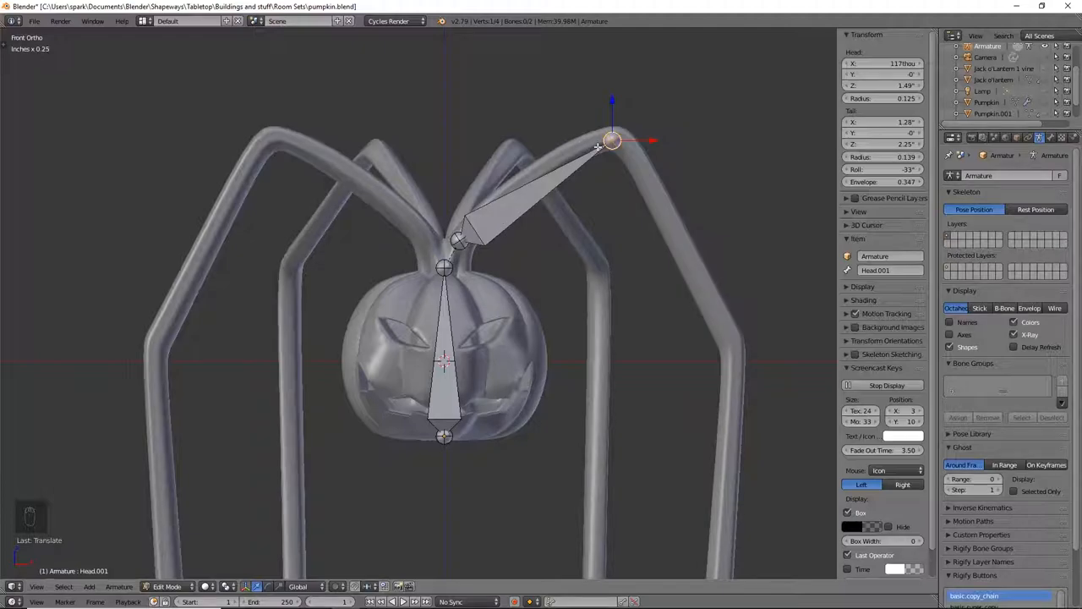
click(537, 193)
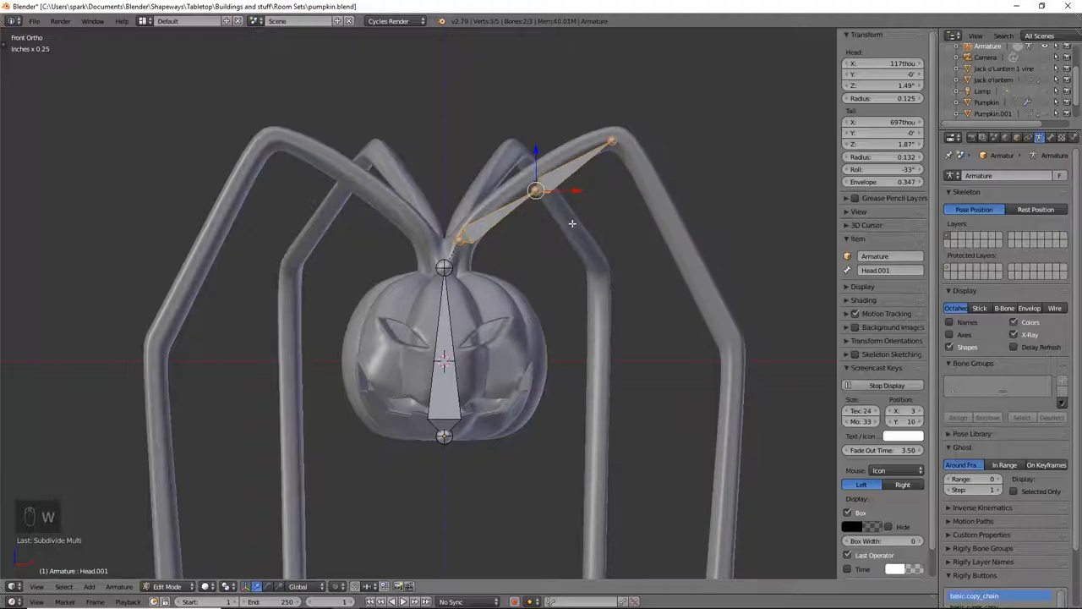
drag(536, 191, 575, 212)
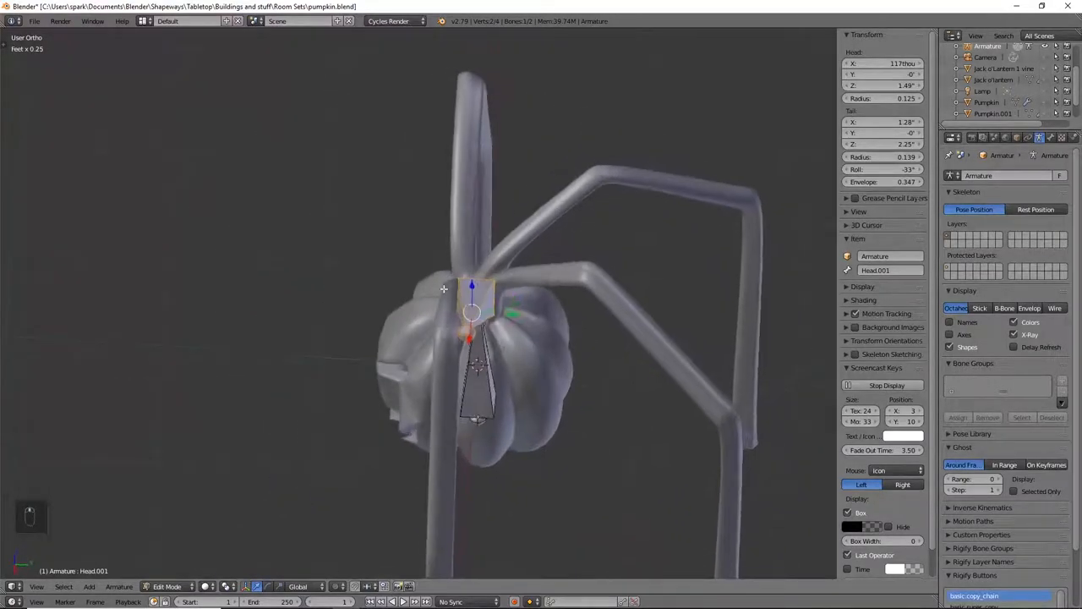
- Switch to top view to shift Head.001 in depth inside the right upper leg
key(NUMPAD_7)
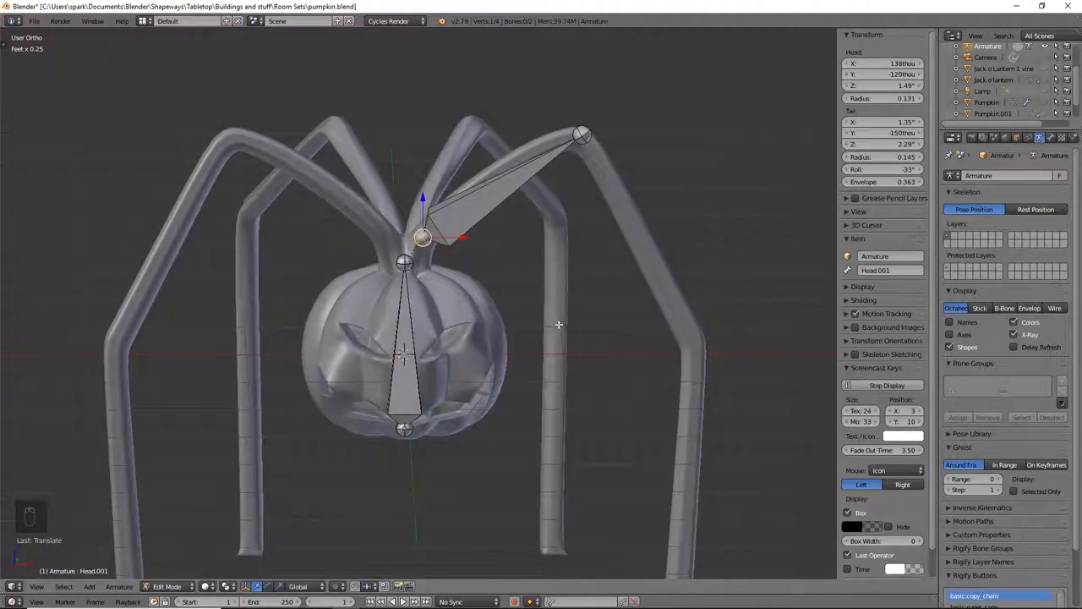
mouse_move(592, 312)
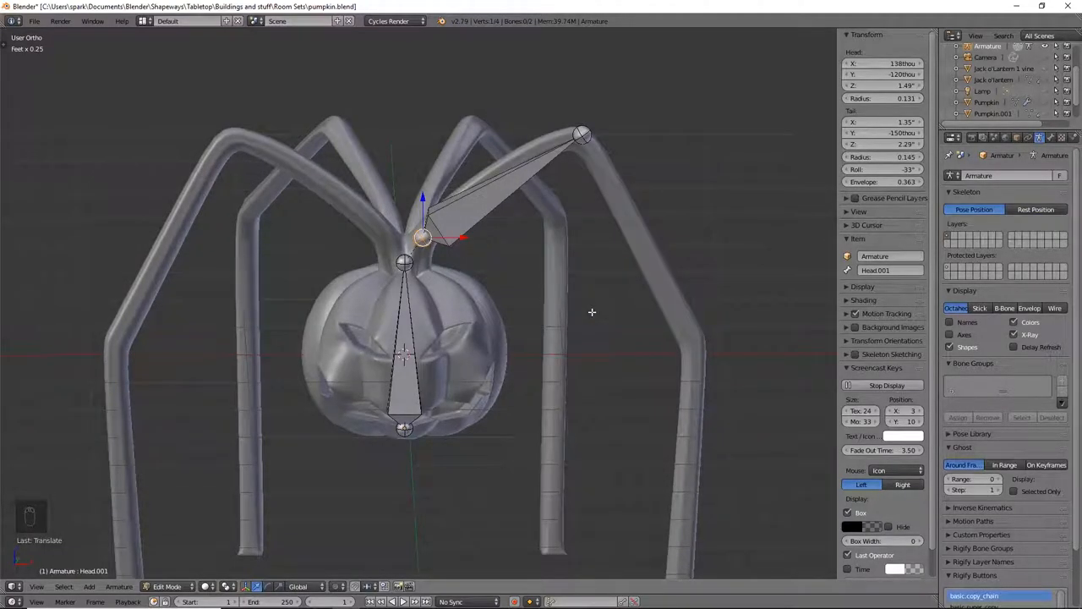
mouse_move(590, 283)
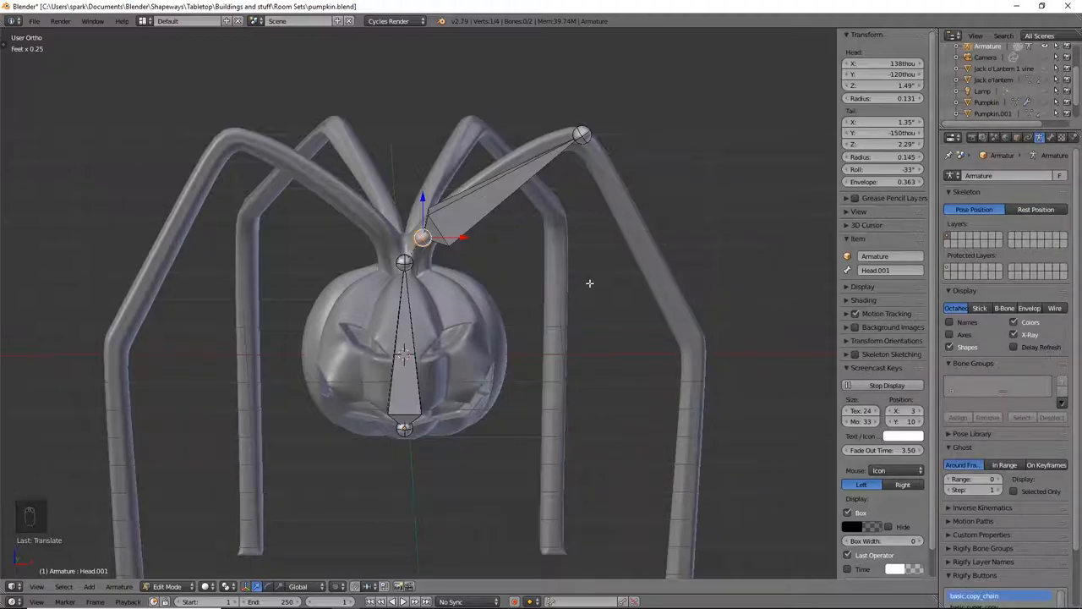
mouse_move(640, 262)
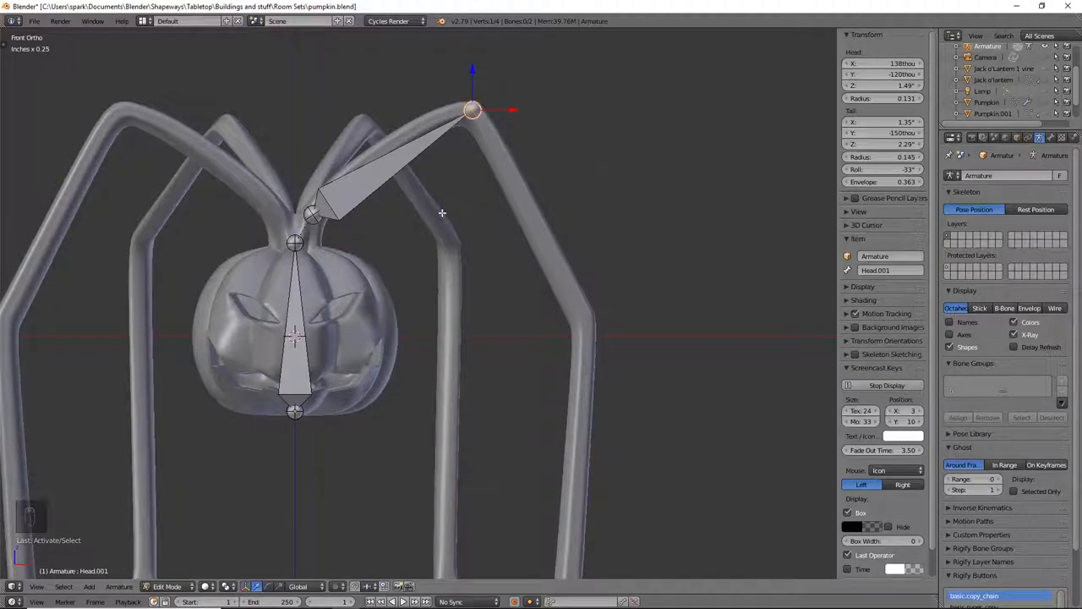
mouse_move(504, 223)
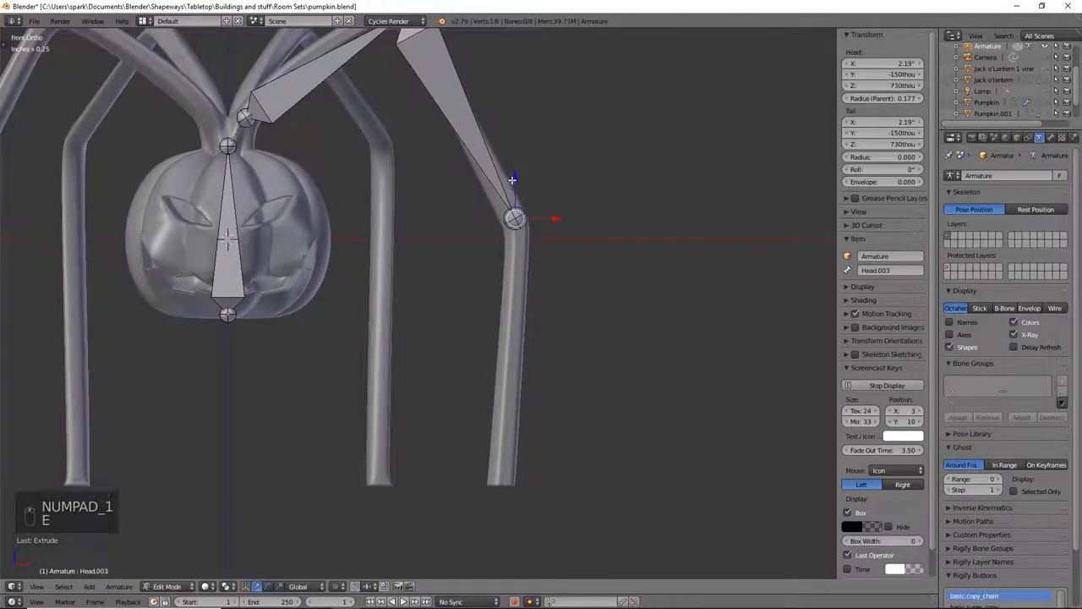
- Extrude bones from the knee down the right leg to the foot, then select the upper bone
drag(514, 220, 515, 477)
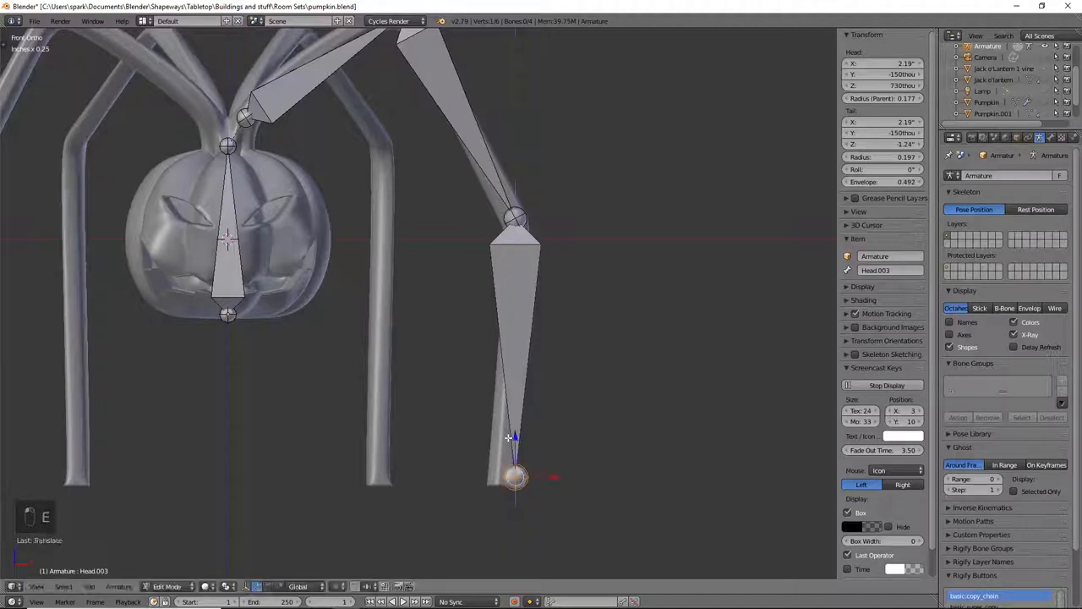
drag(512, 438, 499, 478)
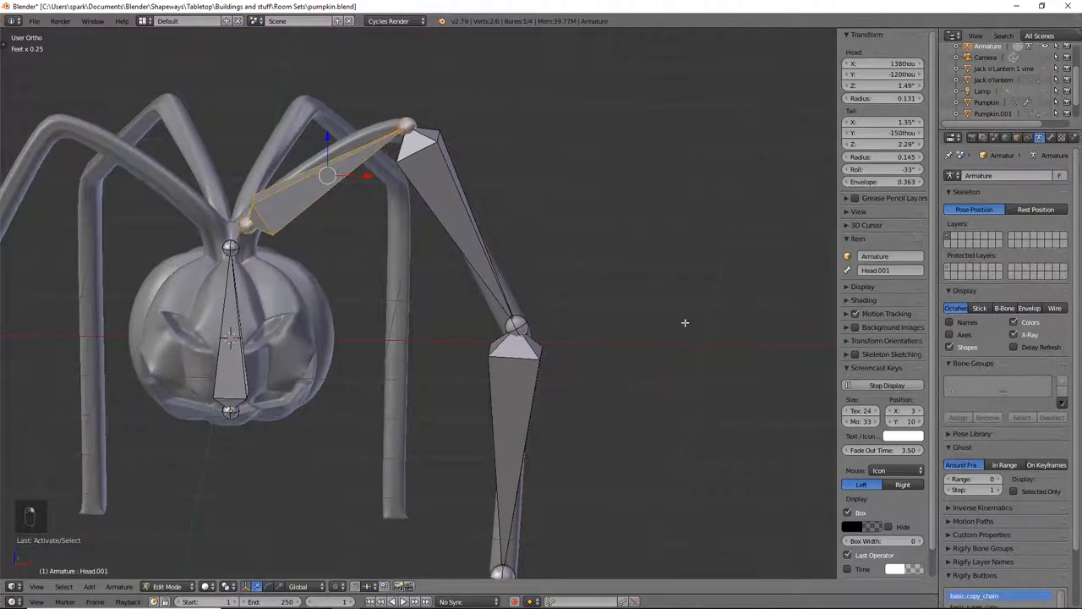
click(884, 269)
text(F Leg 1)
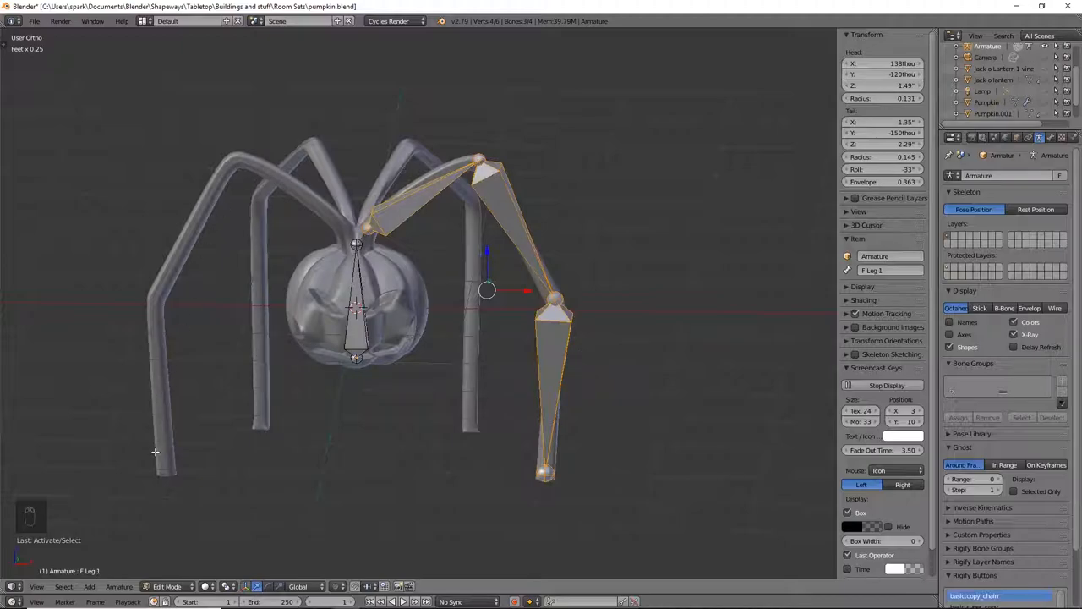
mouse_move(503, 432)
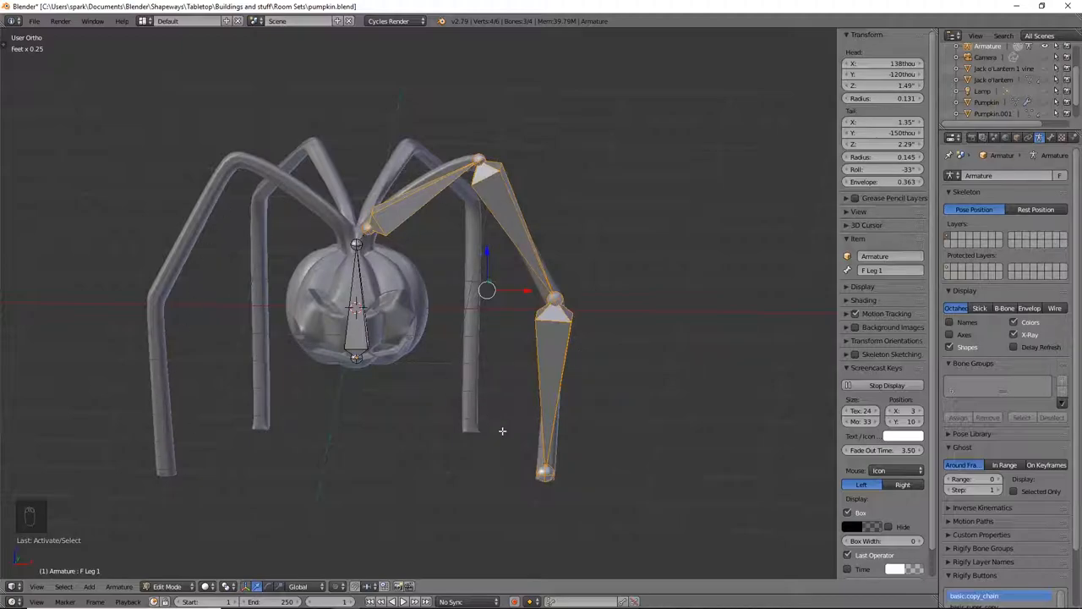
- Duplicate the F Leg chain and mirror it along X onto the left front leg
key(shift+d)
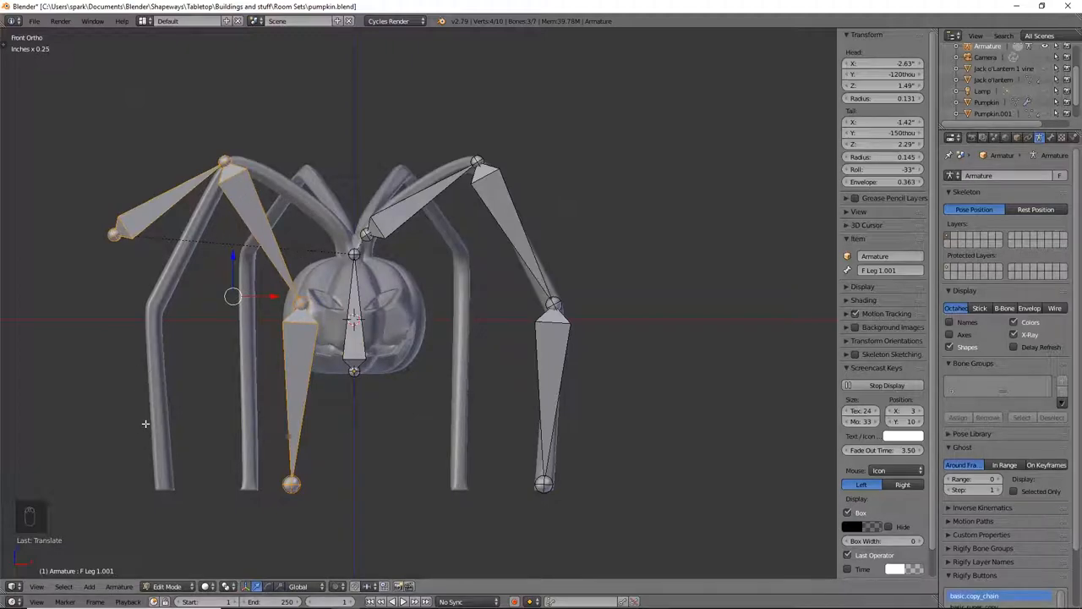
key(ctrl+m)
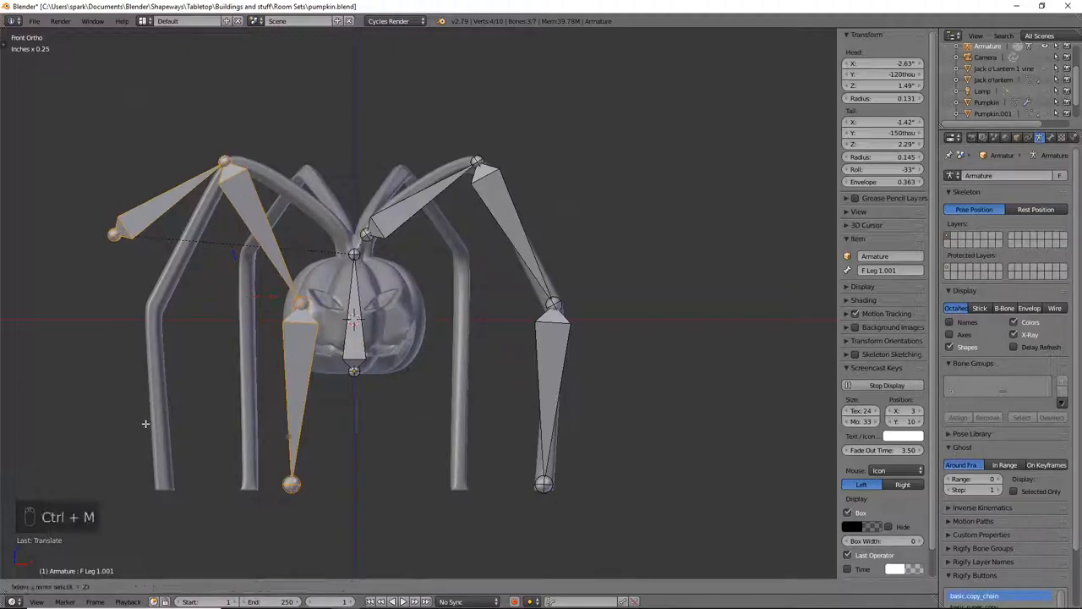
key(ctrl+m)
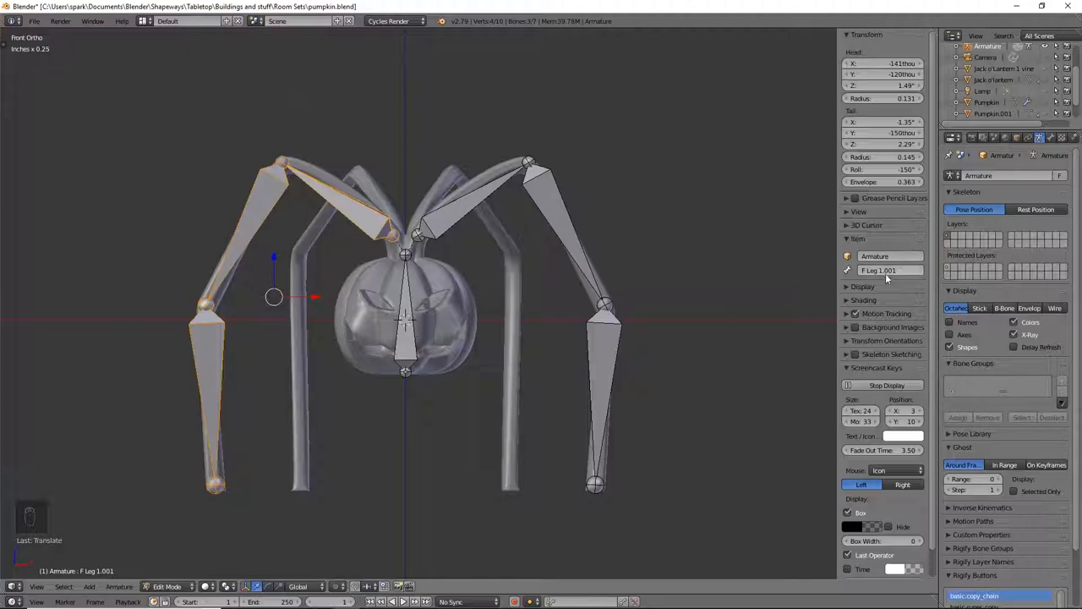
mouse_move(665, 311)
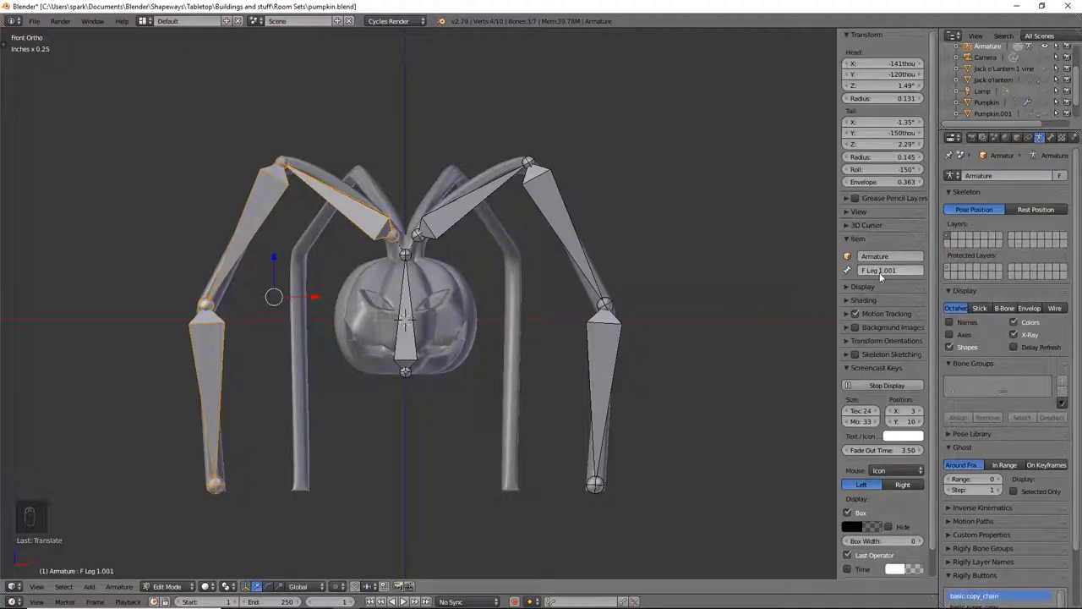
mouse_move(327, 248)
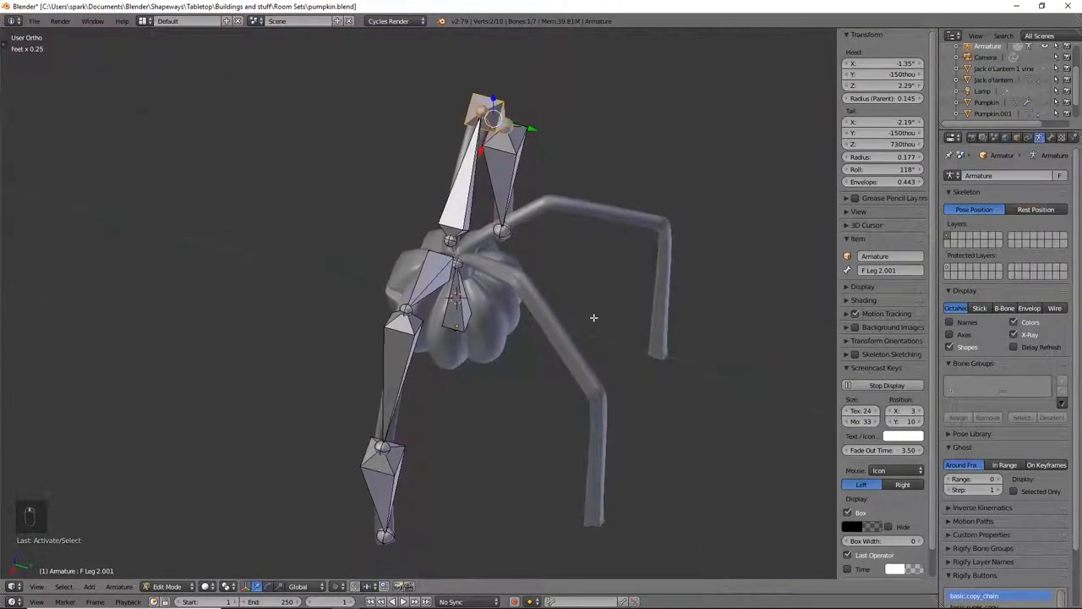
- Extrude a disconnected bone 'Head.002' from the Head and run it along the back leg
click(456, 262)
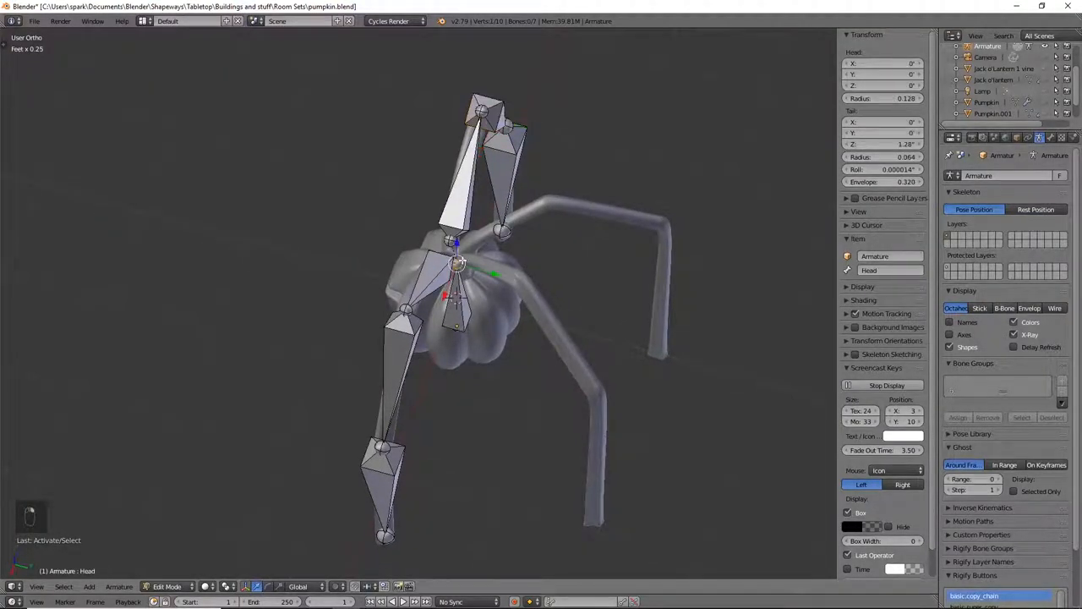
key(KP_3)
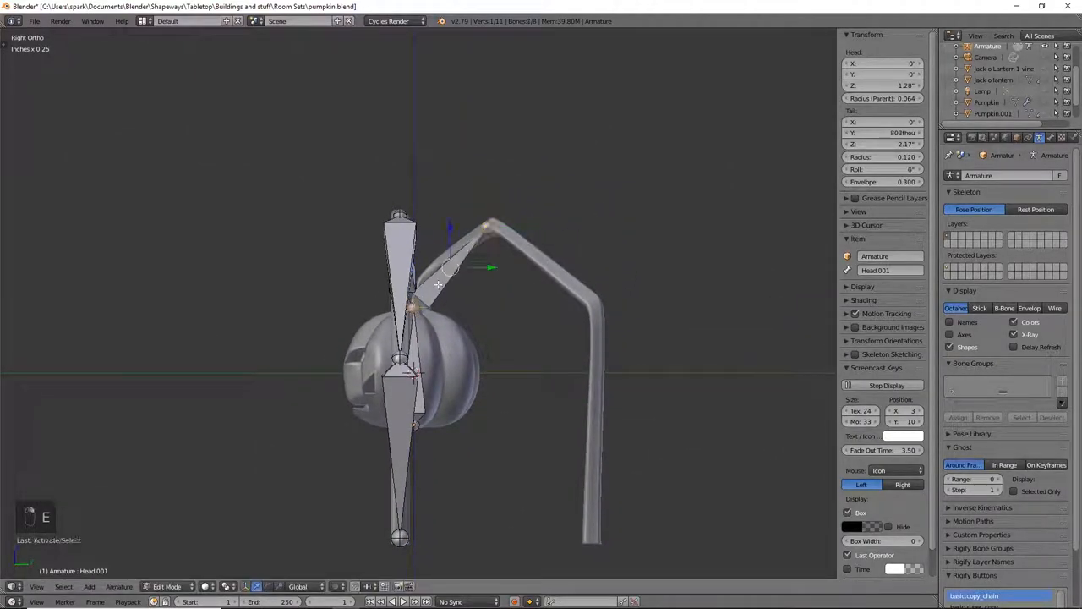
key(alt+p)
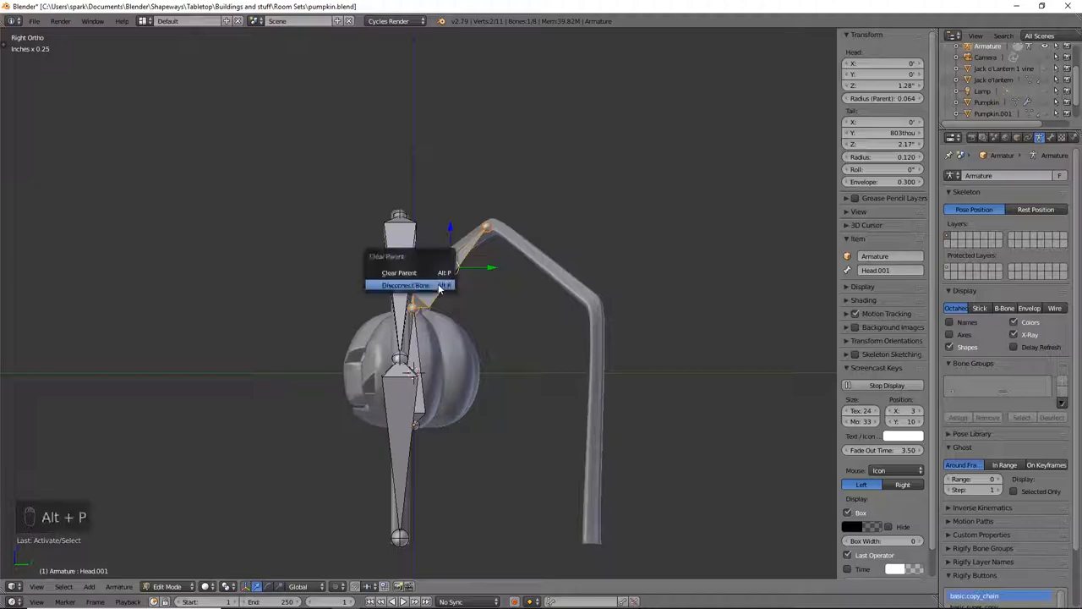
click(398, 273)
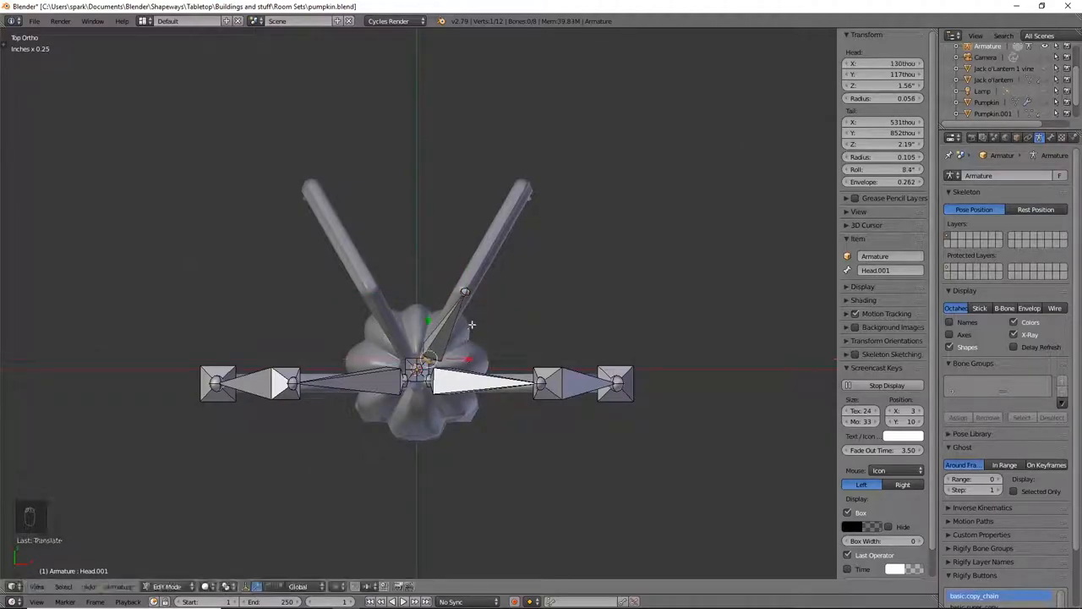
click(465, 290)
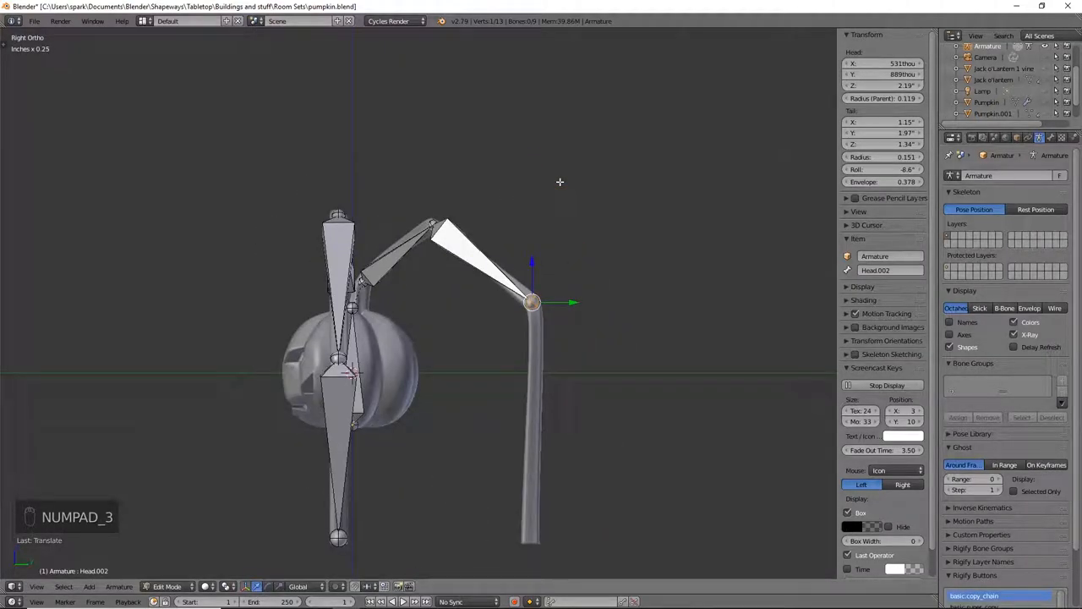
key(ctrl+KP_1)
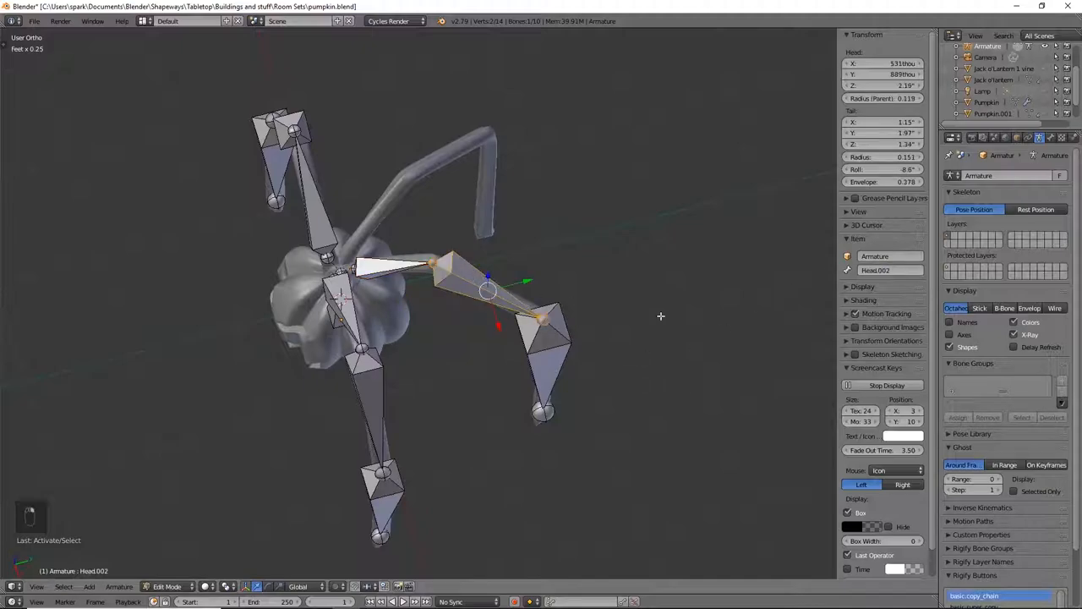
- Mirror the back leg chain to the opposite leg as 'R Leg 3.001', checking top view
double_click(887, 270)
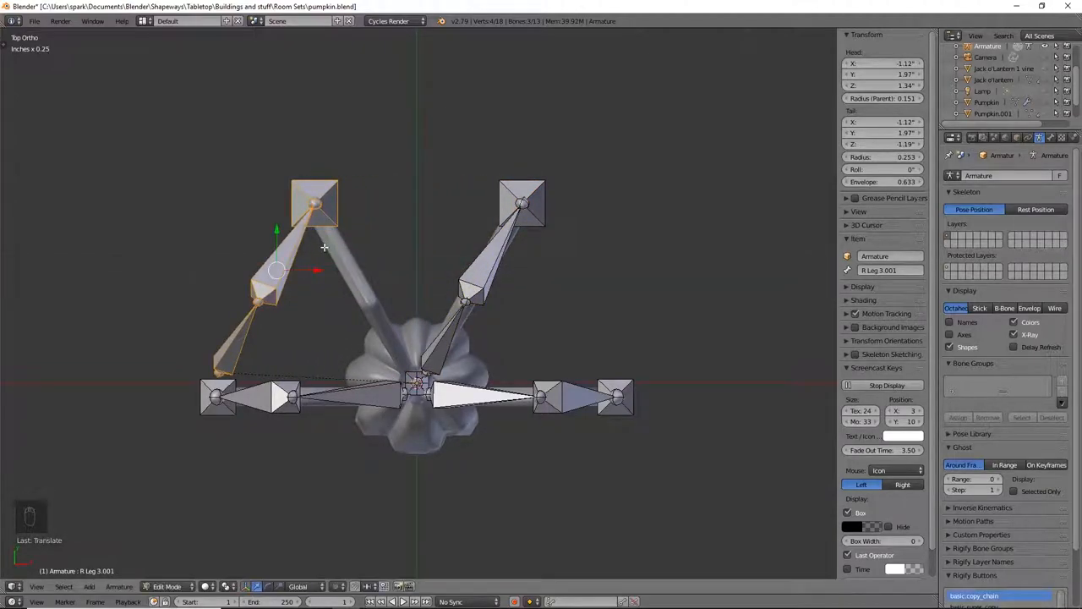
key(ctrl+m)
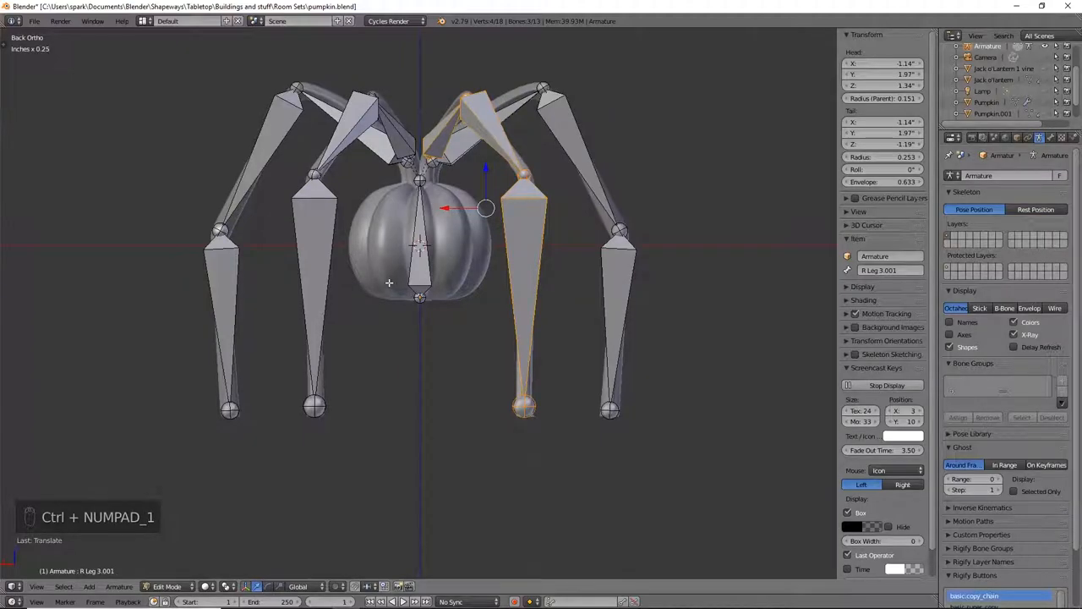
key(KP_7)
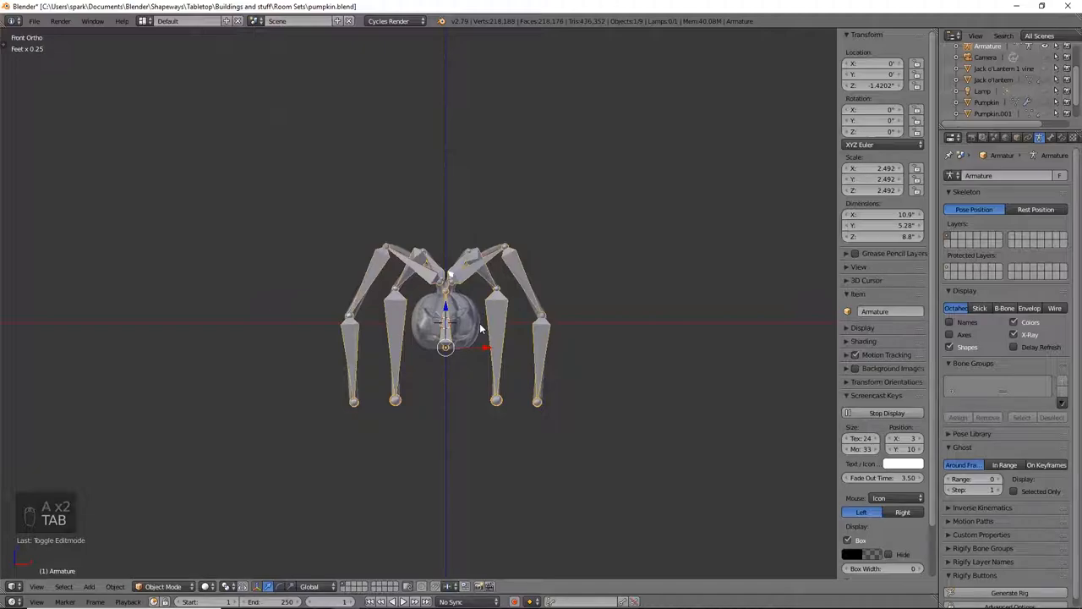
- Select mesh and armature, clear the old parent, and parent with automatic weights
key(a)
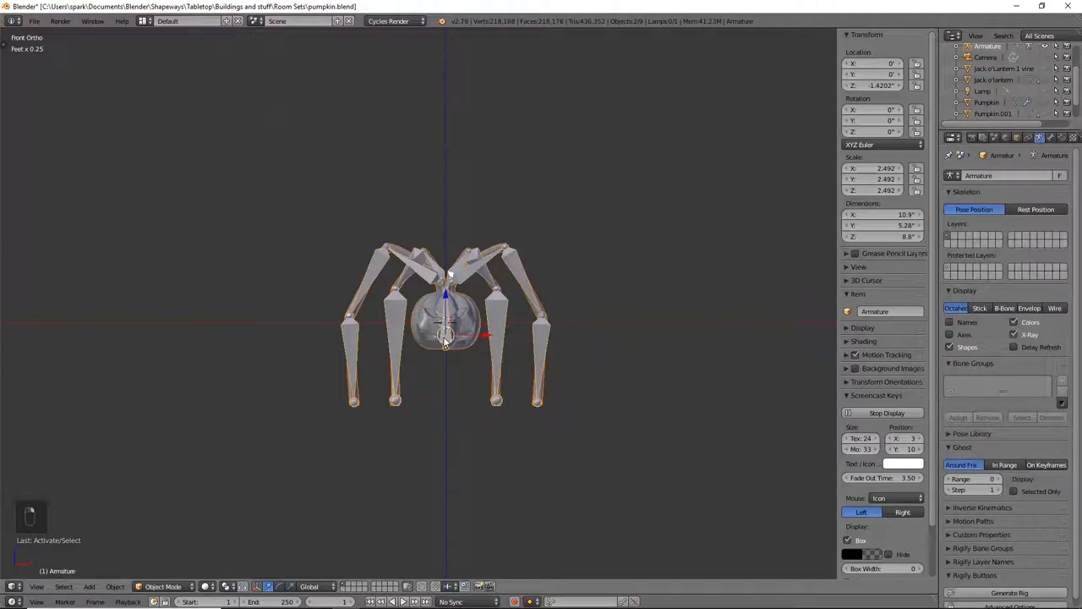
key(Alt+P)
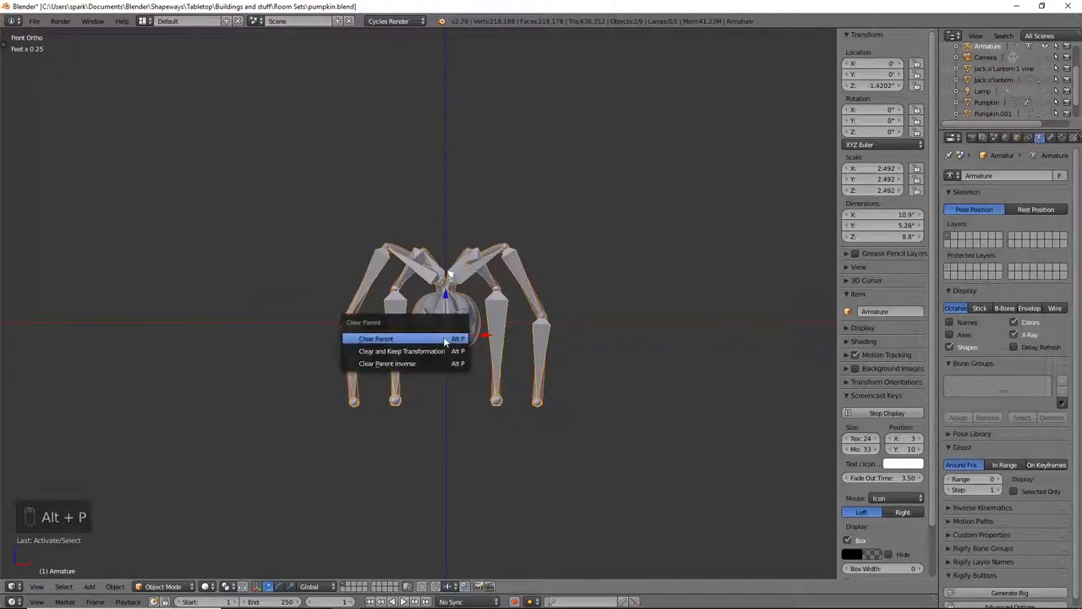
click(375, 339)
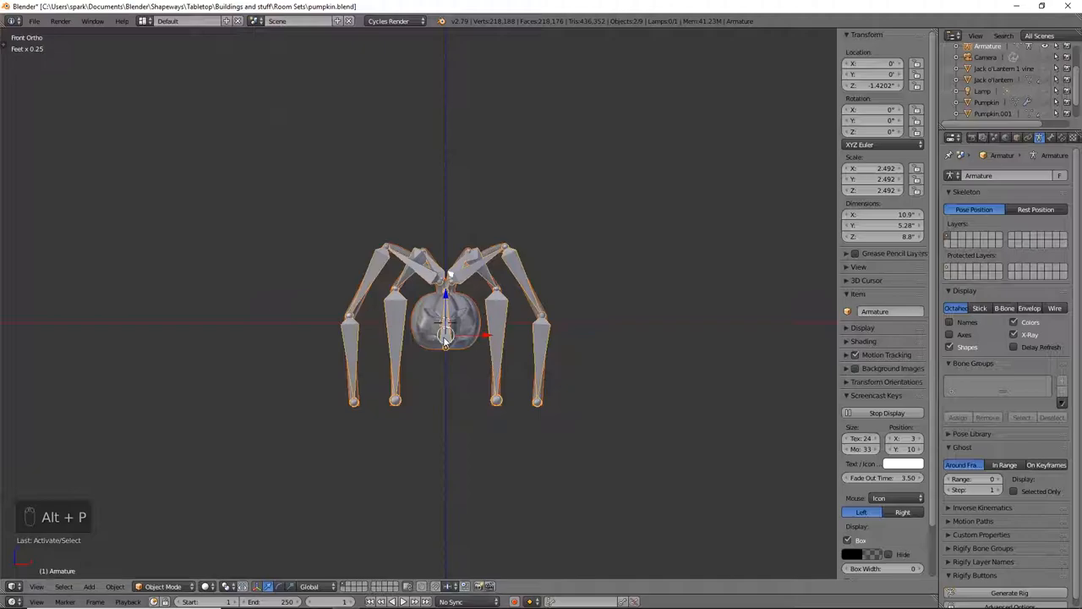
key(Ctrl+P)
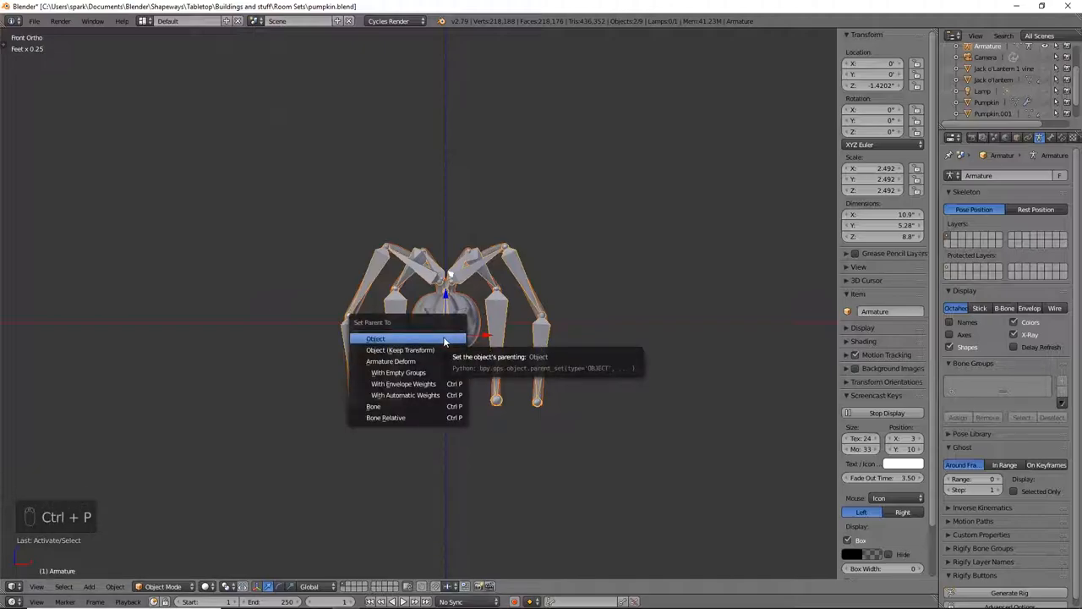
mouse_move(404, 395)
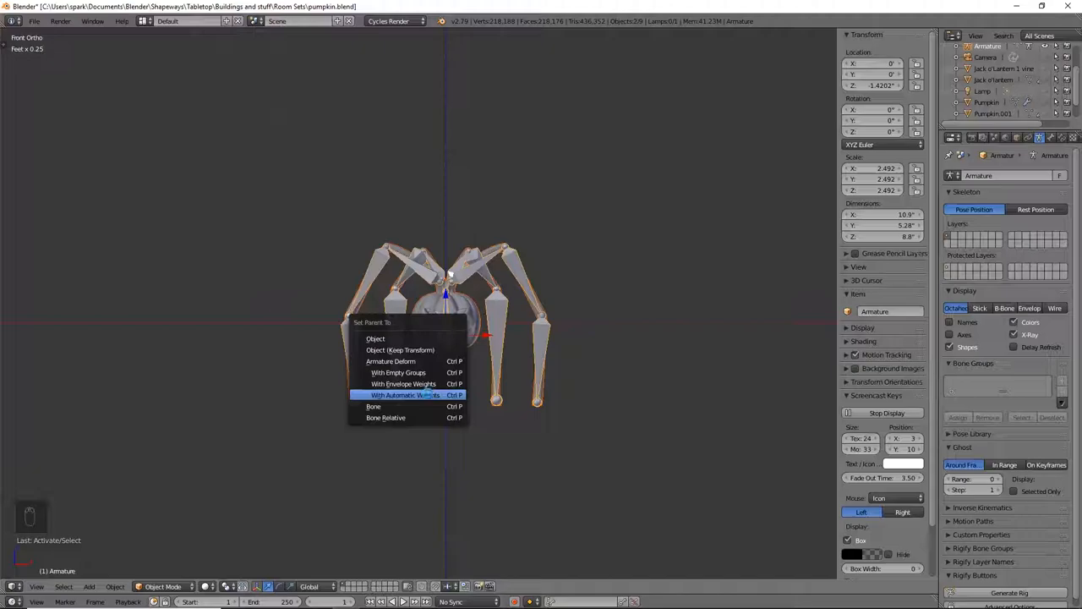
click(404, 394)
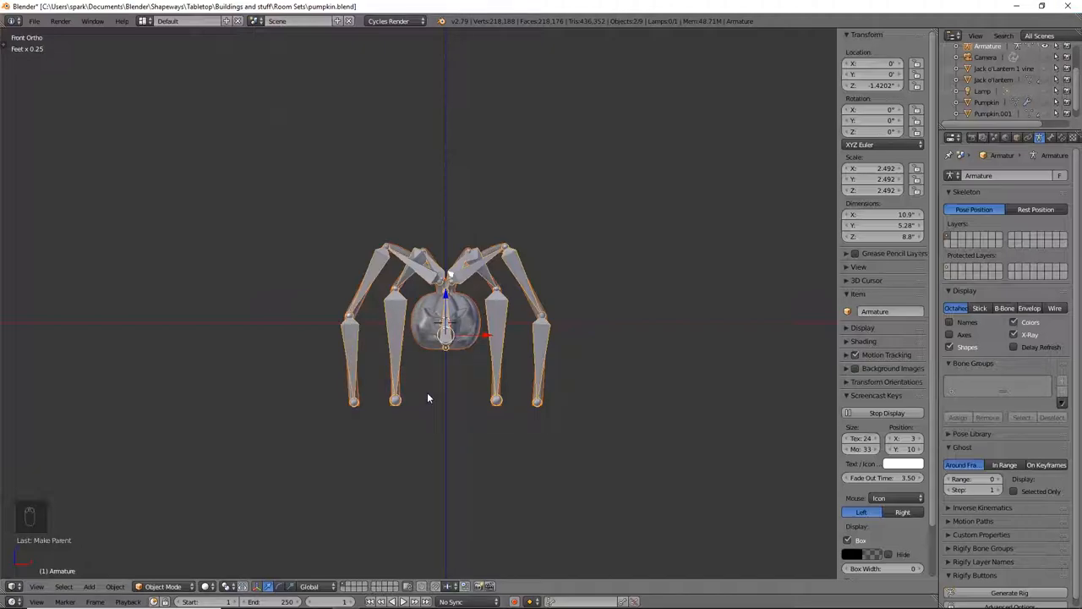
click(163, 586)
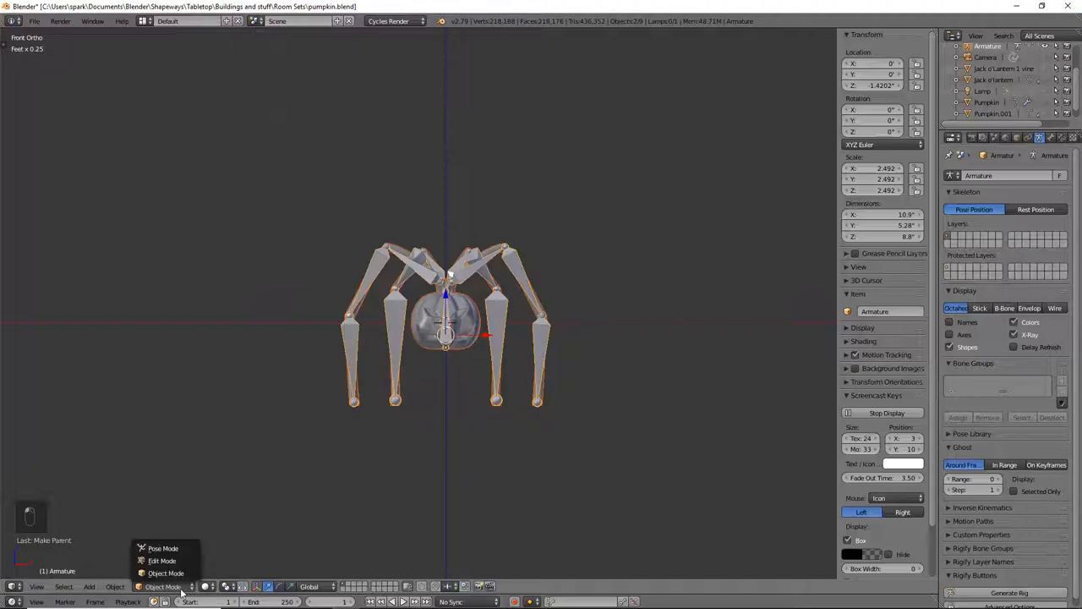
- Enter Pose Mode and rotate a front leg bone to test the mesh deformation
click(163, 548)
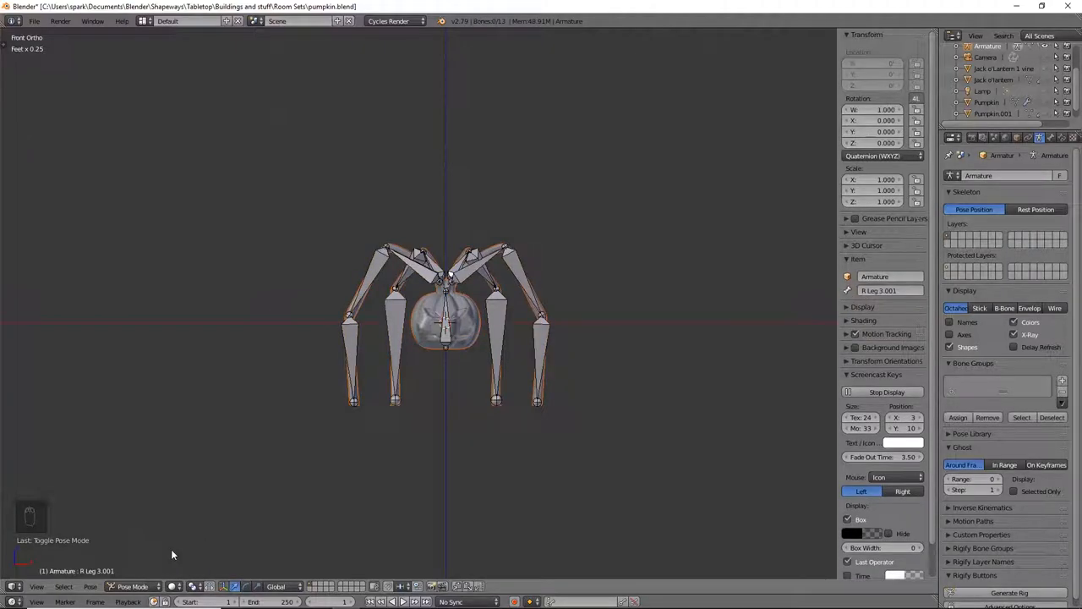
mouse_move(550, 415)
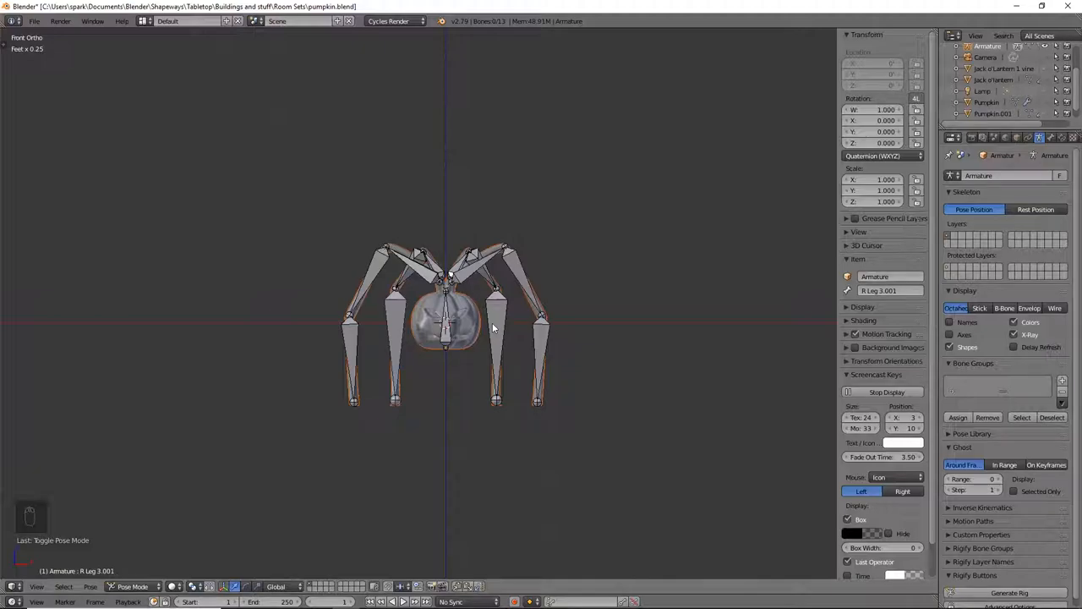
mouse_move(719, 439)
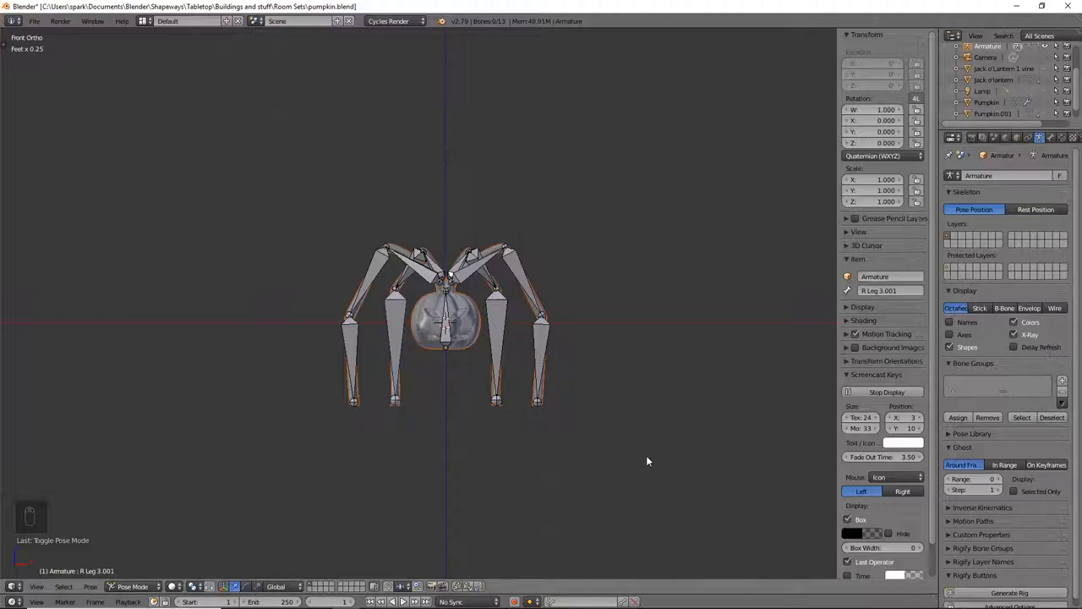
mouse_move(635, 438)
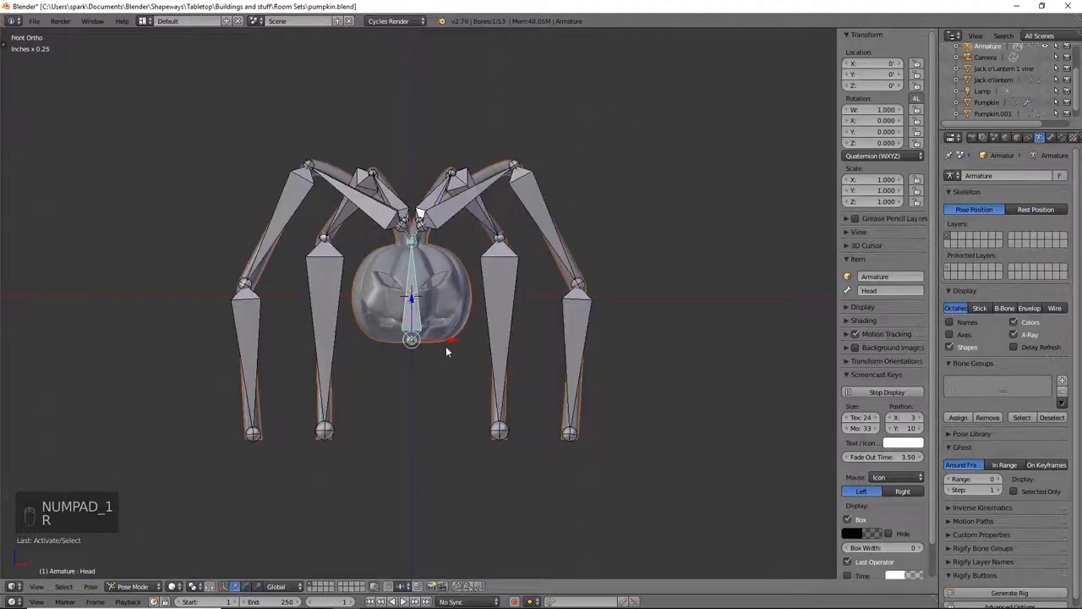
click(511, 165)
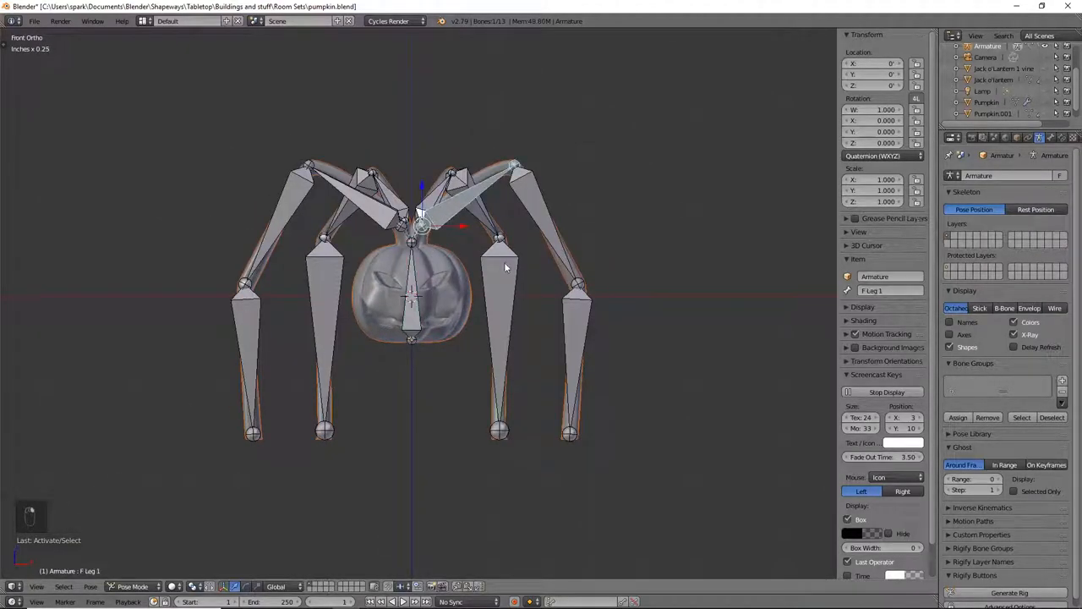
key(r)
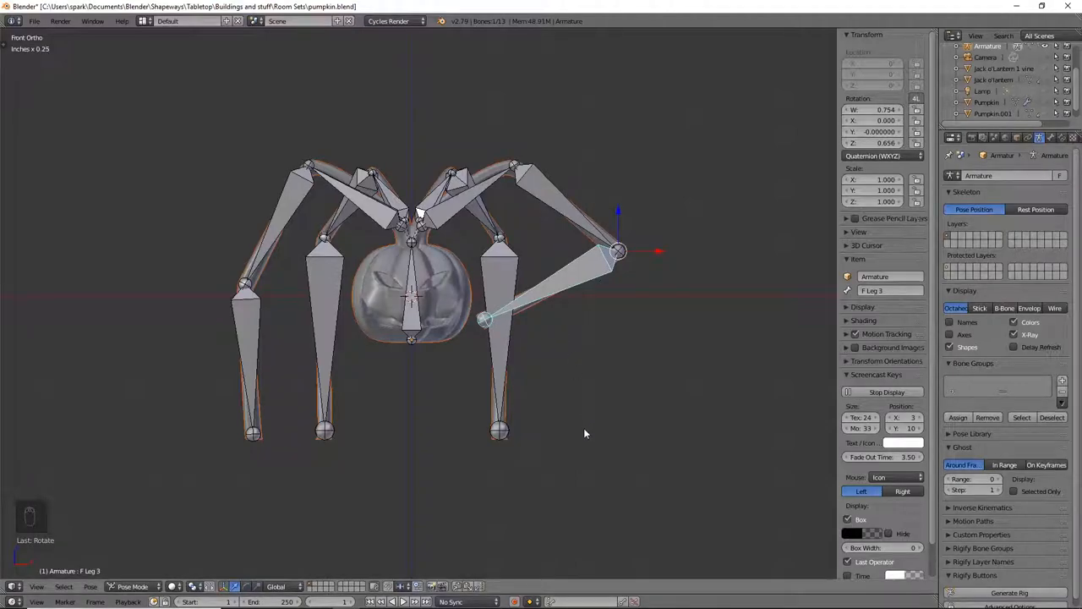
key(ctrl+z)
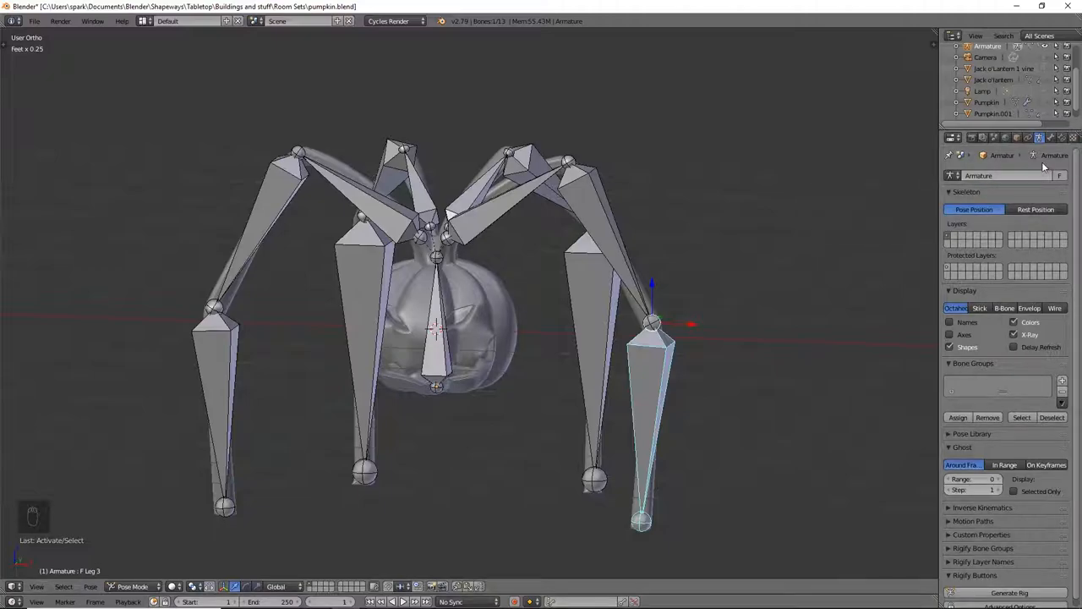
mouse_move(1037, 167)
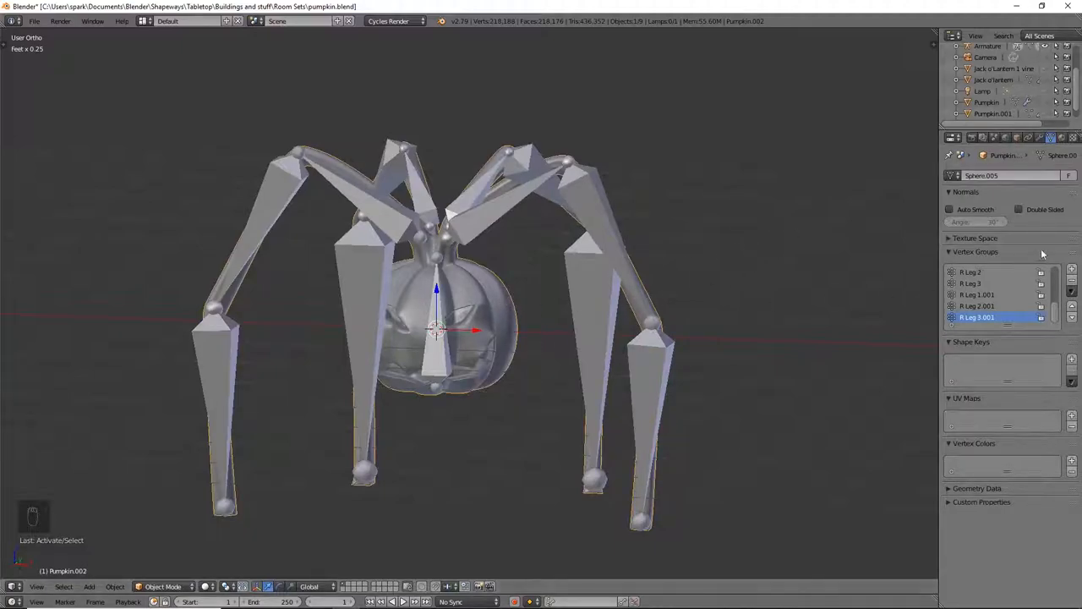
- Show Pumpkin.002's Armature modifier in the Modifiers properties
click(1040, 137)
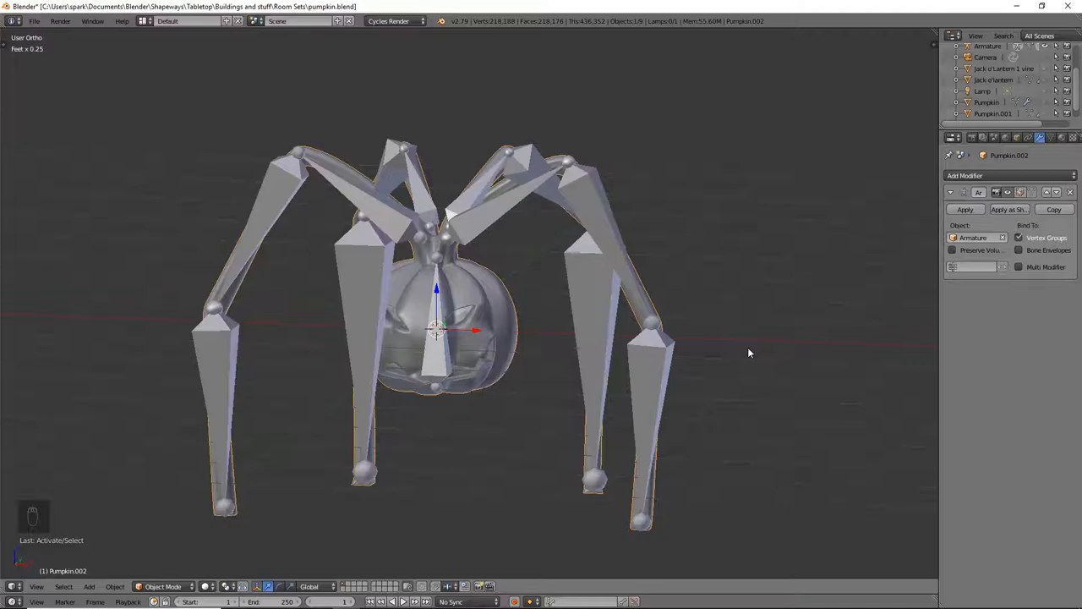
mouse_move(769, 319)
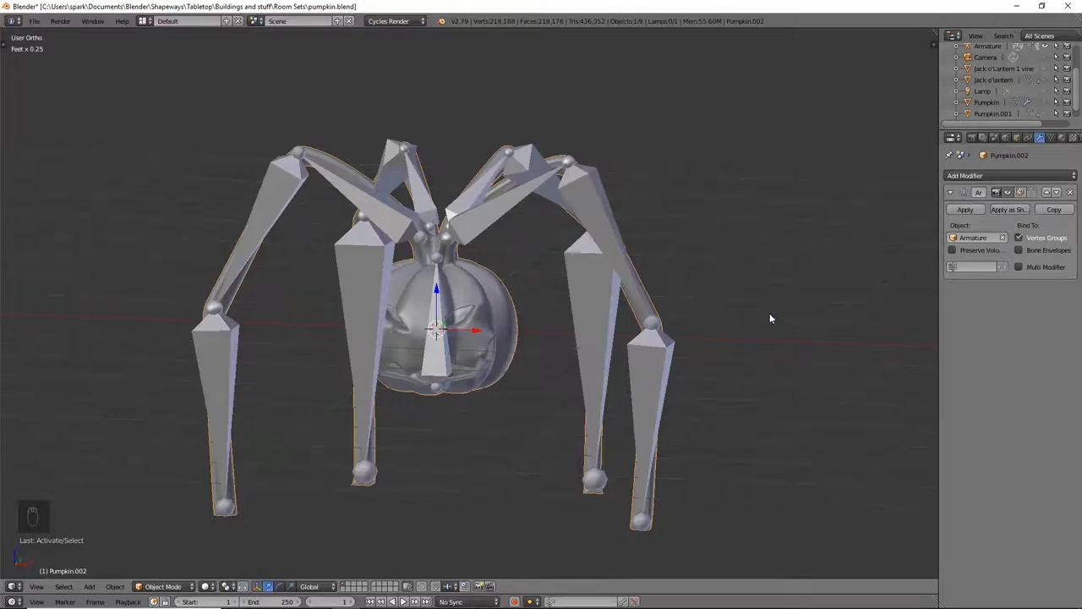